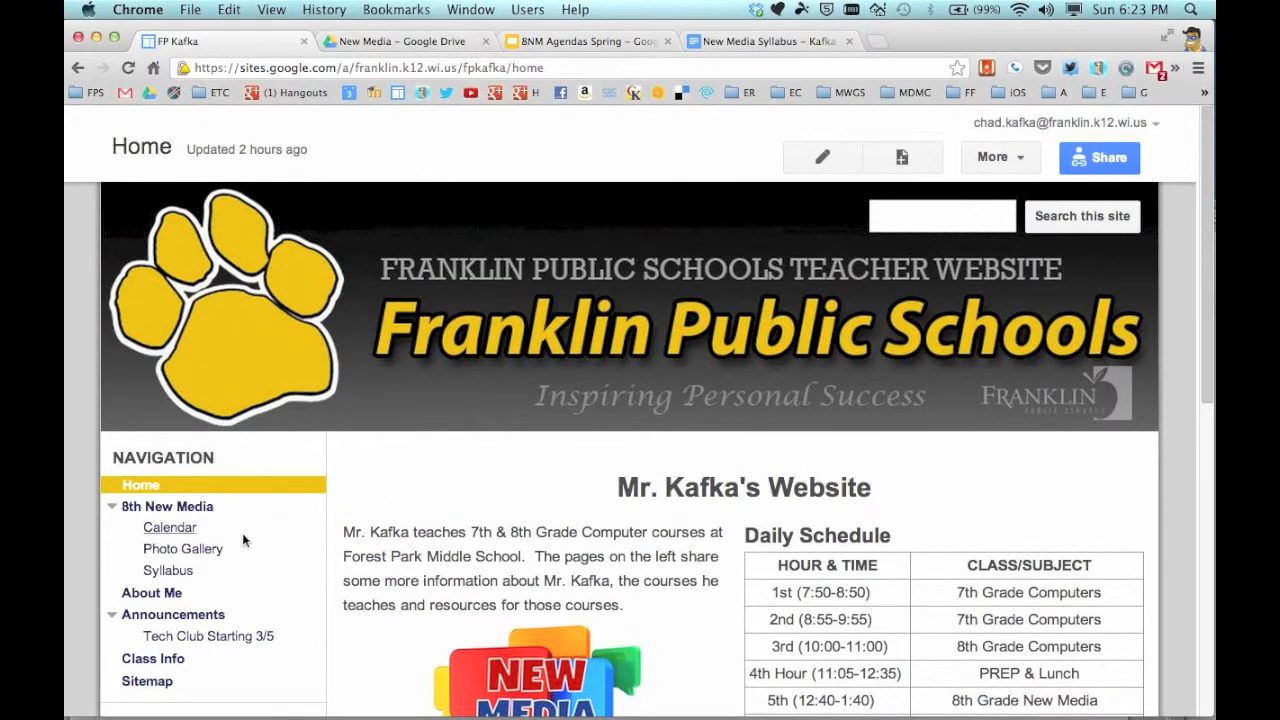
# Step: Go to the Syllabus page under 8th New Media from the left navigation
pyautogui.click(168, 570)
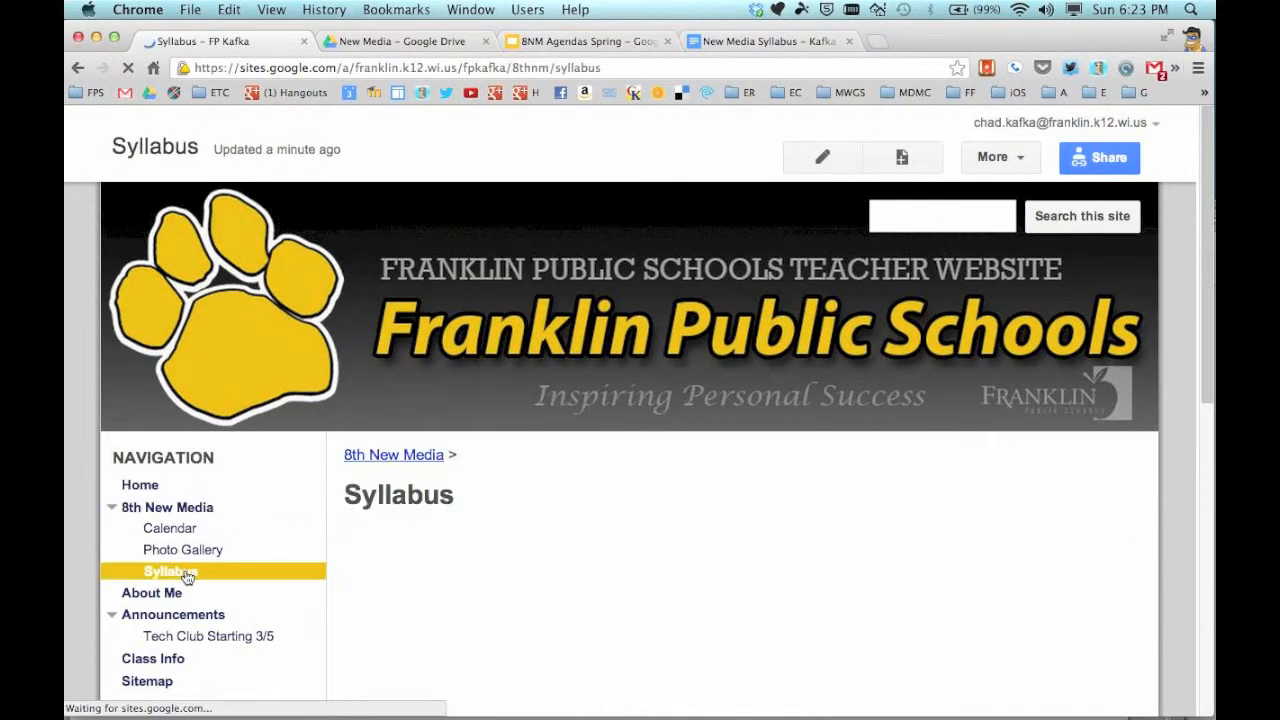
pyautogui.scroll(-3)
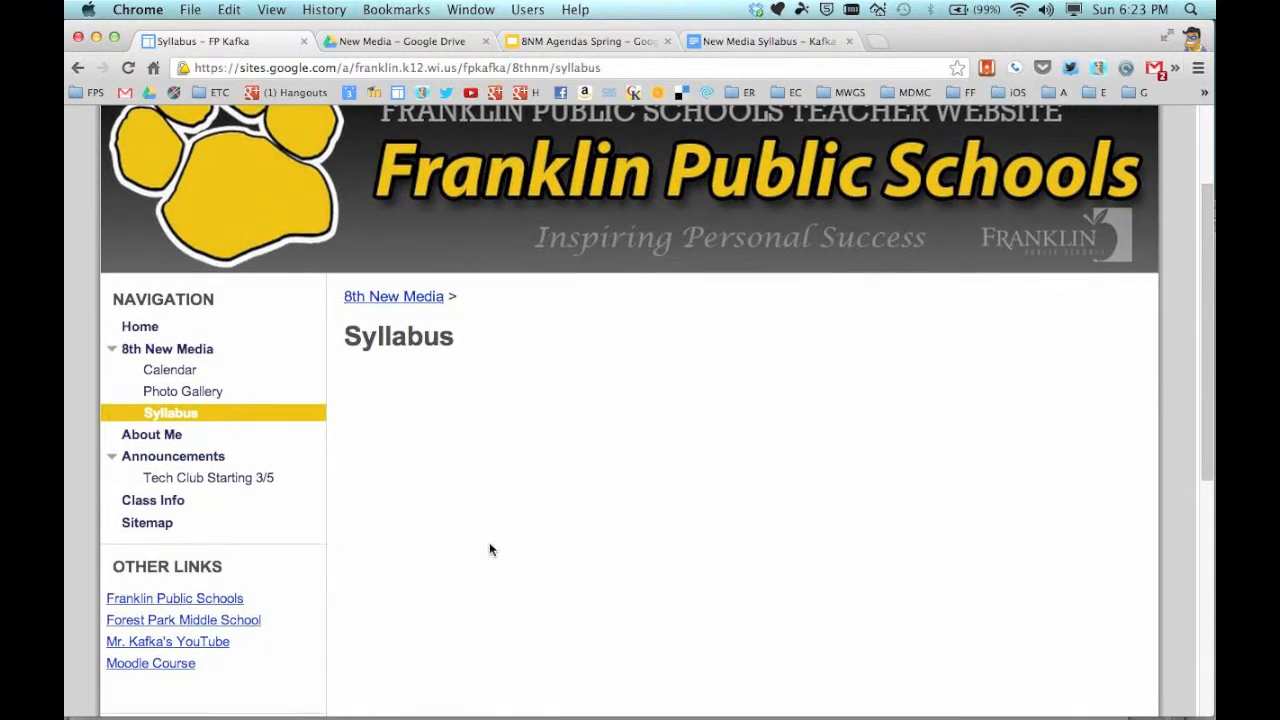
pyautogui.moveTo(464, 520)
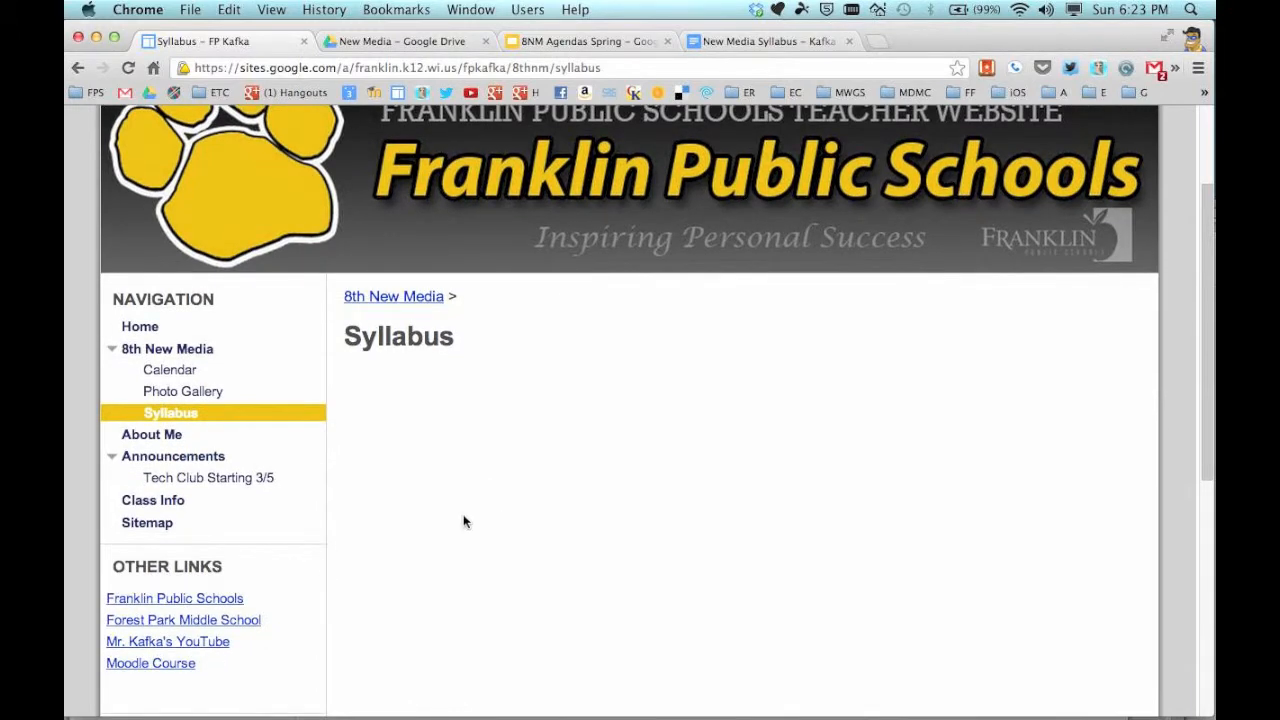
pyautogui.moveTo(404, 610)
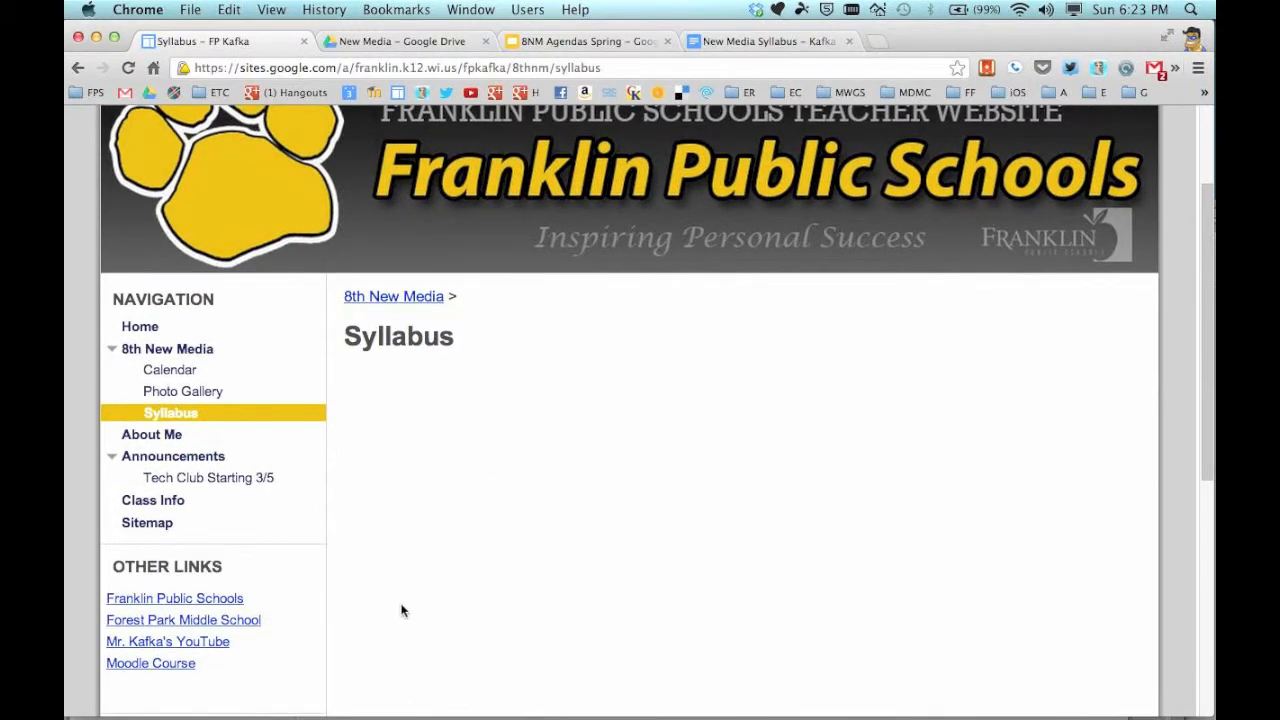
pyautogui.moveTo(1016, 452)
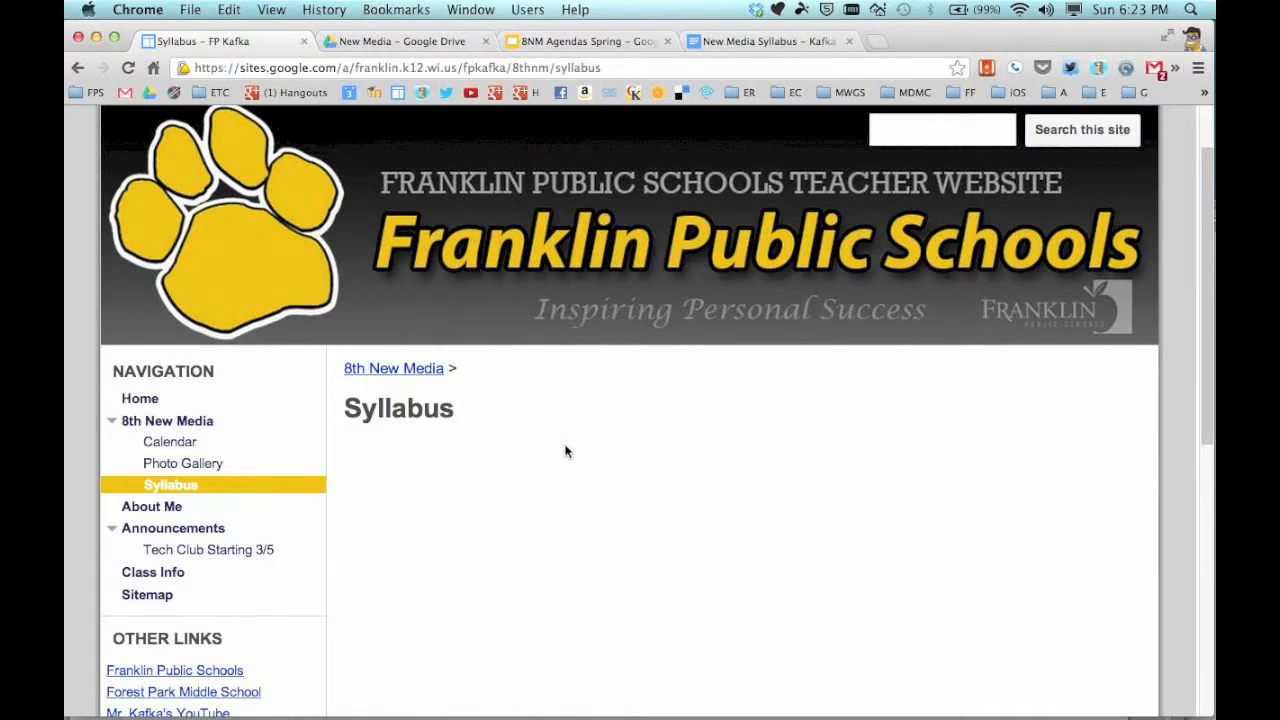
pyautogui.scroll(-3)
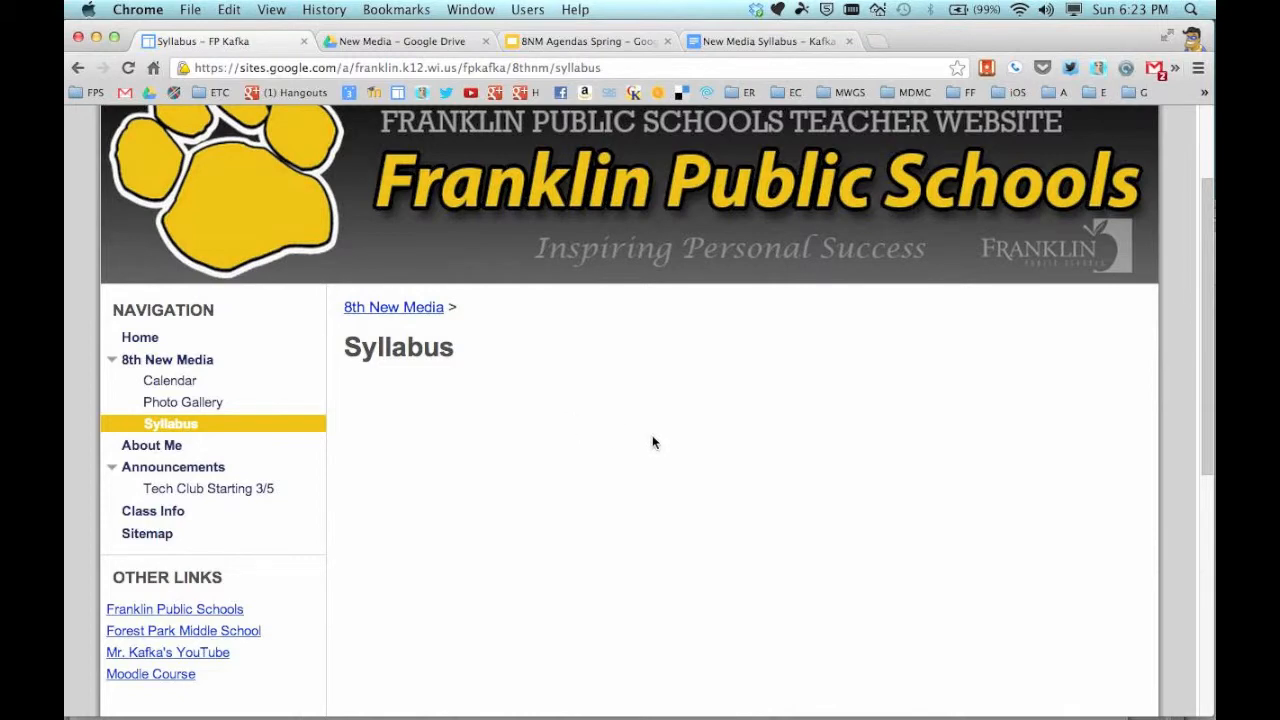
pyautogui.moveTo(856, 432)
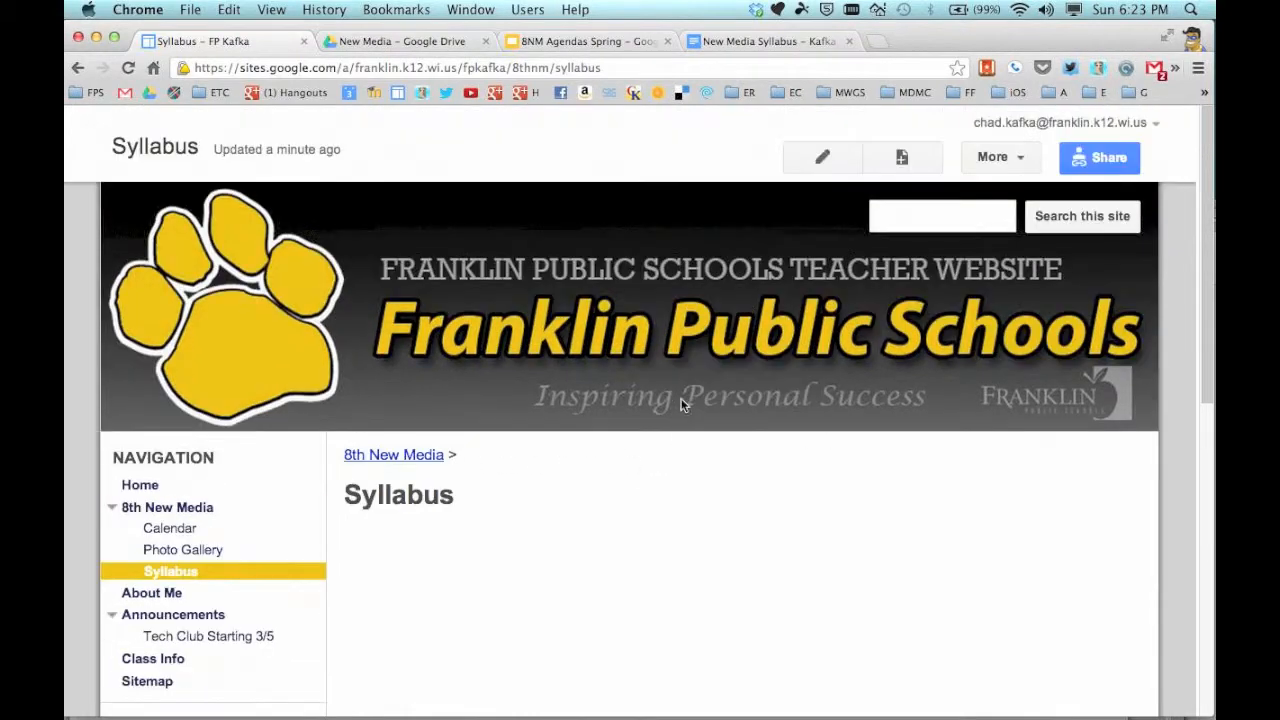
# Step: Edit the Syllabus page and pick New Media Syllabus - Kafka as the document to insert
pyautogui.click(820, 156)
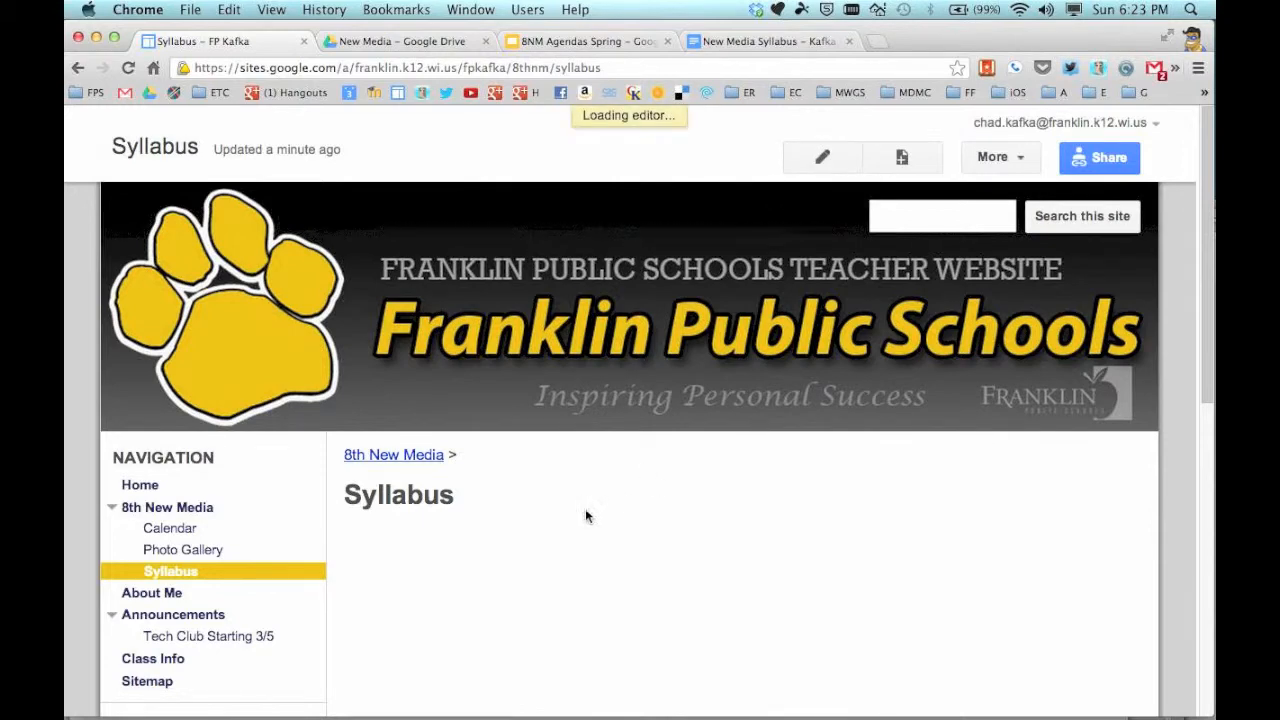
pyautogui.click(820, 156)
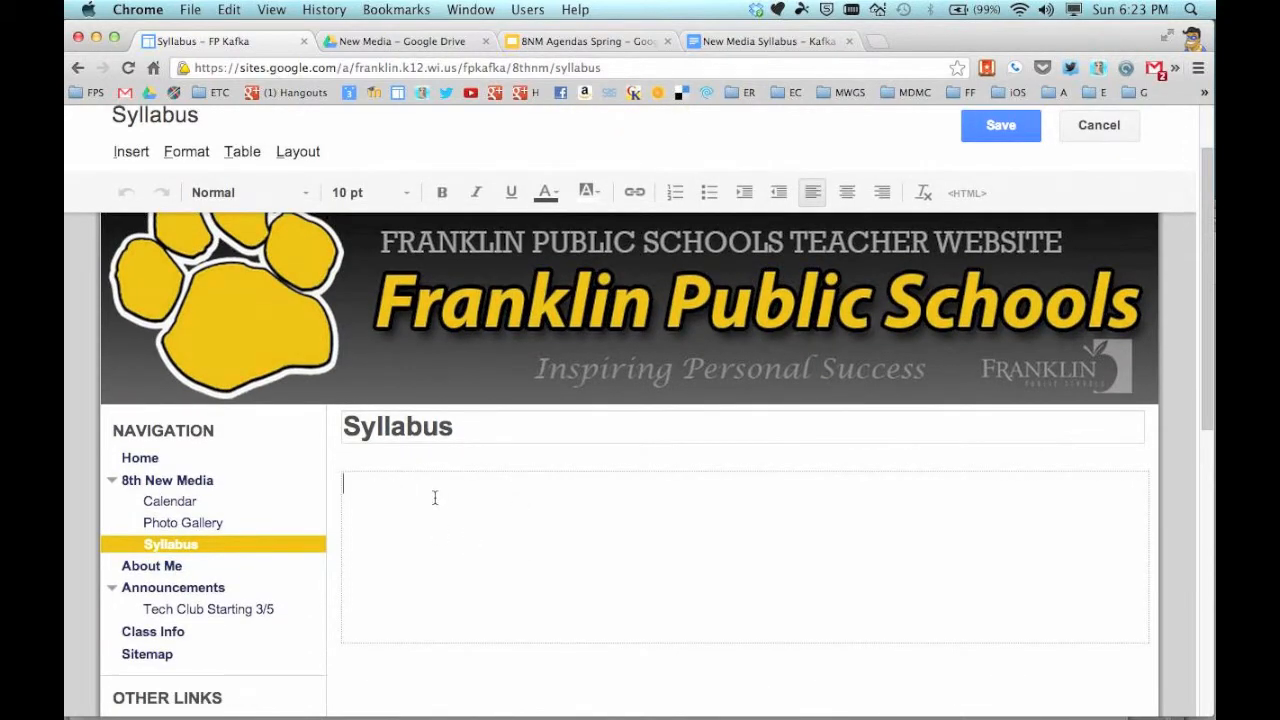
pyautogui.click(132, 152)
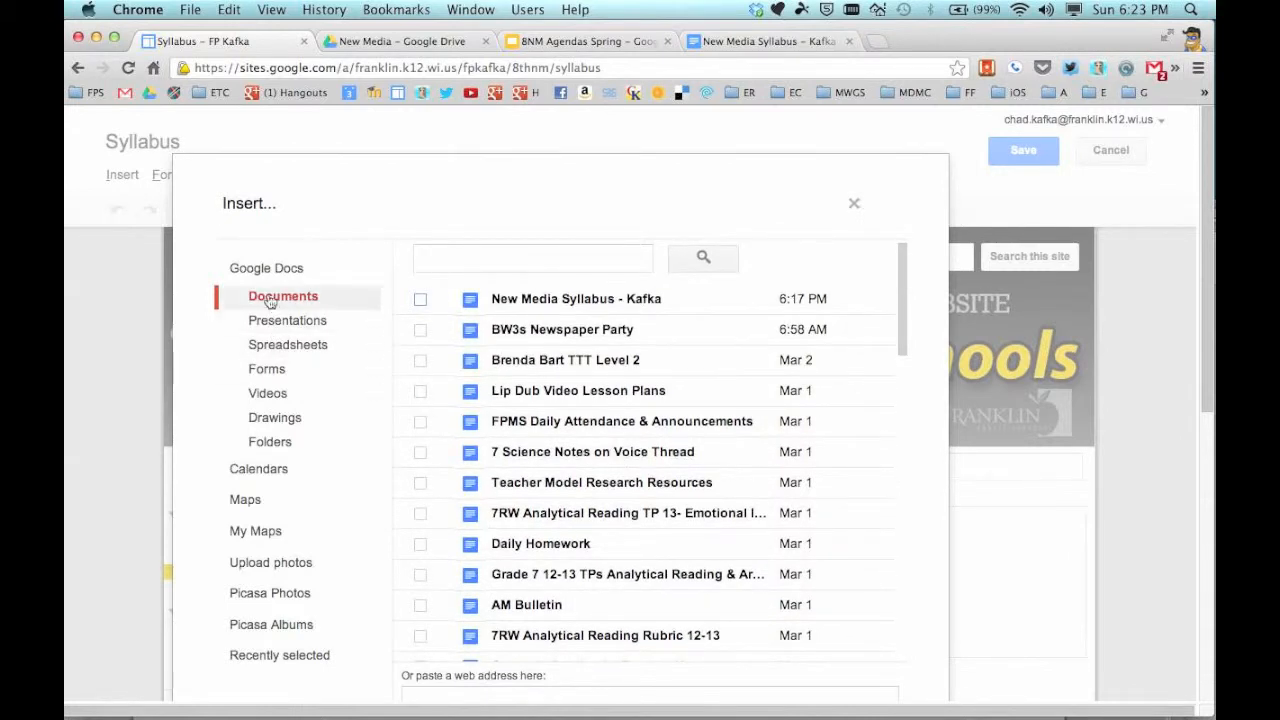
pyautogui.moveTo(336, 304)
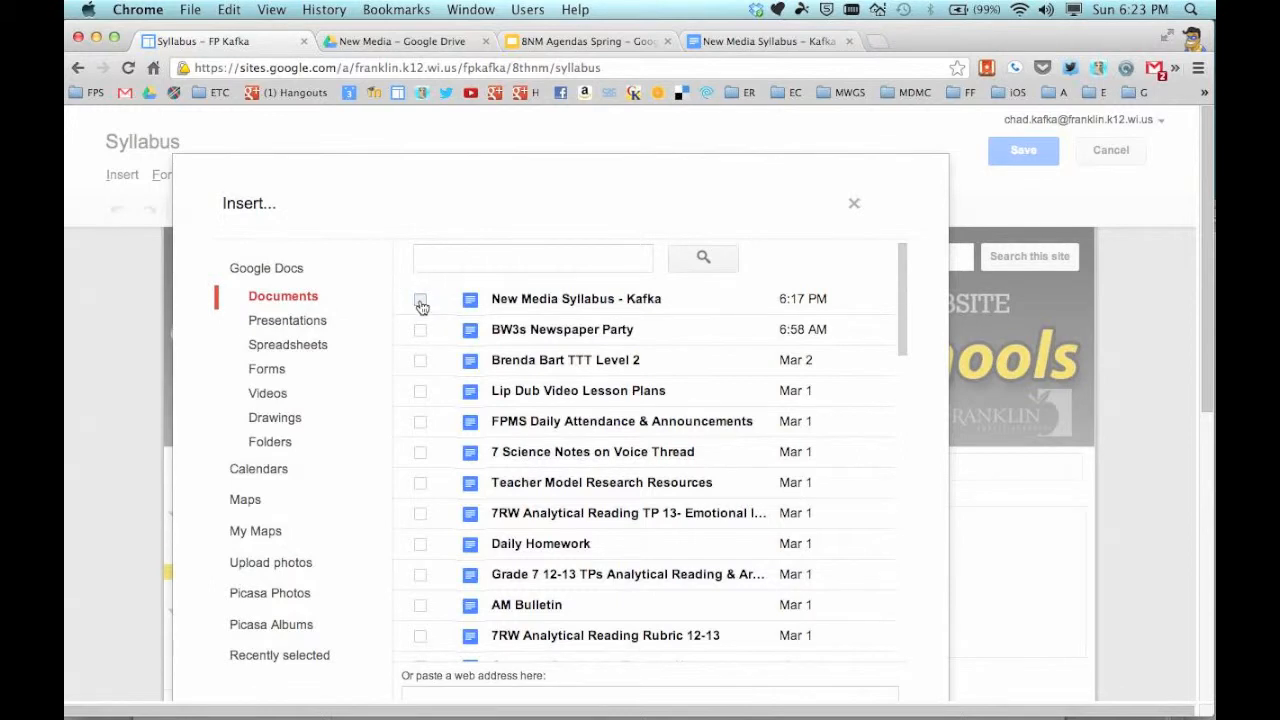
pyautogui.click(420, 300)
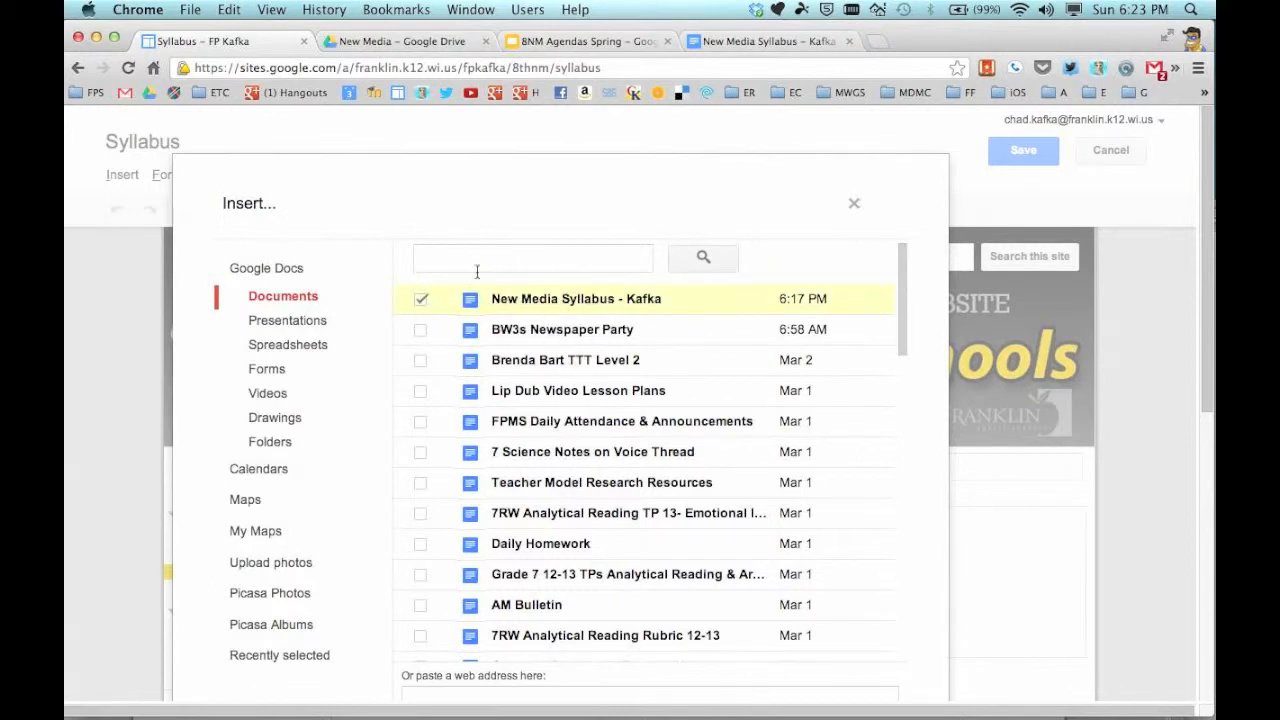
pyautogui.moveTo(528, 312)
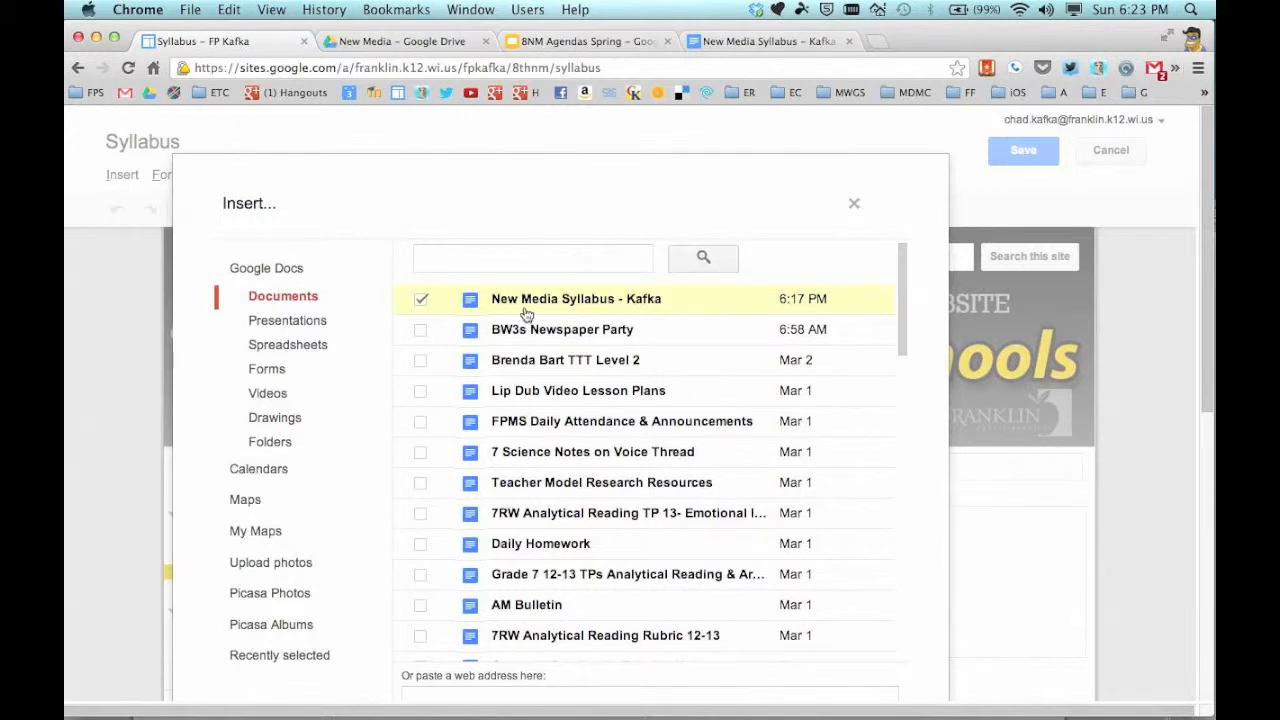
pyautogui.moveTo(584, 398)
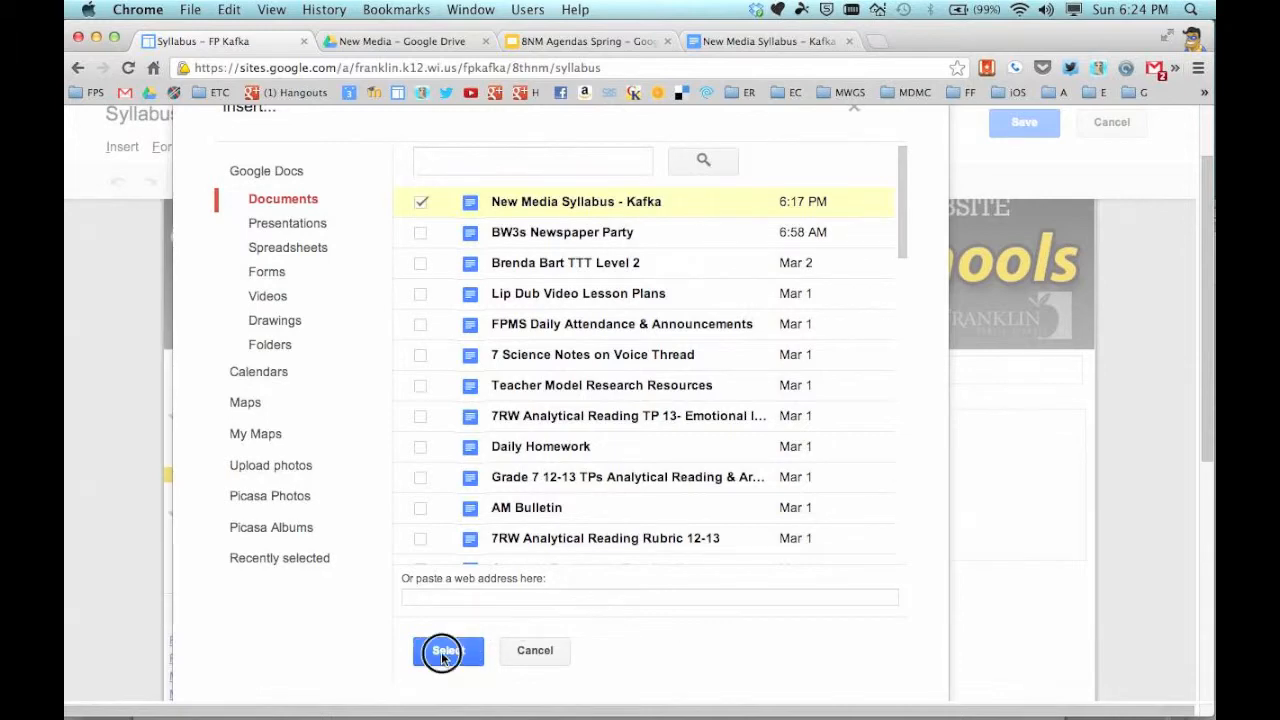
# Step: Embed the chosen document with border and title turned off, height left at 600 pixels
pyautogui.click(448, 650)
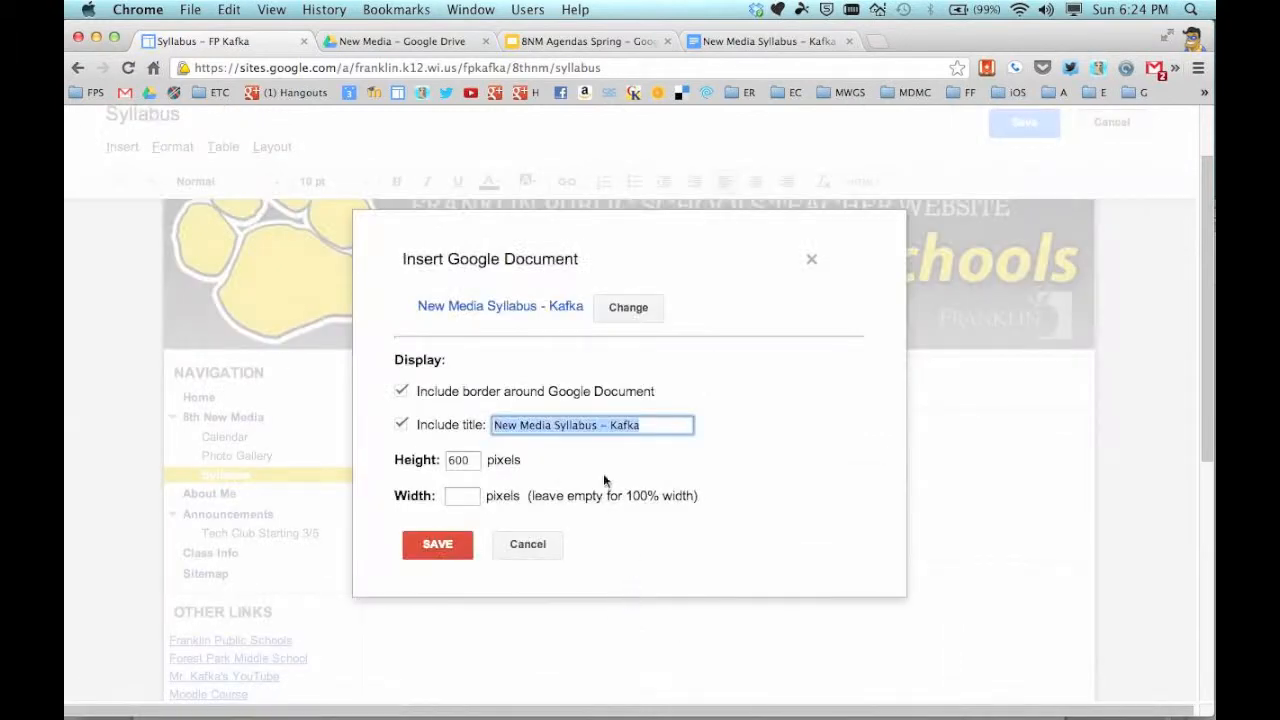
pyautogui.moveTo(552, 410)
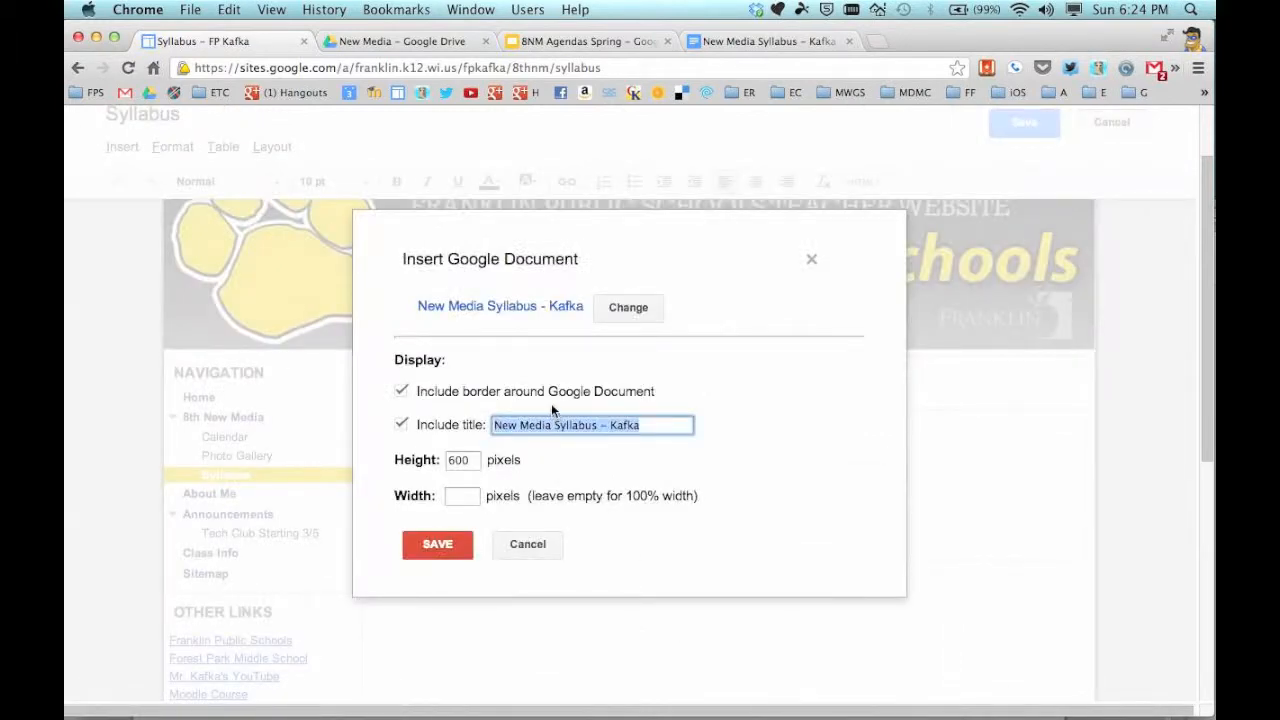
pyautogui.moveTo(936, 480)
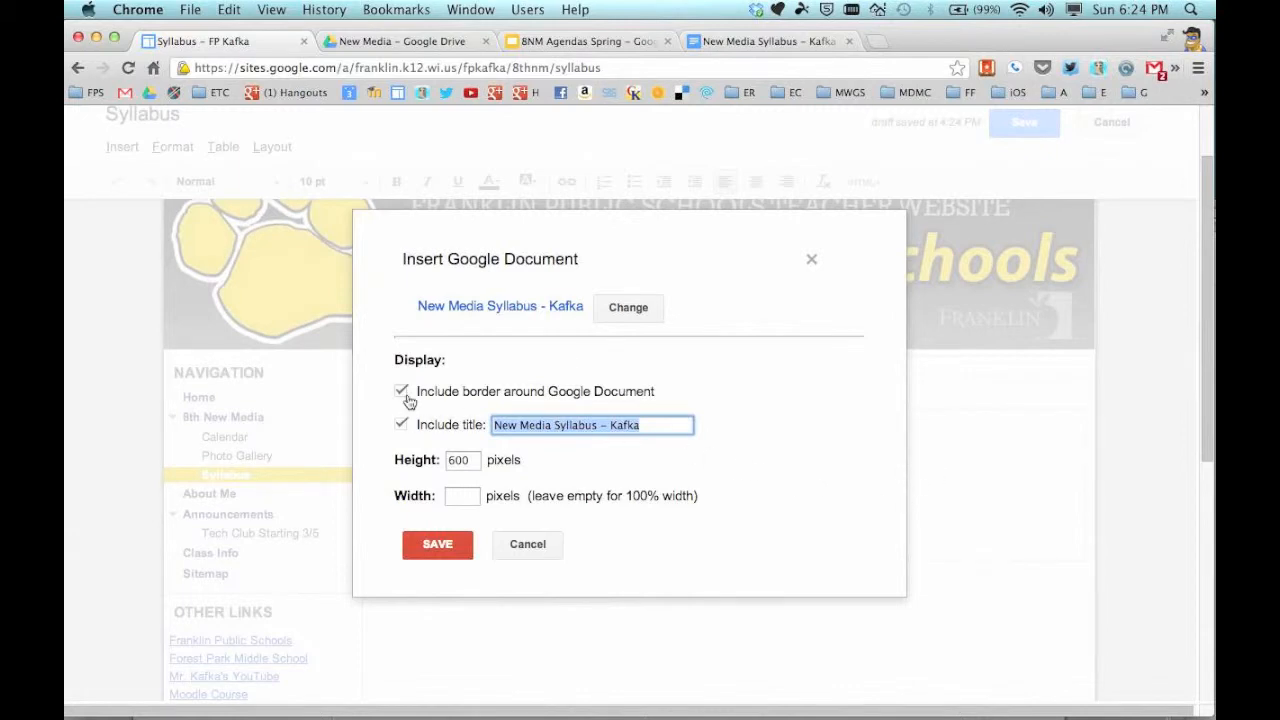
pyautogui.click(400, 390)
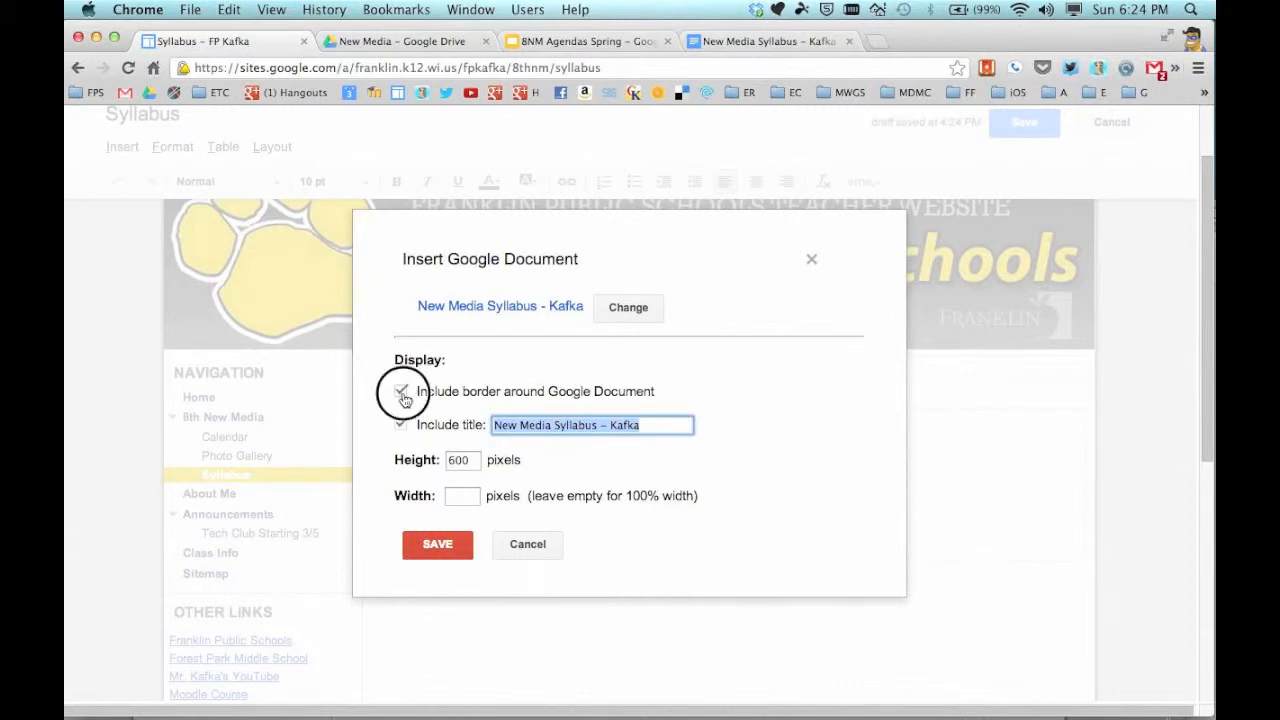
pyautogui.click(400, 390)
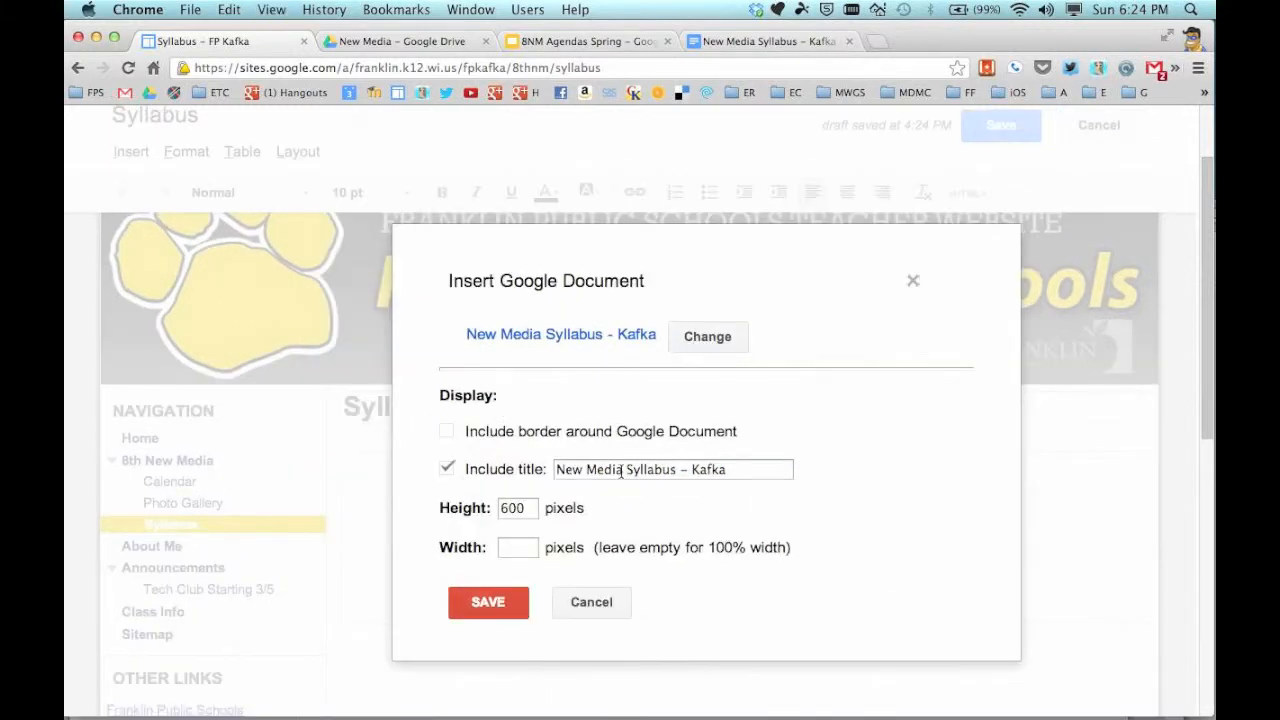
pyautogui.click(446, 468)
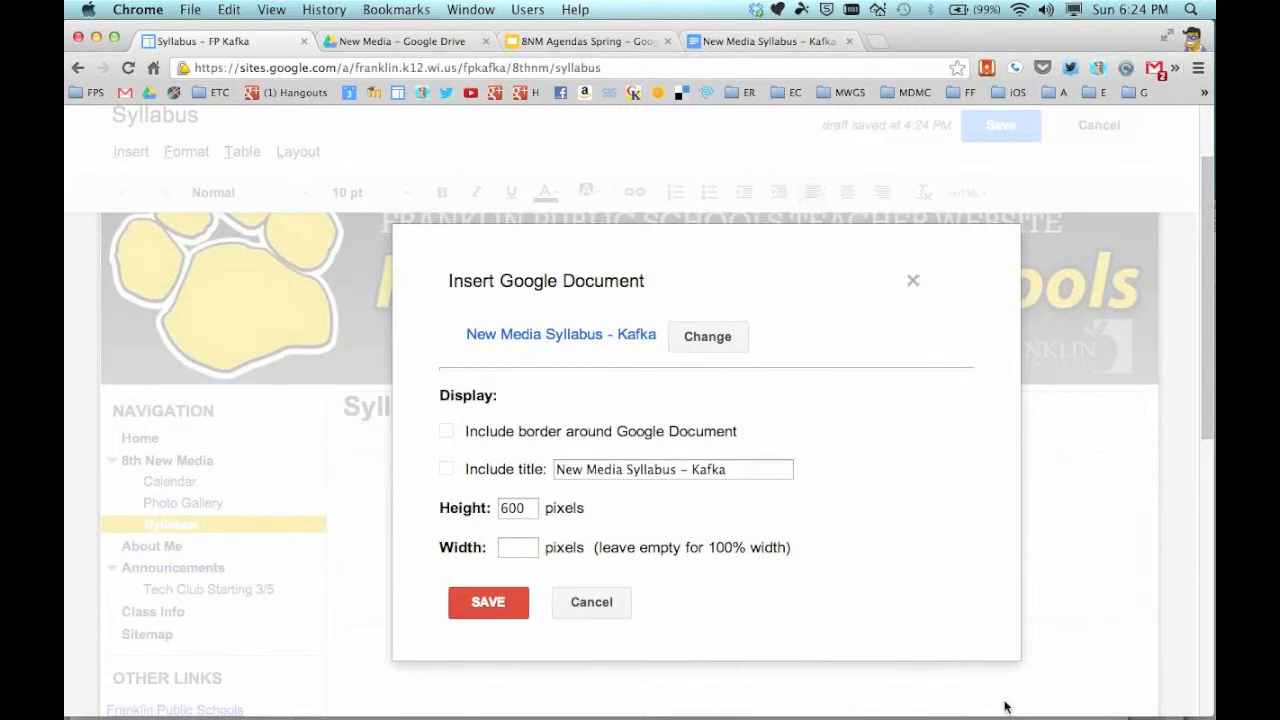
pyautogui.moveTo(1184, 704)
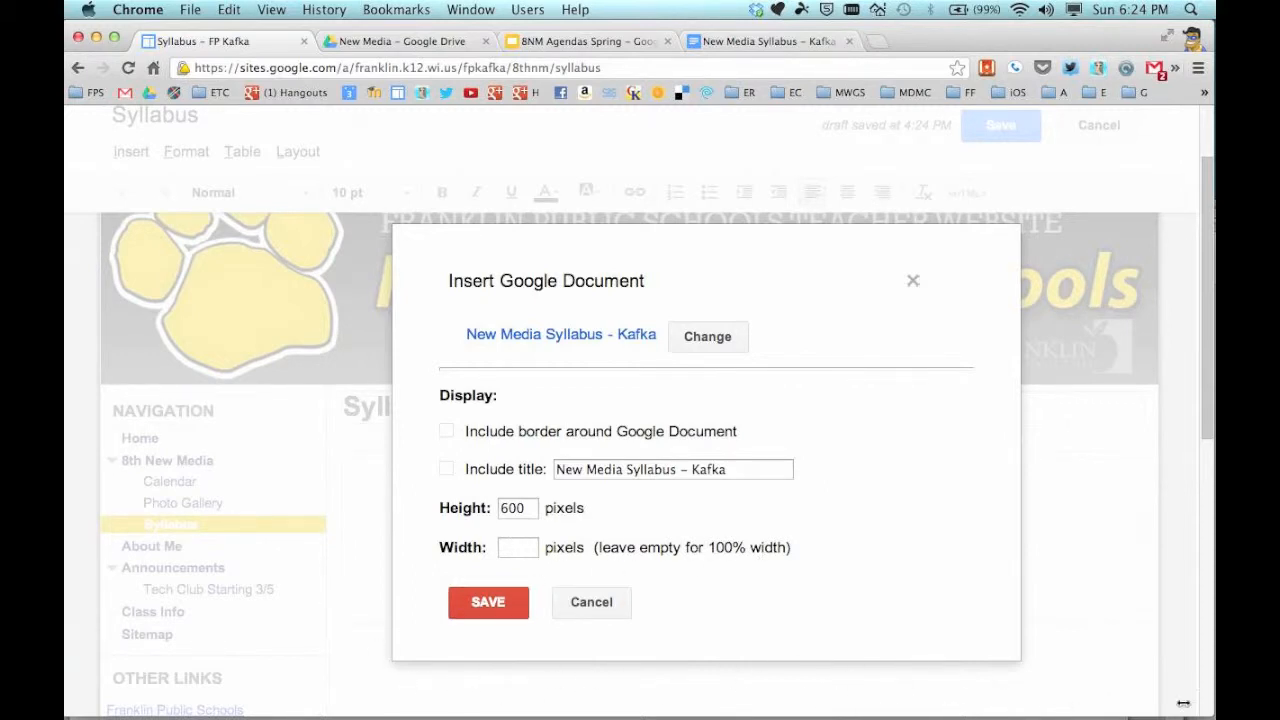
pyautogui.click(488, 602)
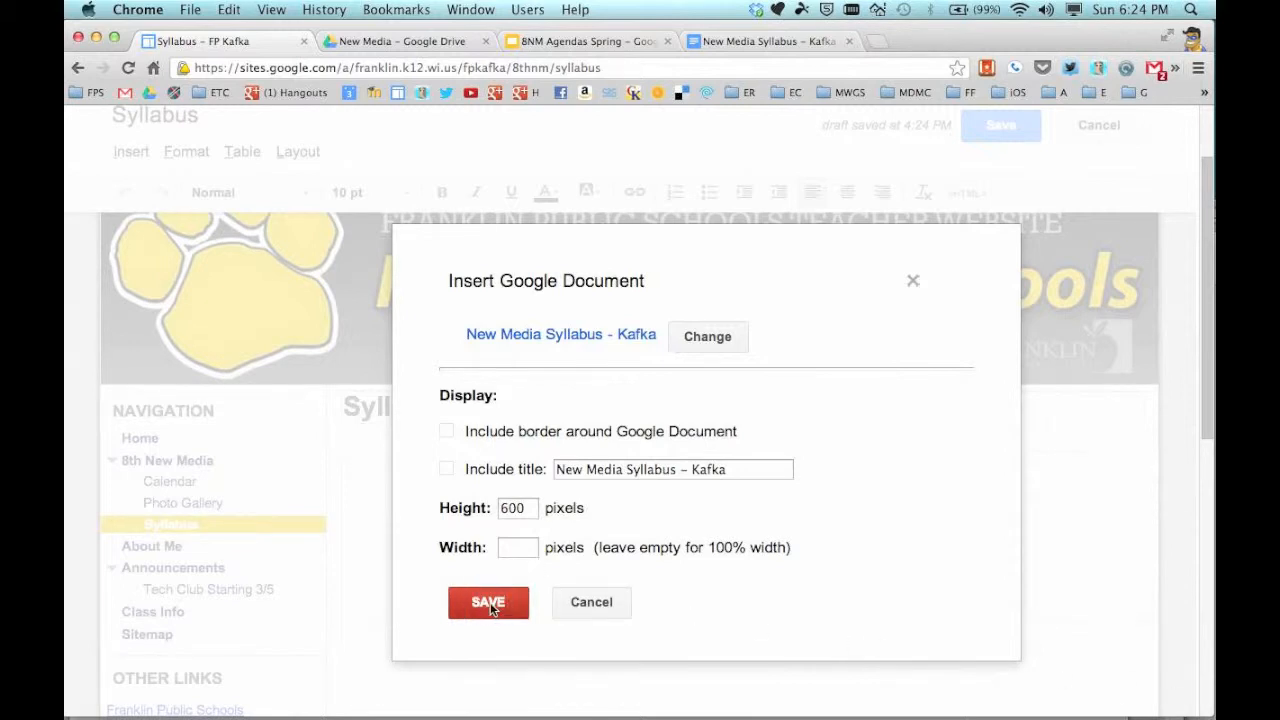
# Step: Save the Syllabus page so the embedded syllabus document shows on it
pyautogui.click(488, 602)
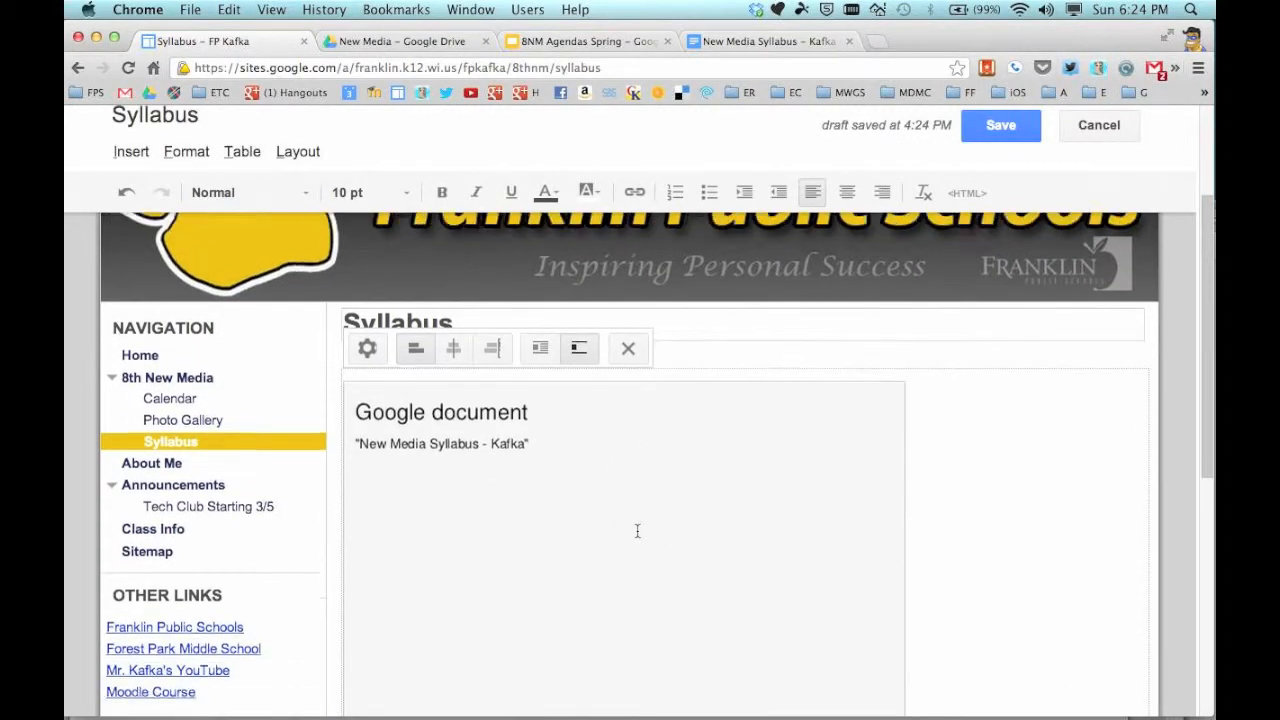
pyautogui.scroll(-3)
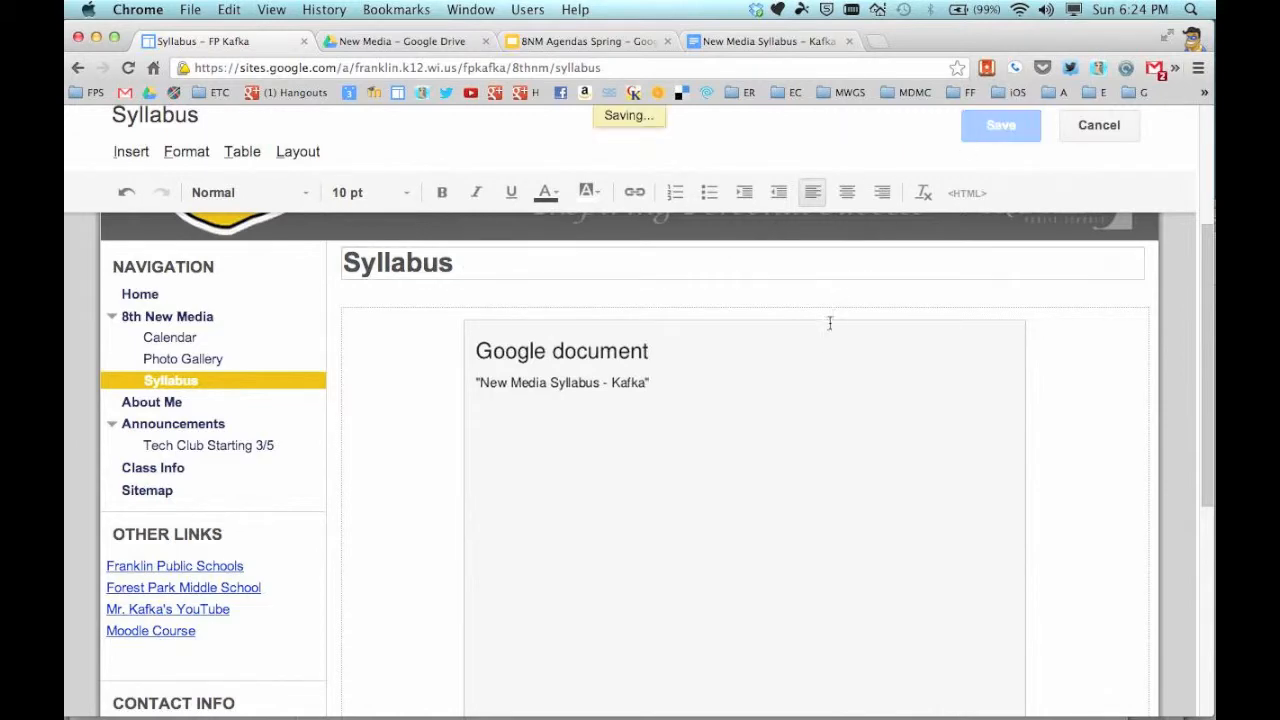
pyautogui.moveTo(1160, 434)
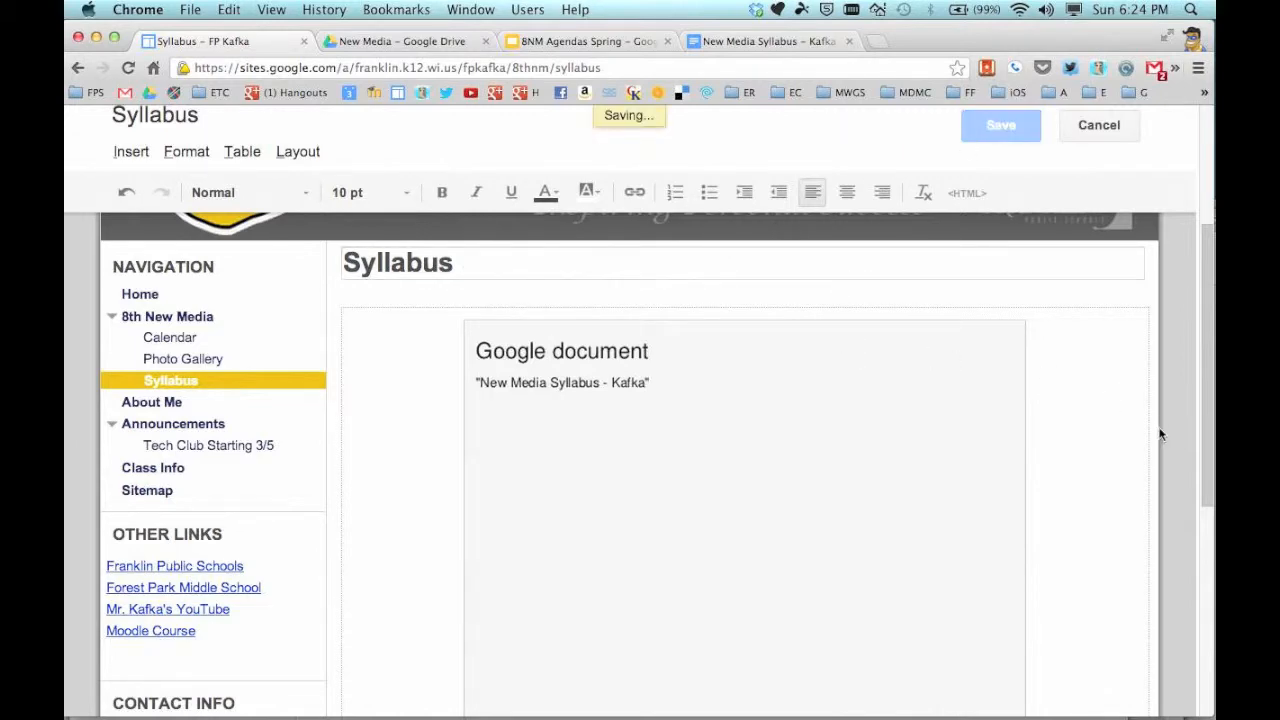
pyautogui.click(1000, 124)
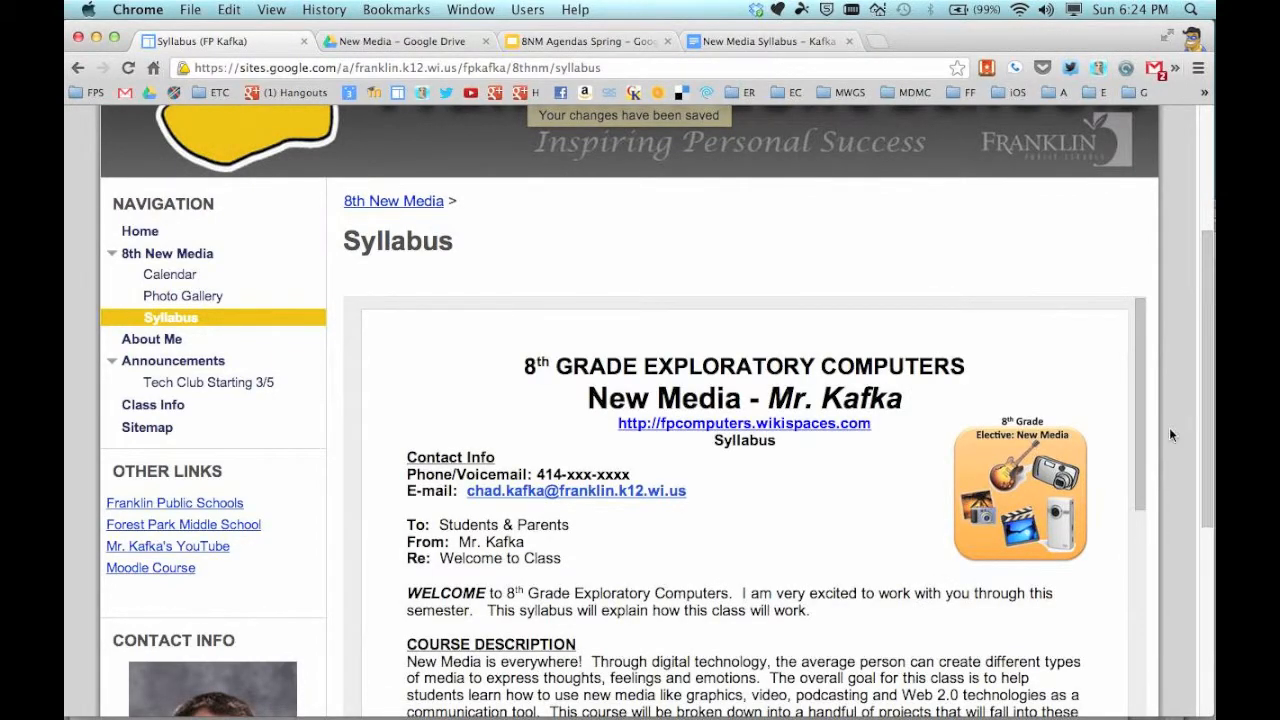
pyautogui.scroll(-3)
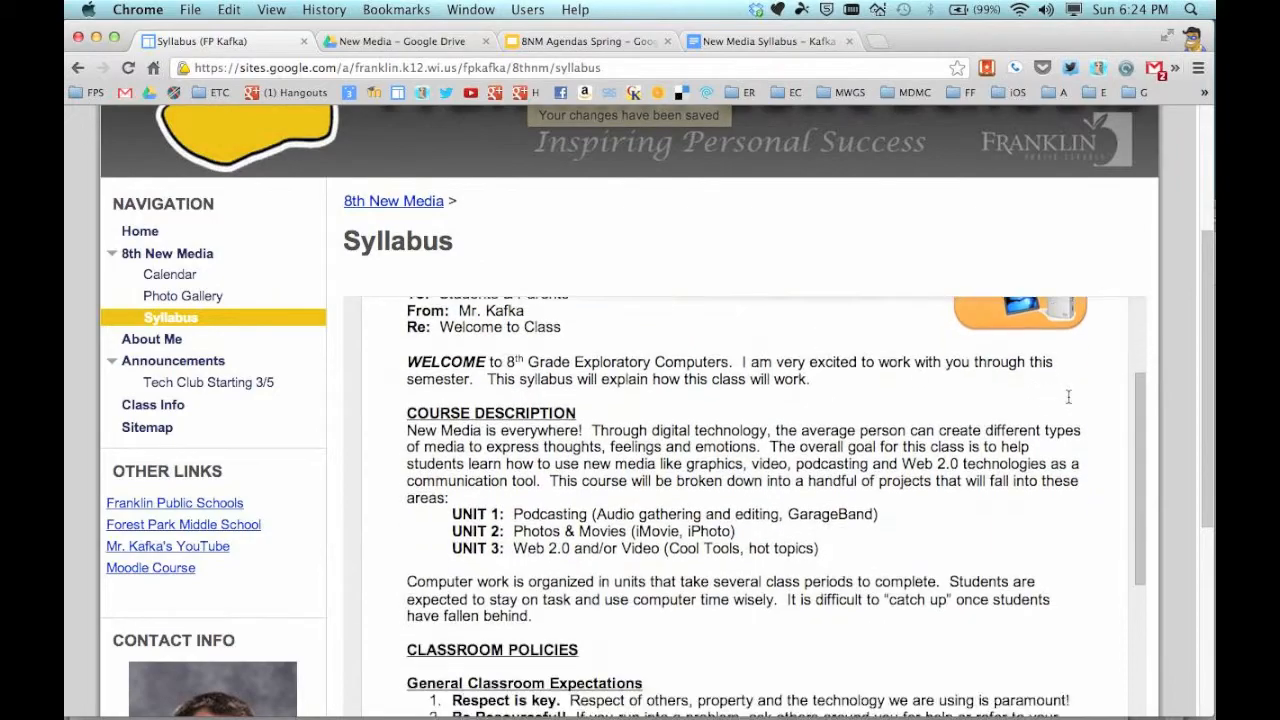
pyautogui.scroll(-3)
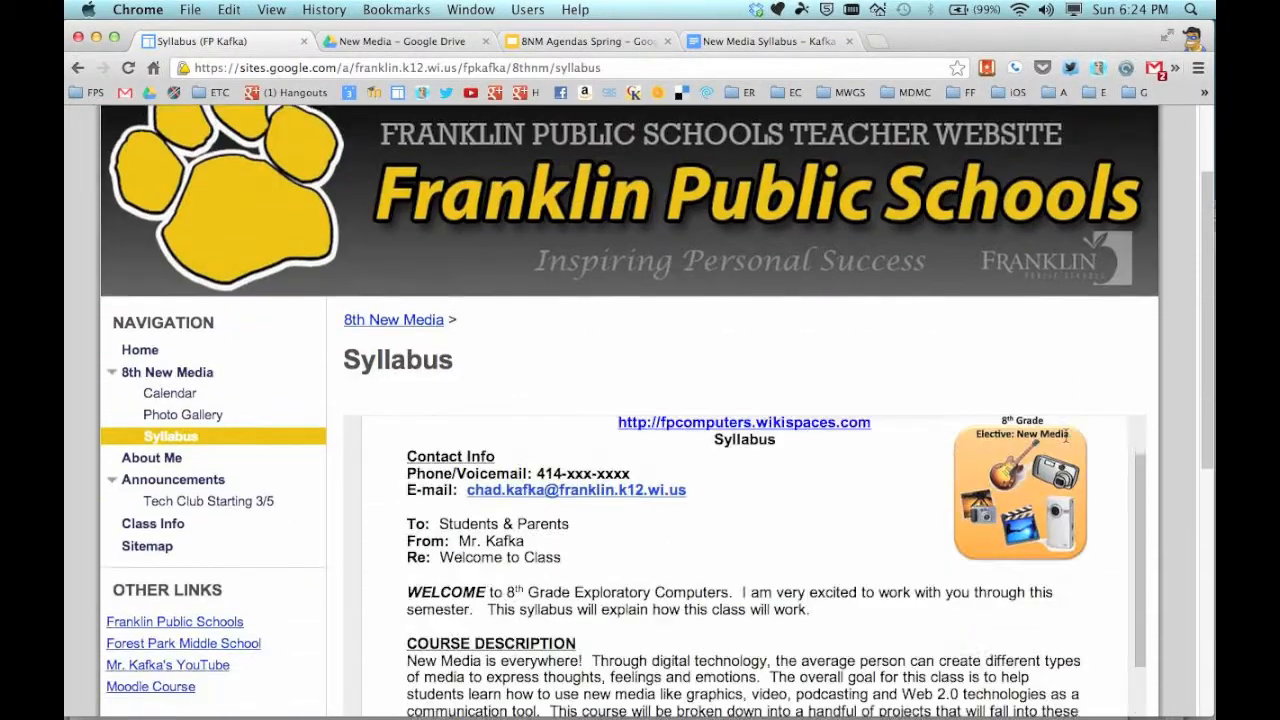
pyautogui.scroll(-3)
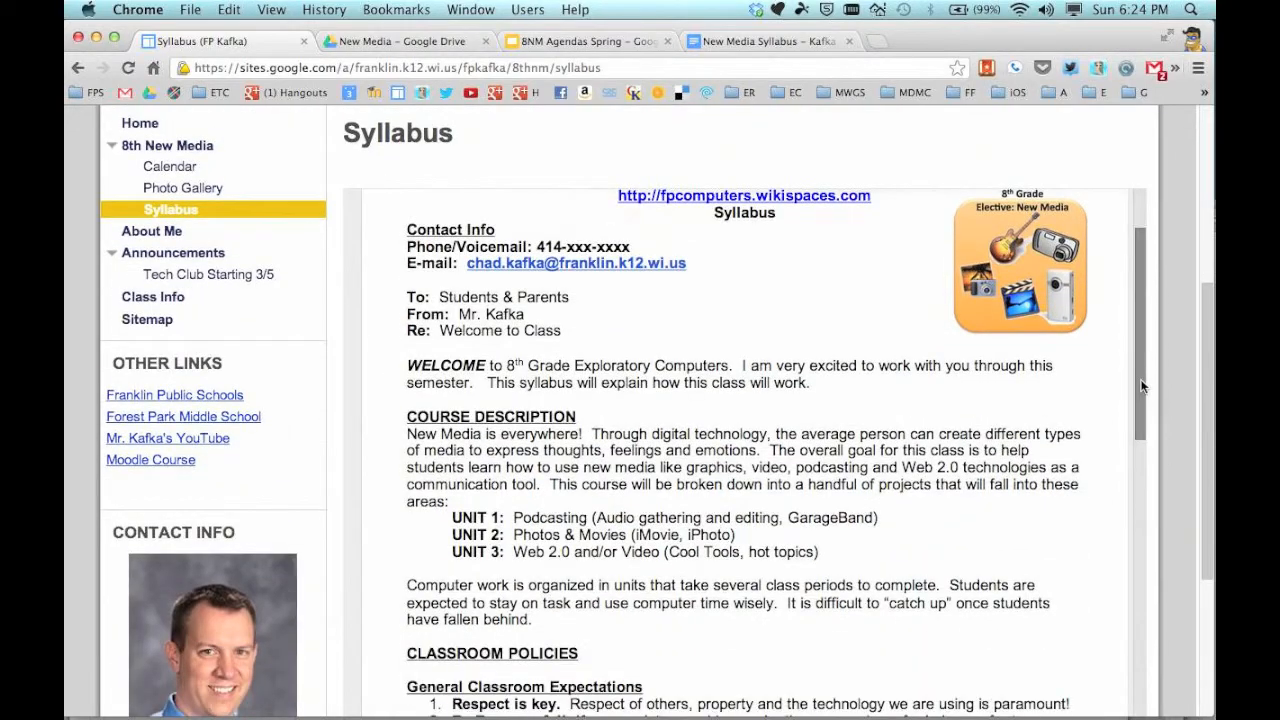
pyautogui.scroll(3)
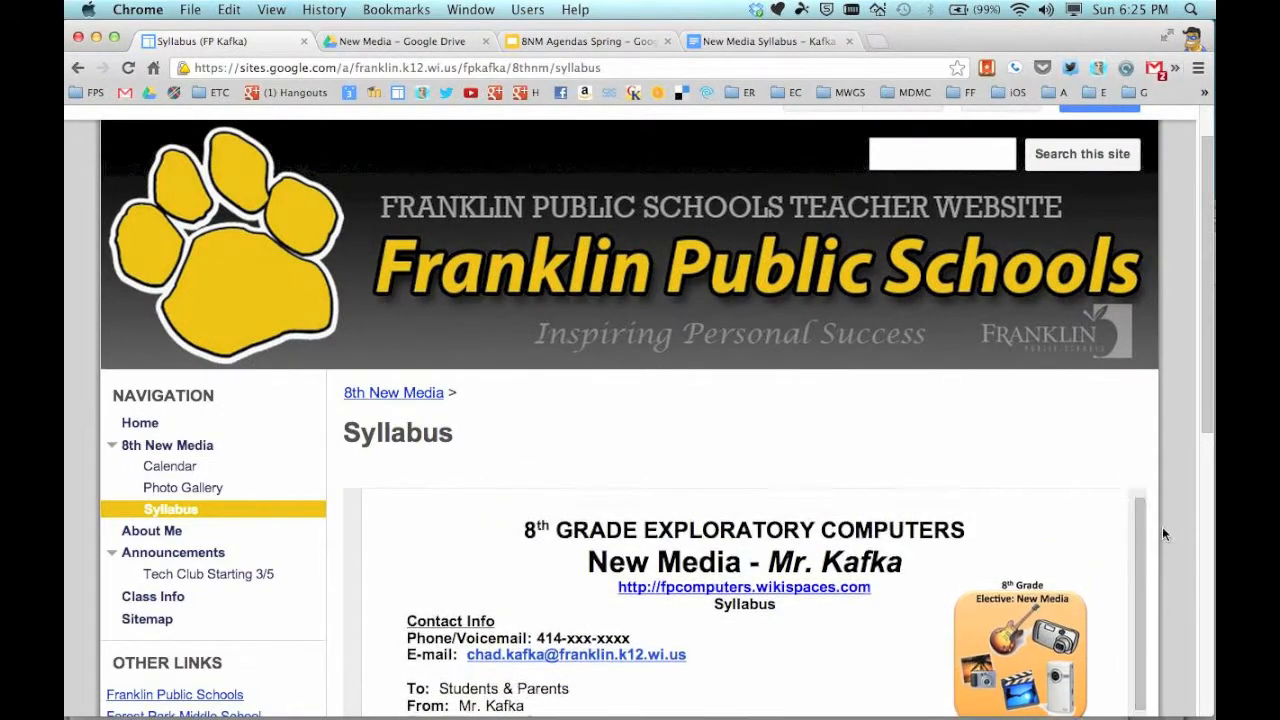
pyautogui.scroll(-3)
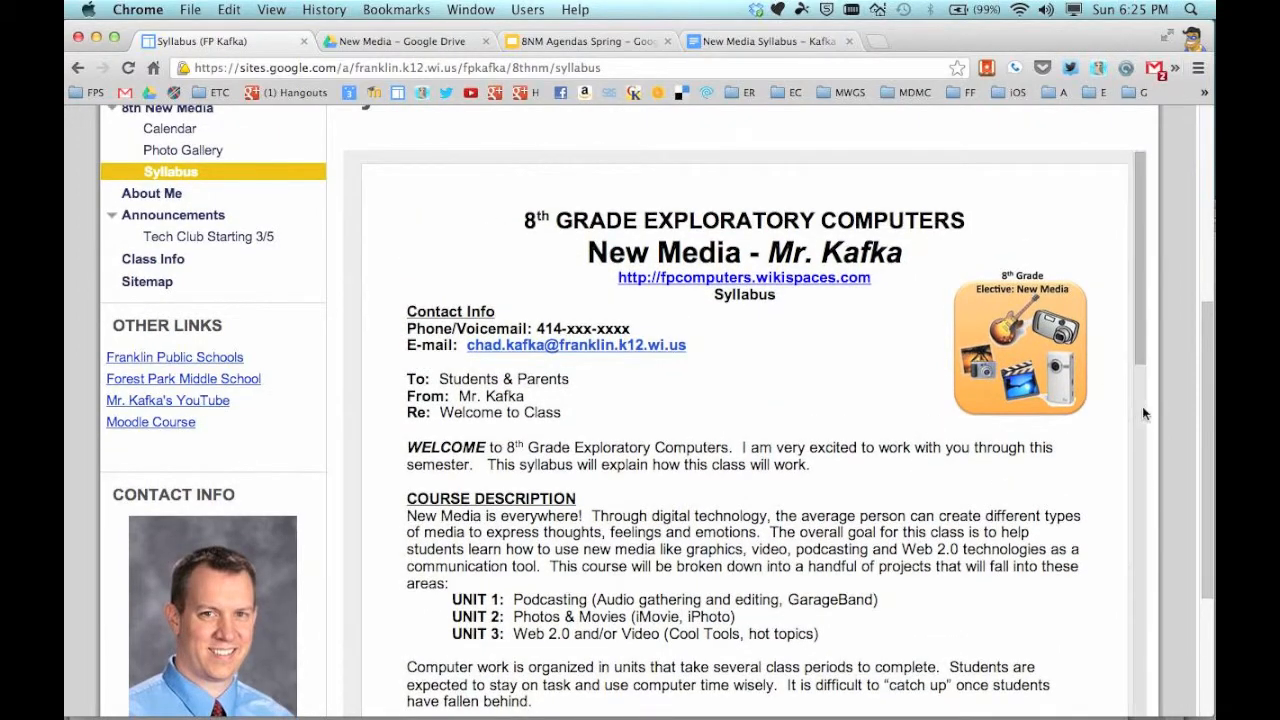
pyautogui.scroll(-3)
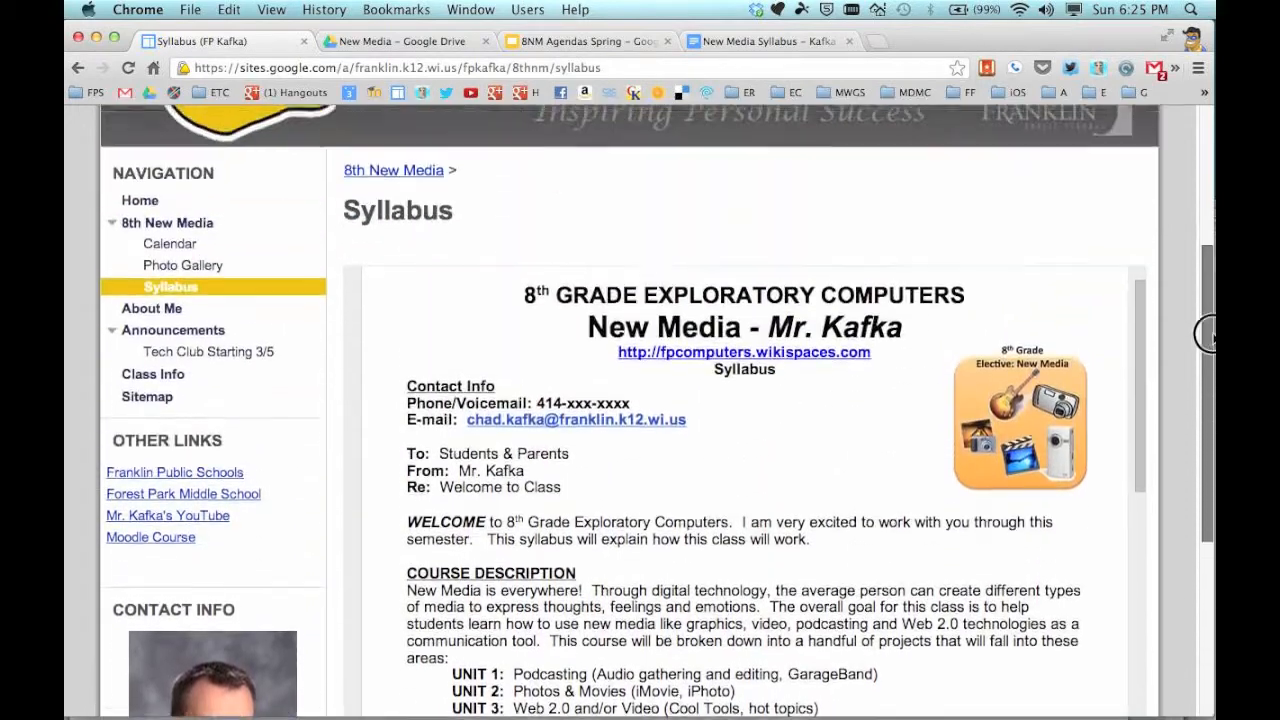
pyautogui.scroll(-3)
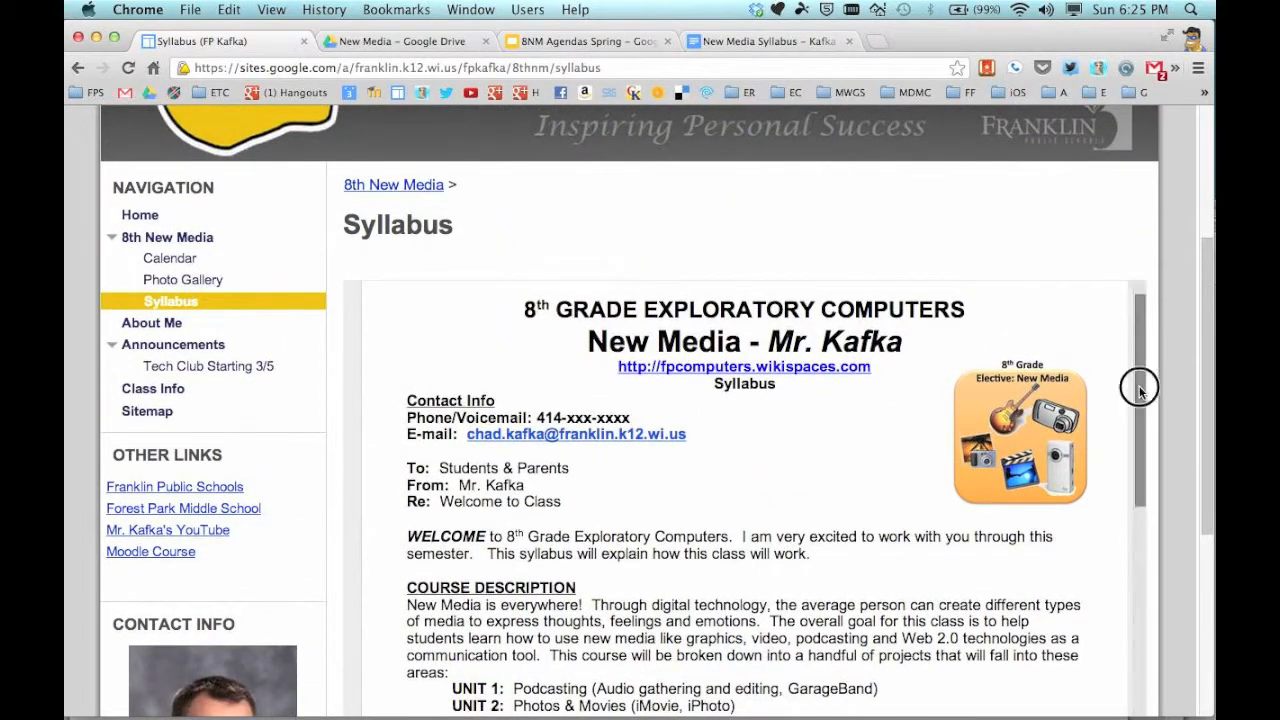
pyautogui.scroll(-3)
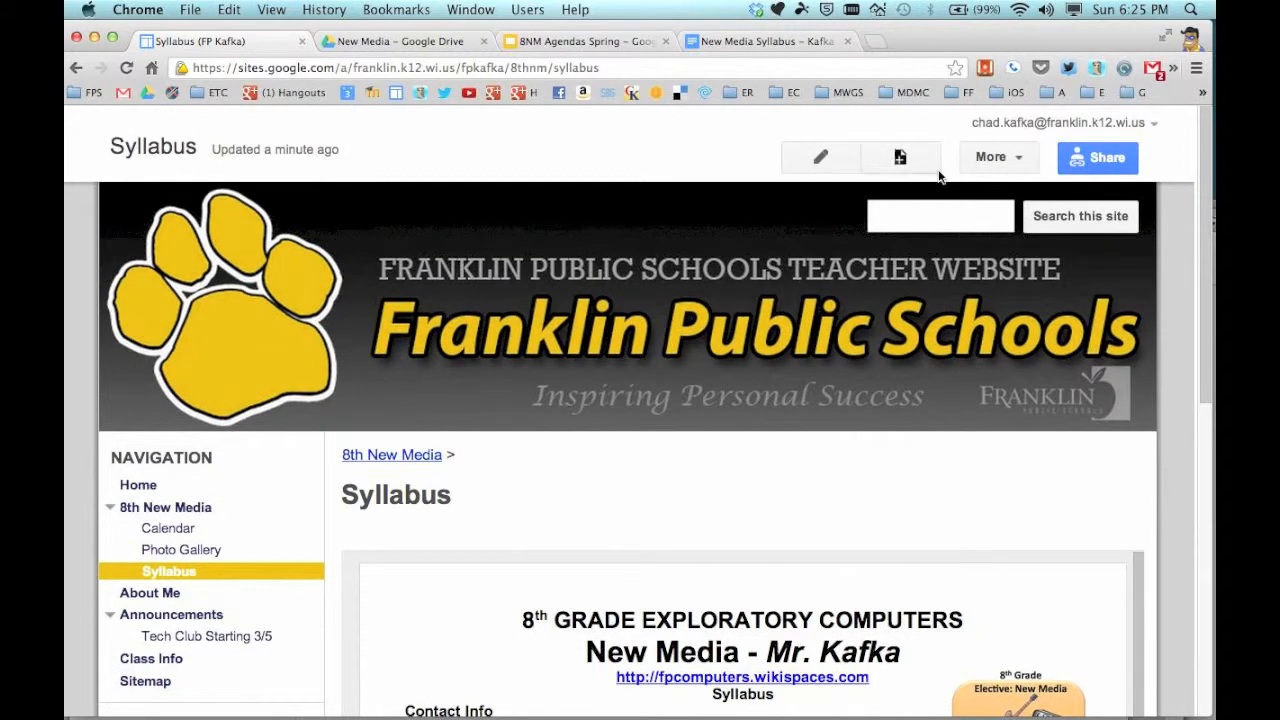
# Step: Set the embedded syllabus gadget's height to 2000 pixels in Properties and save the page
pyautogui.click(820, 156)
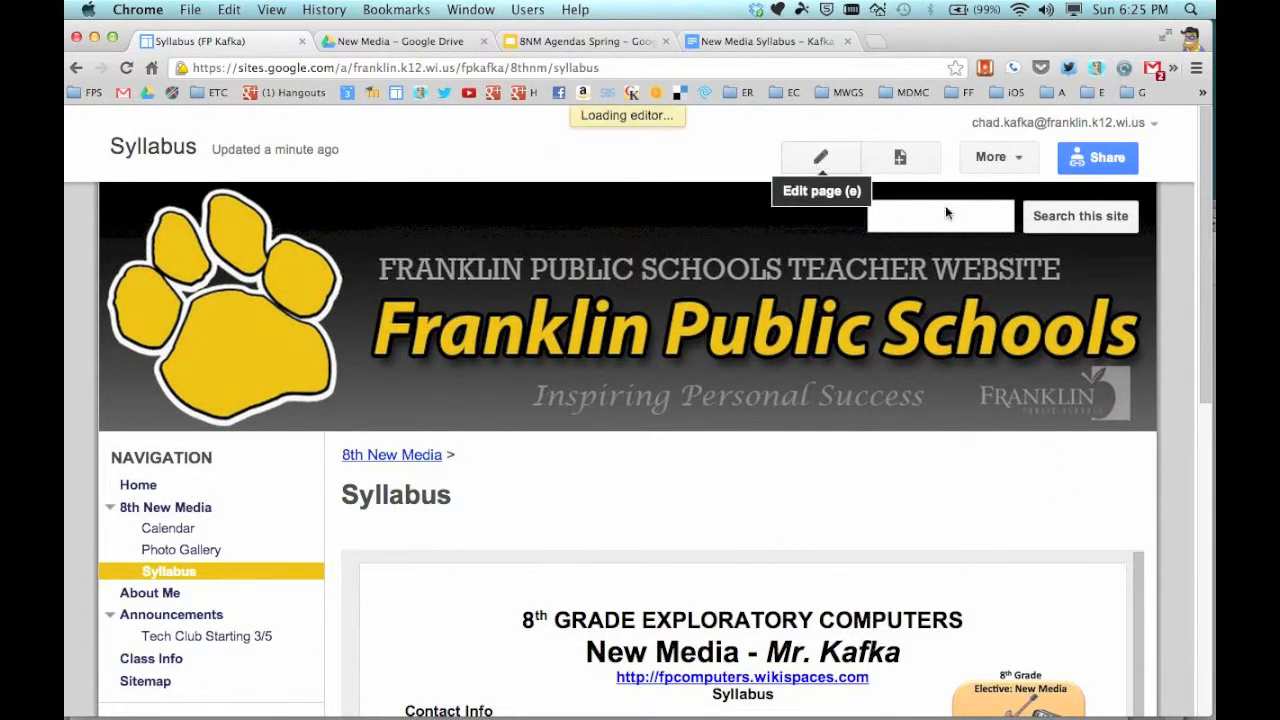
pyautogui.click(820, 156)
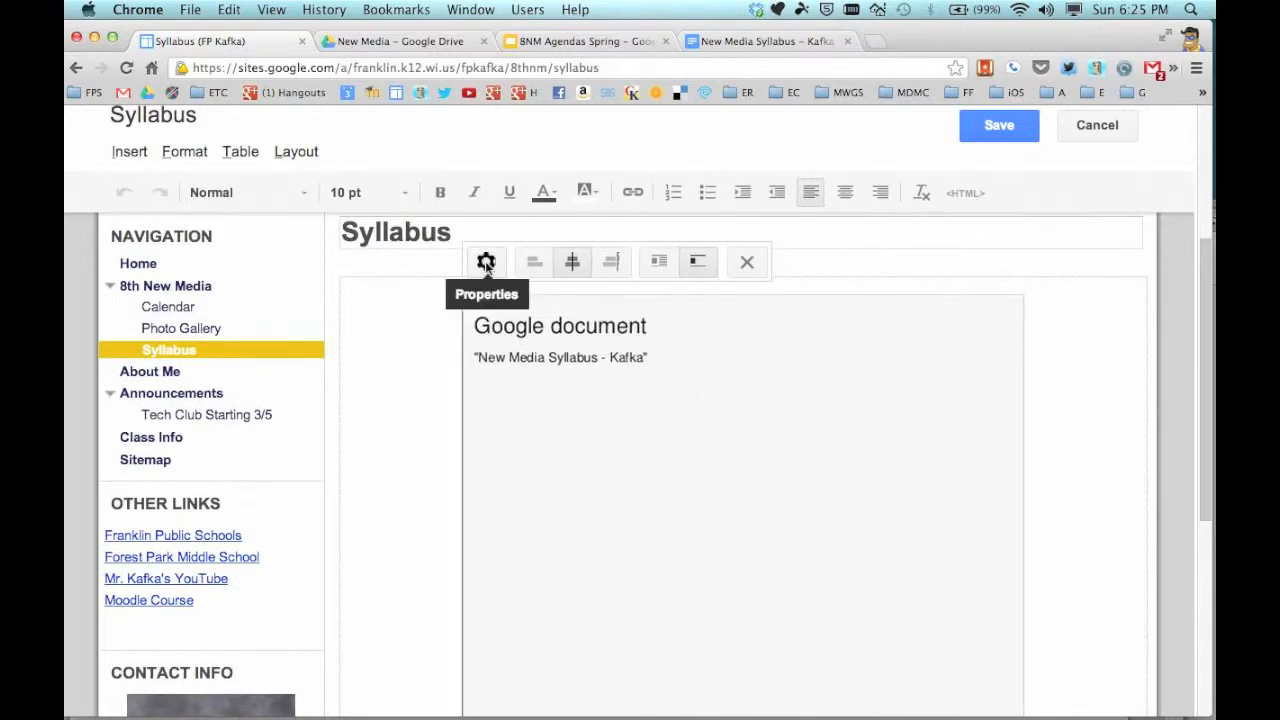
pyautogui.click(486, 262)
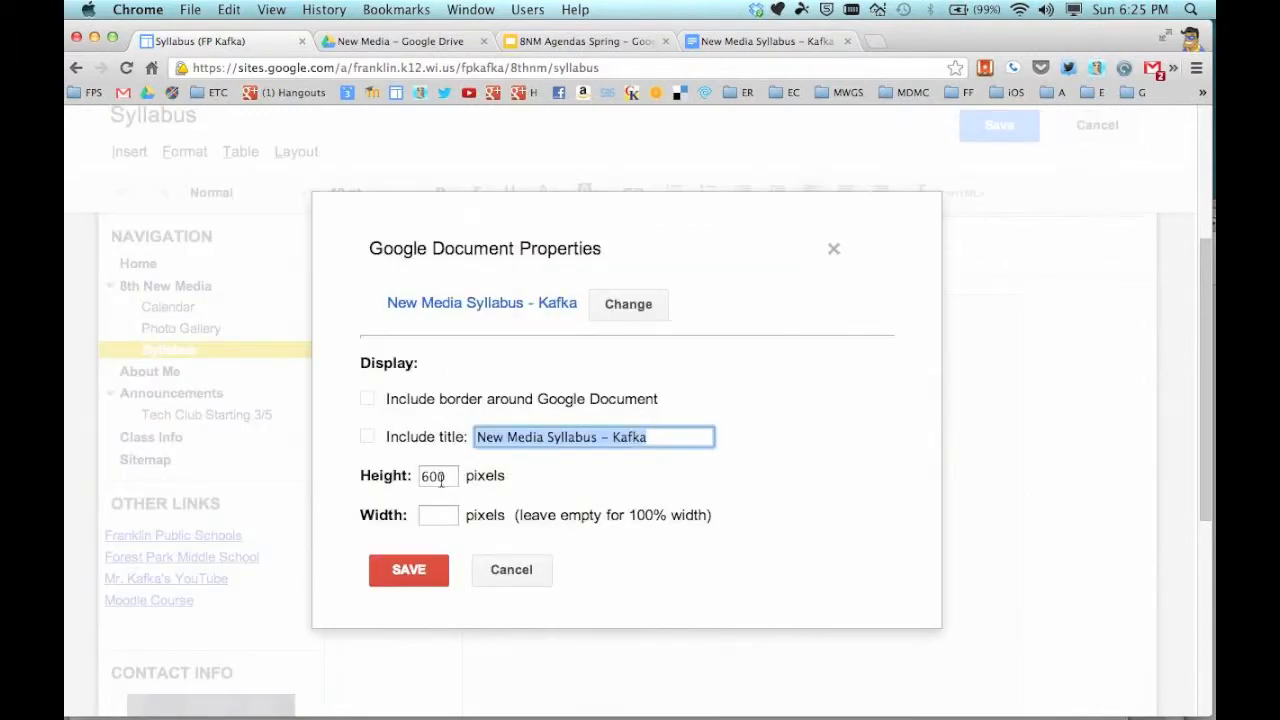
pyautogui.click(436, 476)
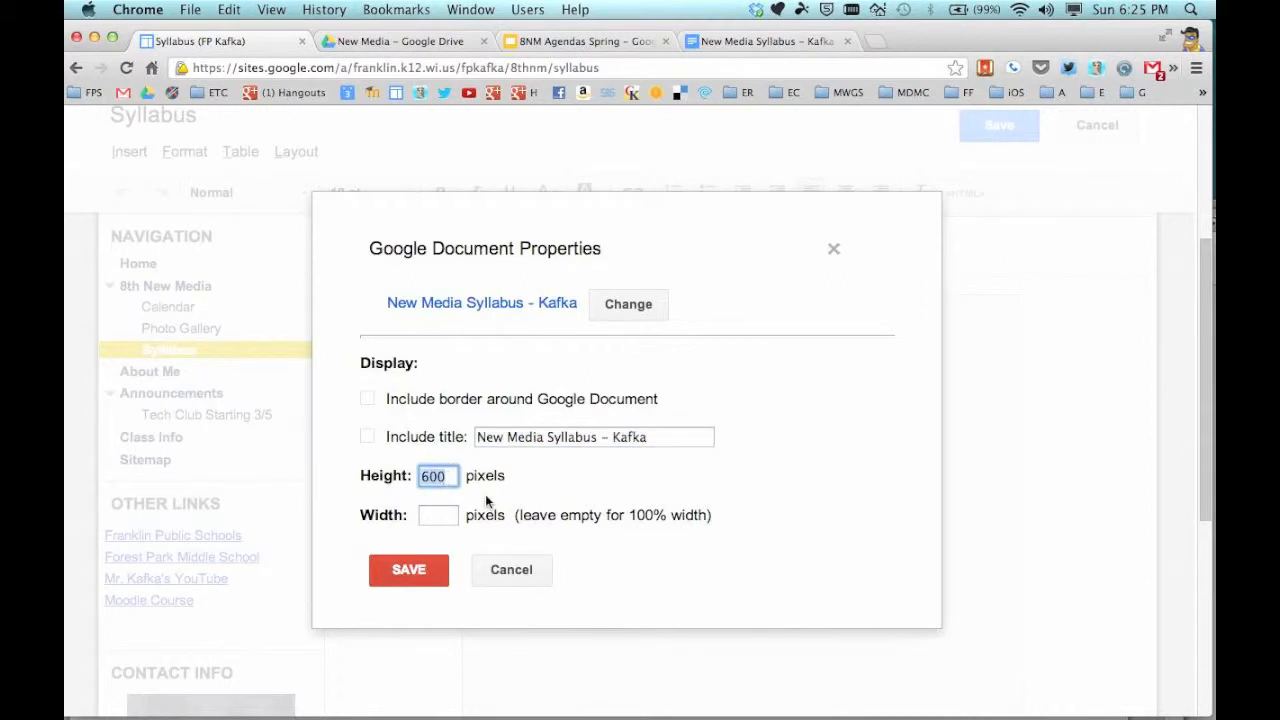
pyautogui.write('2000')
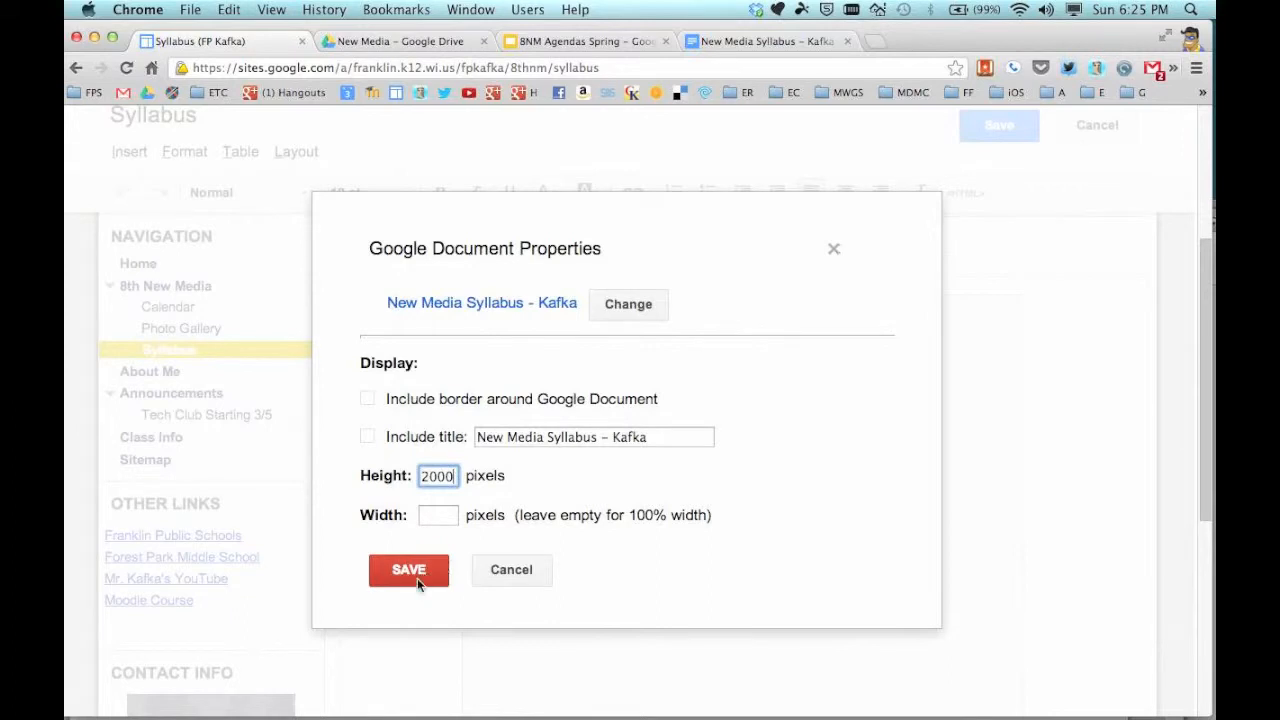
pyautogui.click(408, 568)
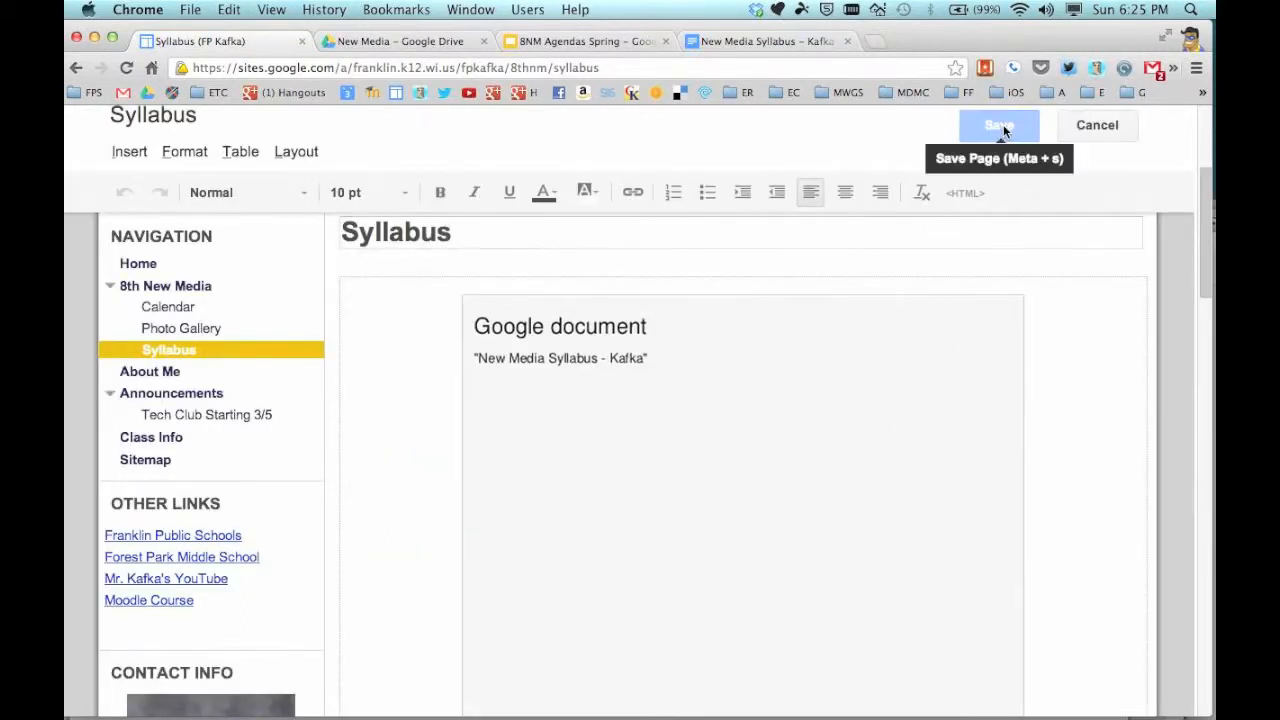
pyautogui.click(1000, 124)
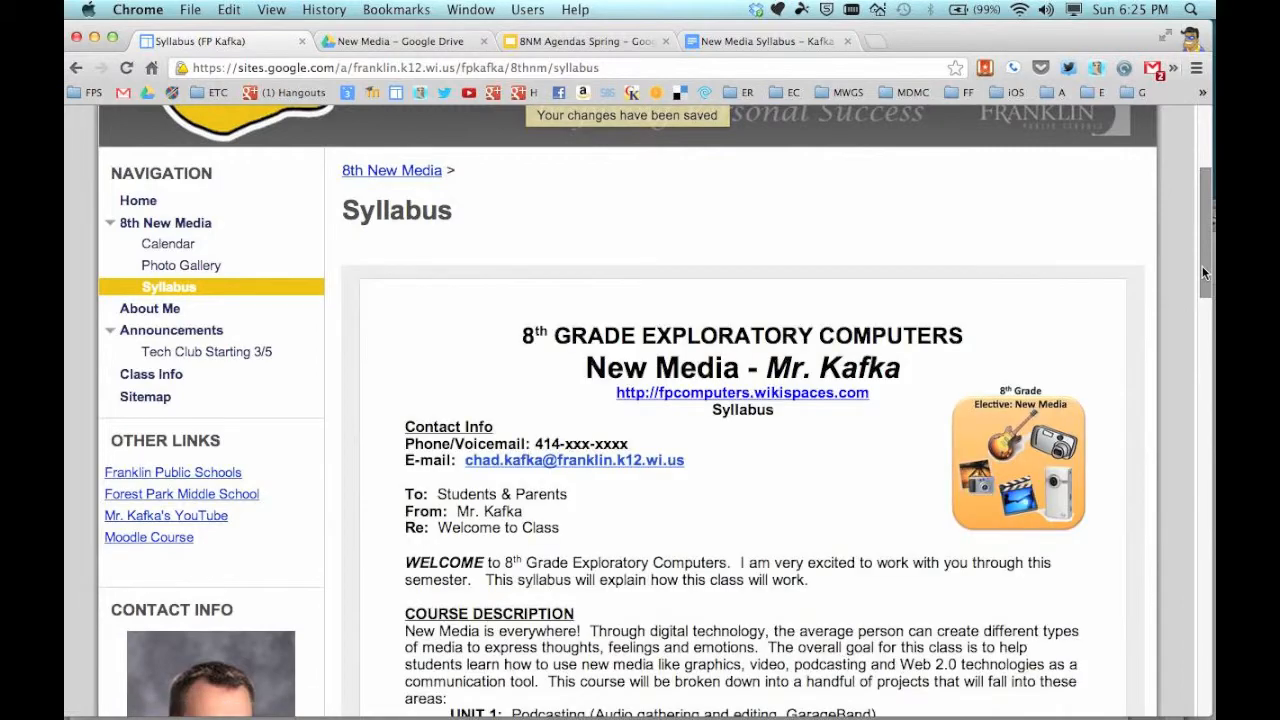
# Step: Scroll through the saved Syllabus page to review the whole embedded document, then return to the top
pyautogui.scroll(3)
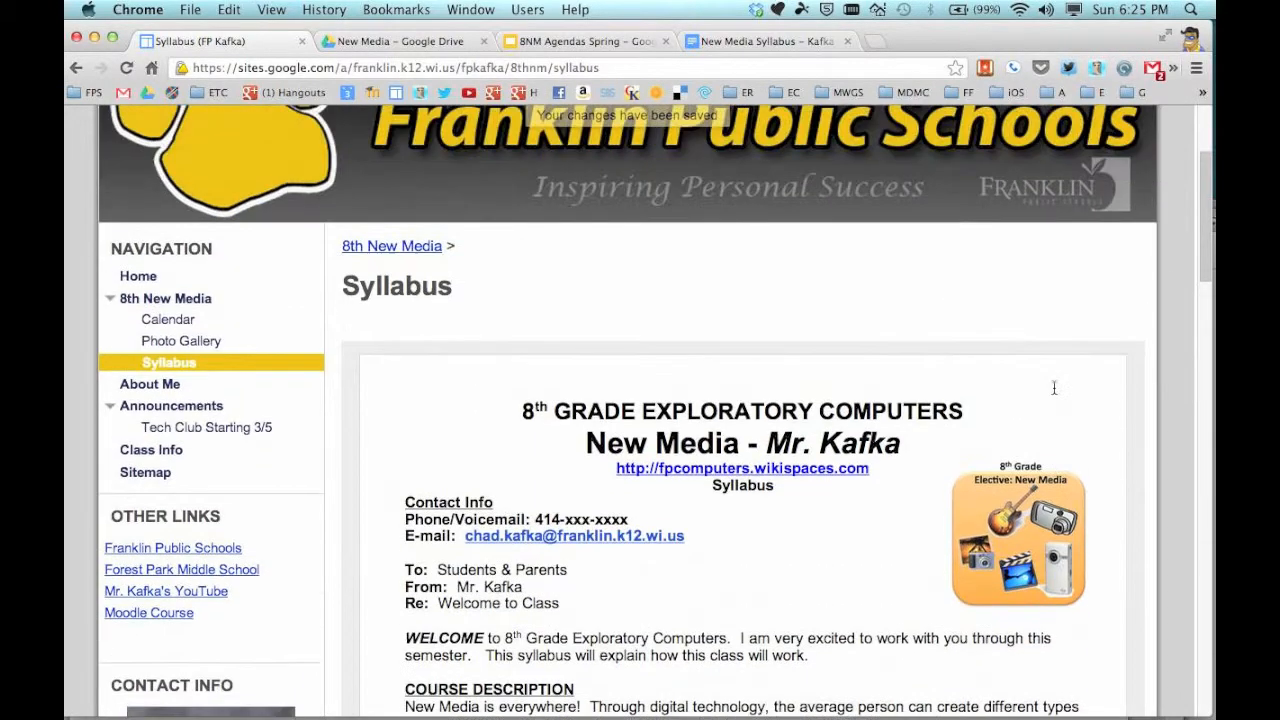
pyautogui.scroll(-3)
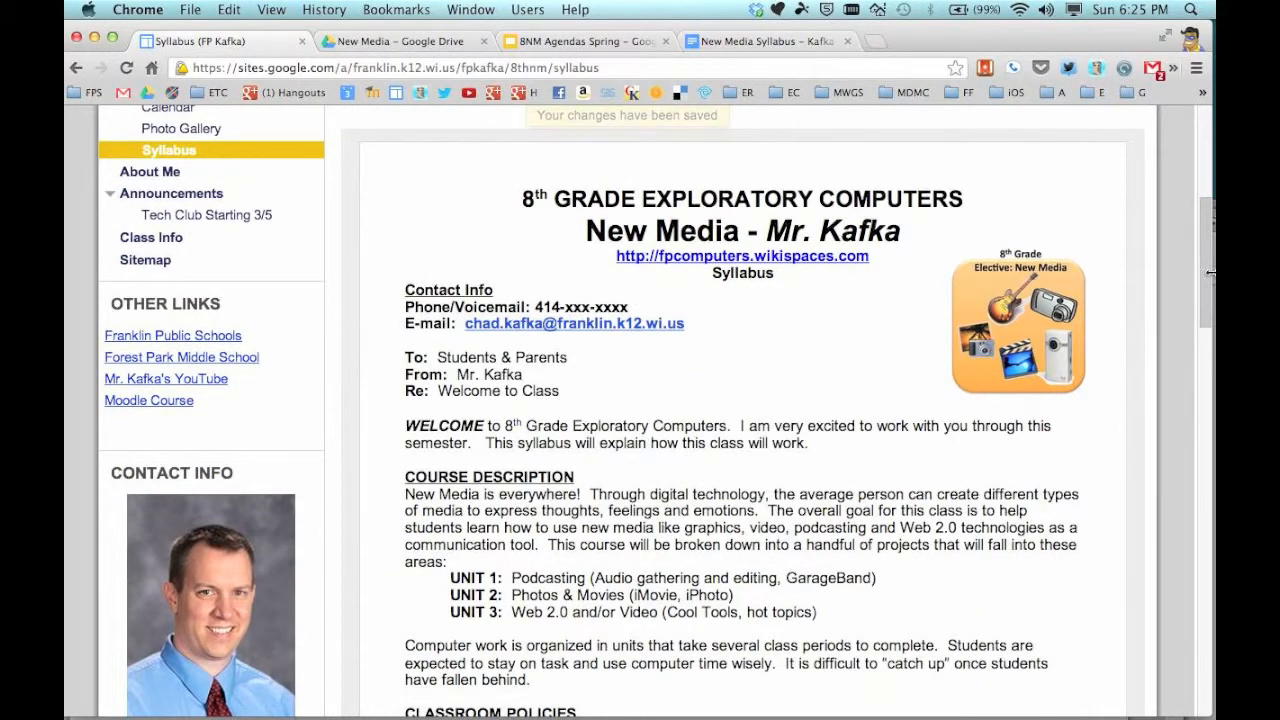
pyautogui.scroll(-3)
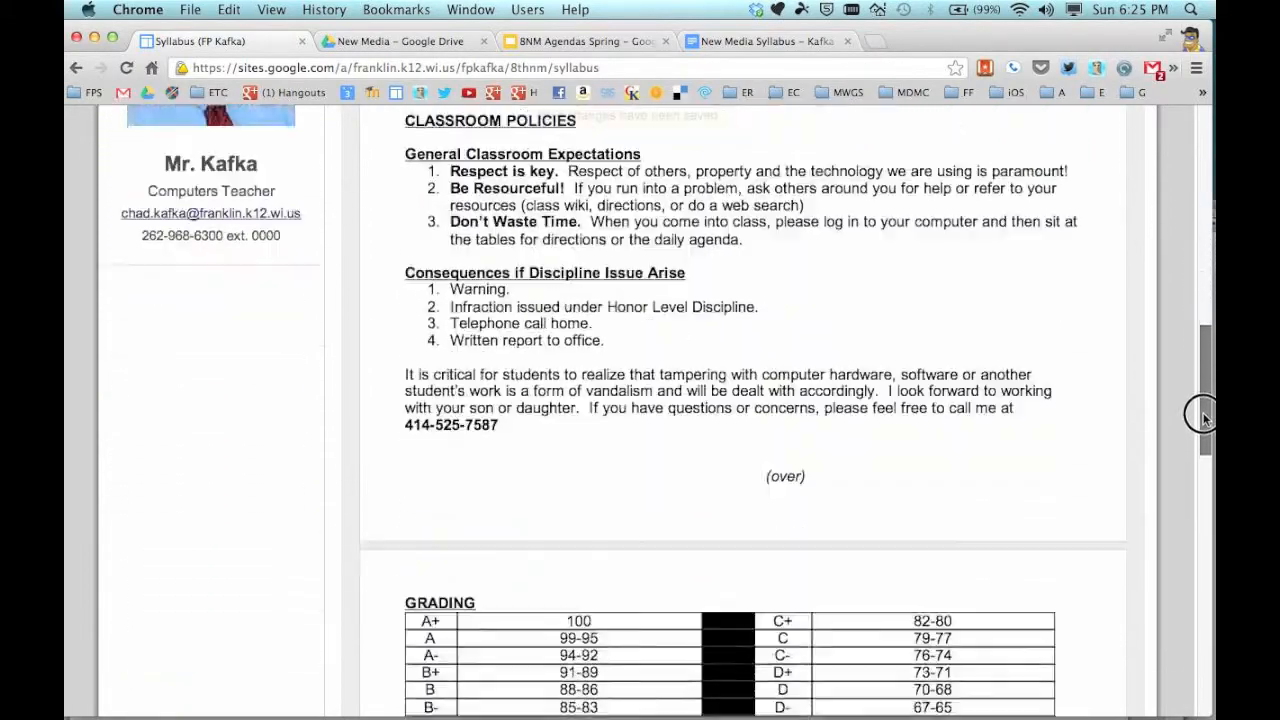
pyautogui.scroll(-3)
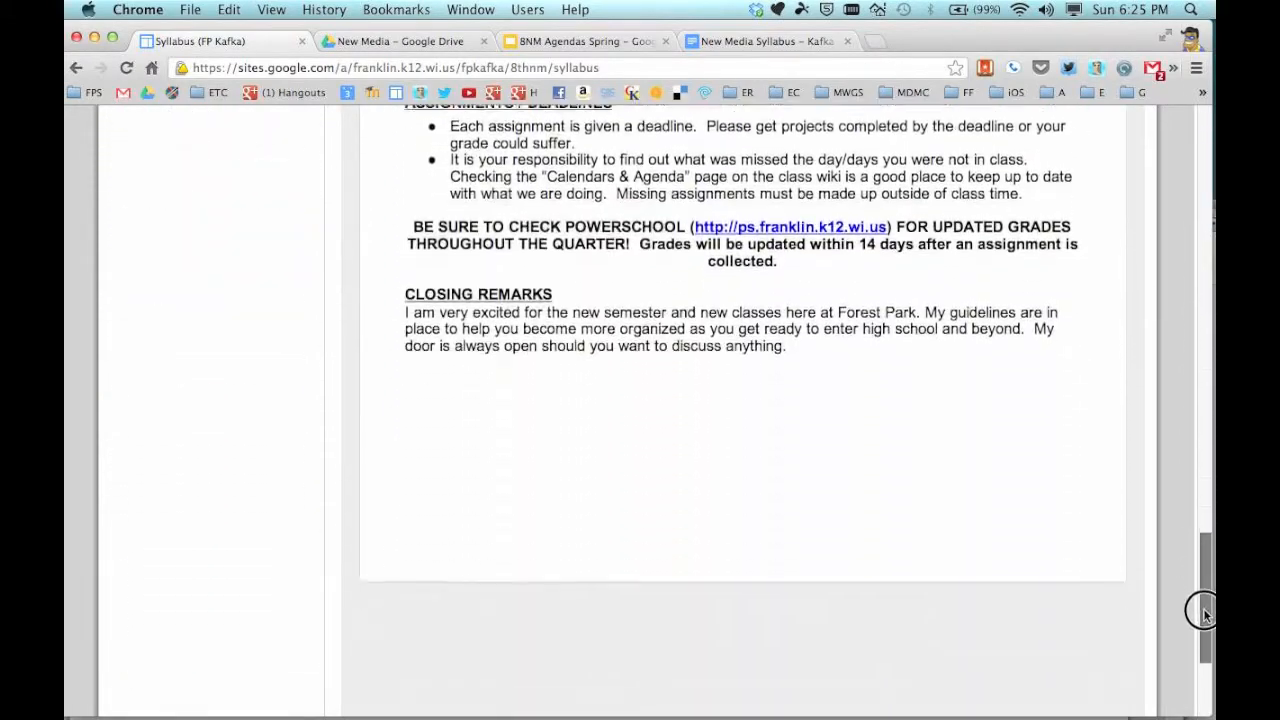
pyautogui.scroll(-3)
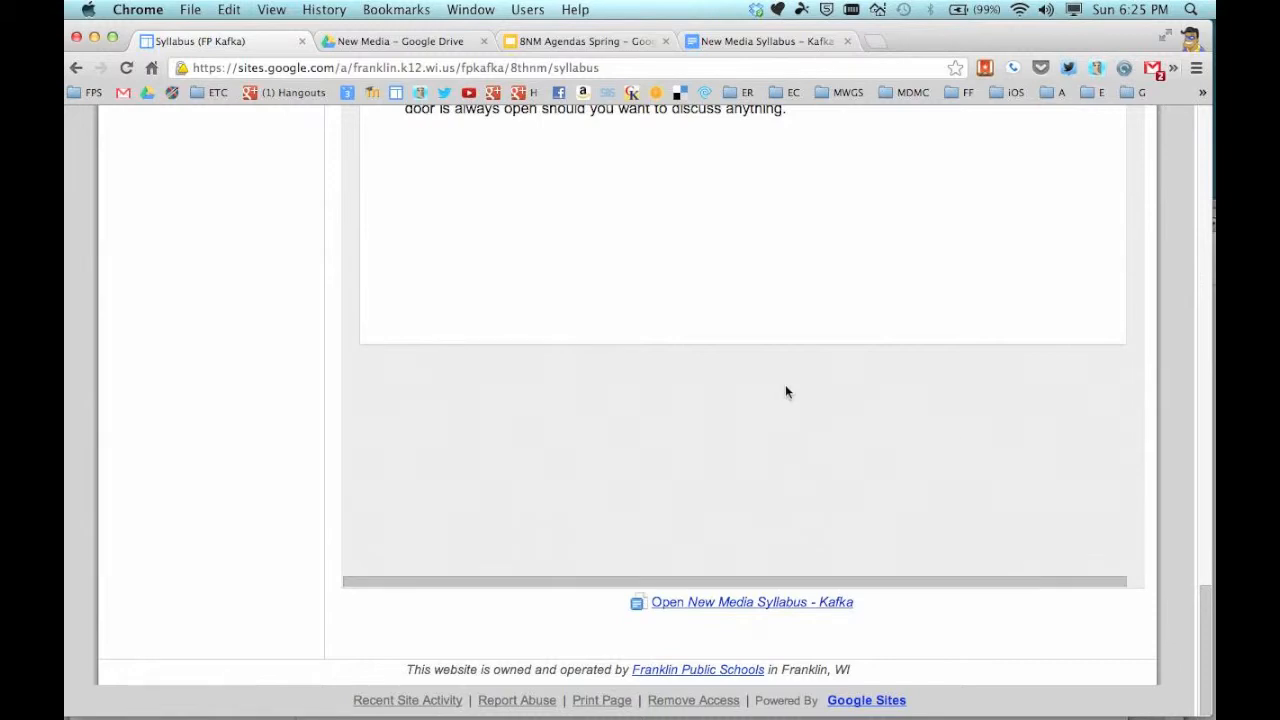
pyautogui.moveTo(696, 464)
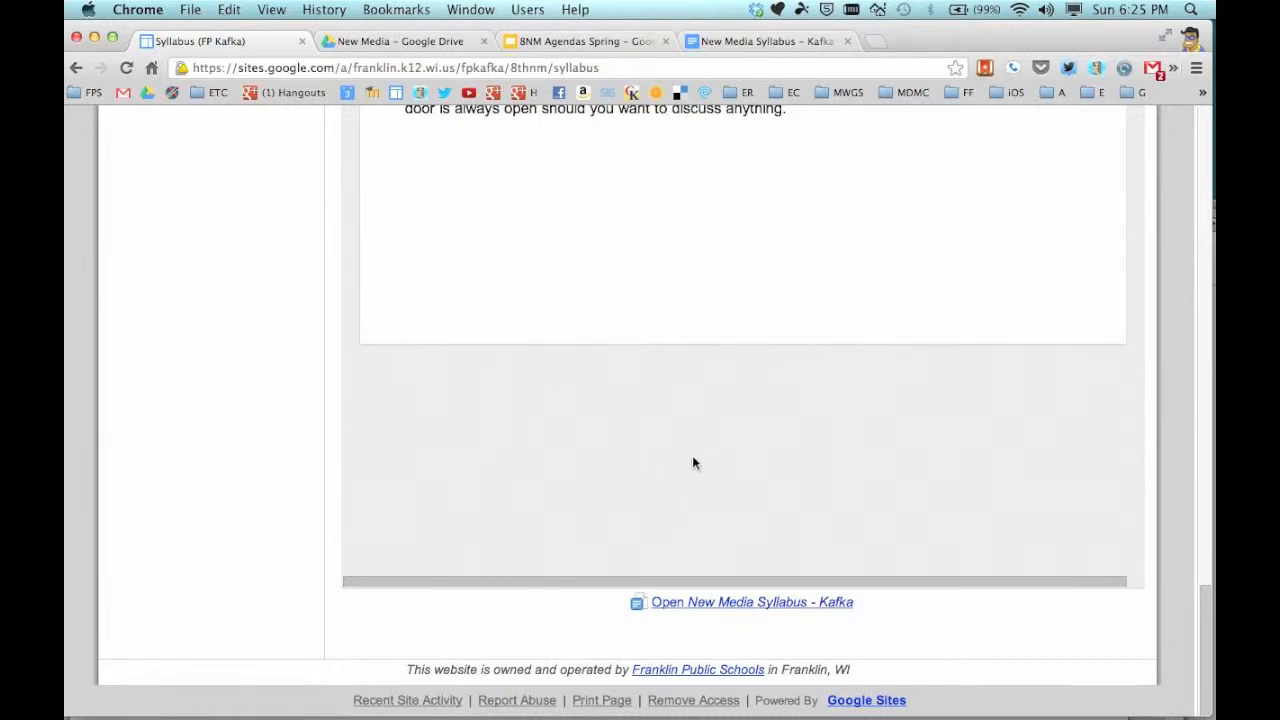
pyautogui.moveTo(728, 564)
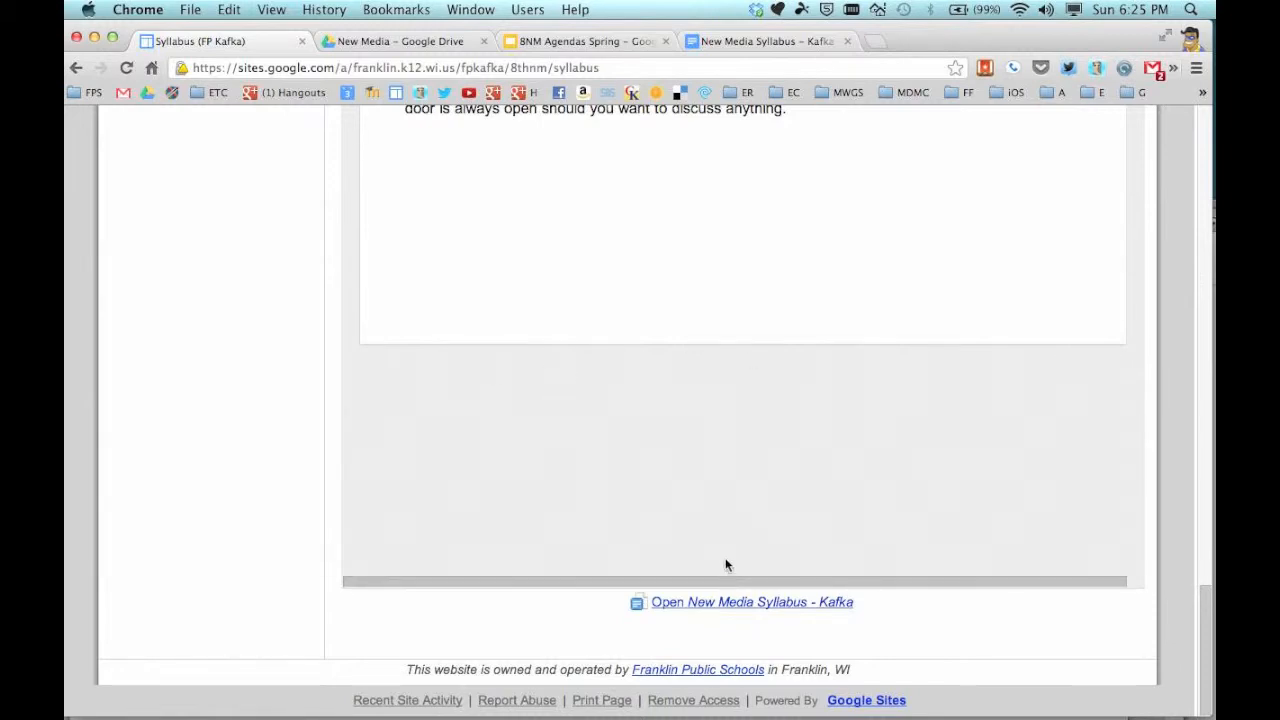
pyautogui.moveTo(714, 348)
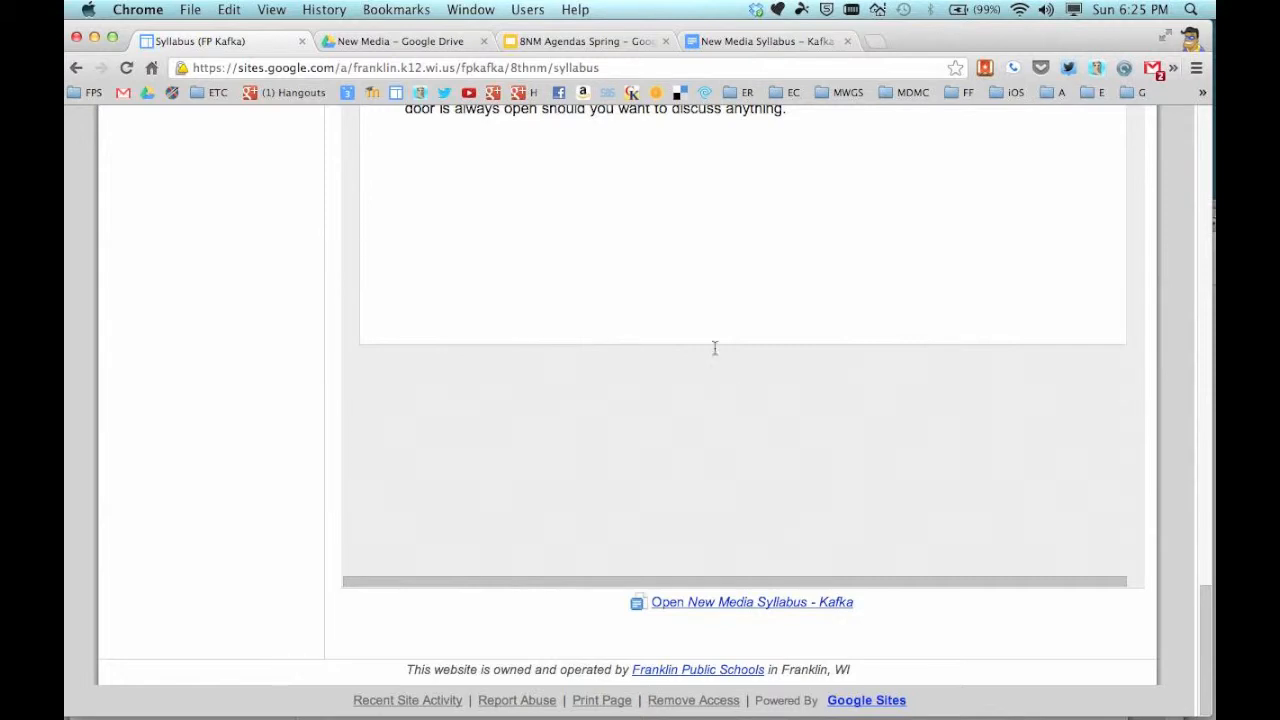
pyautogui.moveTo(928, 252)
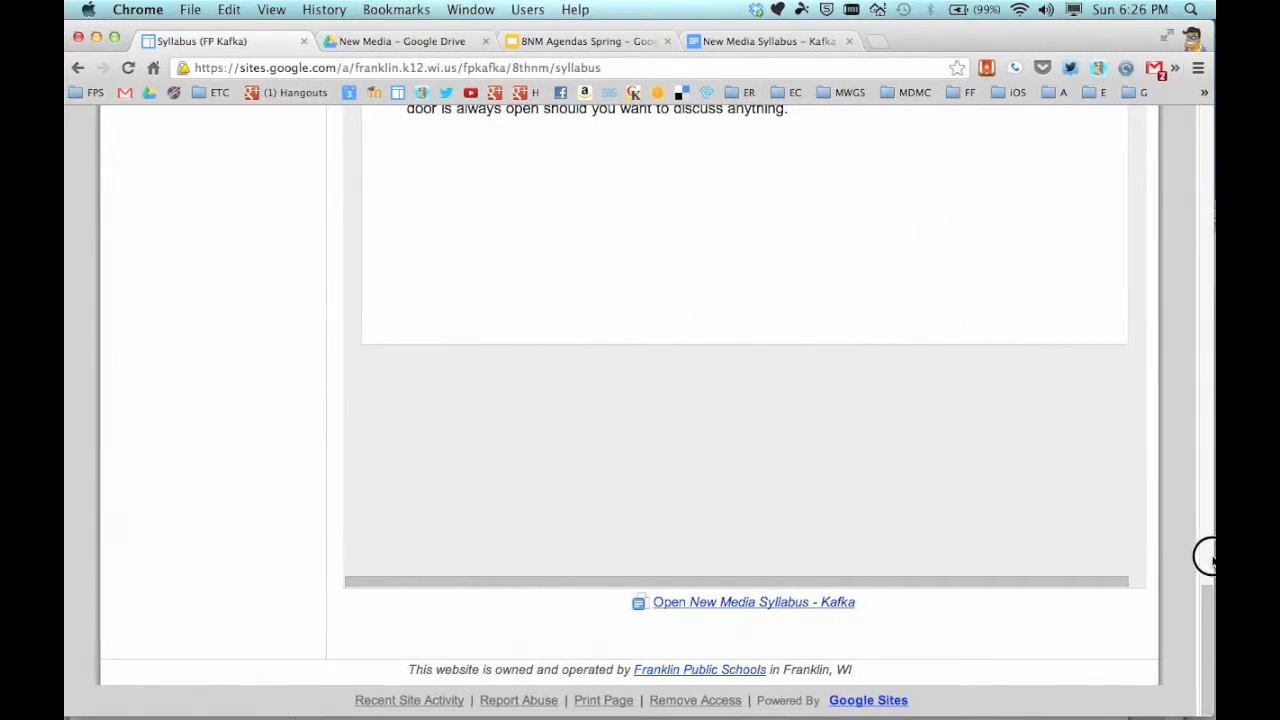
pyautogui.scroll(3)
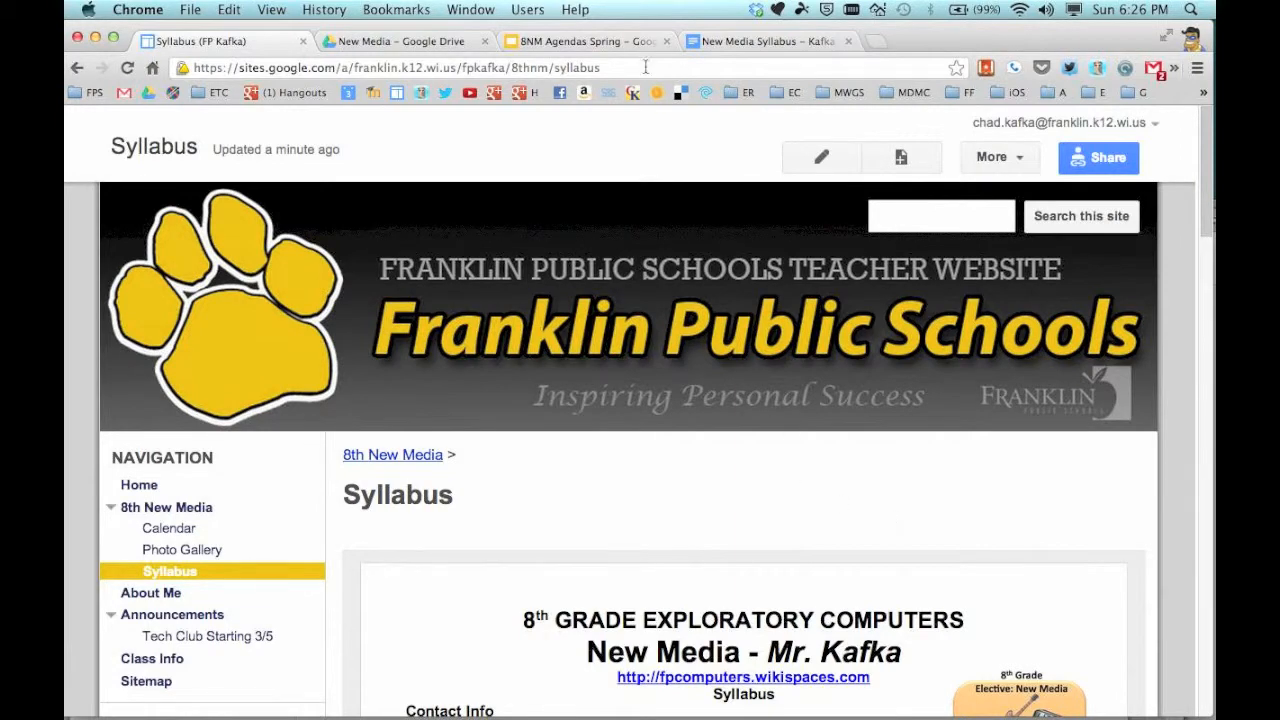
# Step: View the Syllabus page URL in an incognito window as a signed-out visitor
pyautogui.click(400, 68)
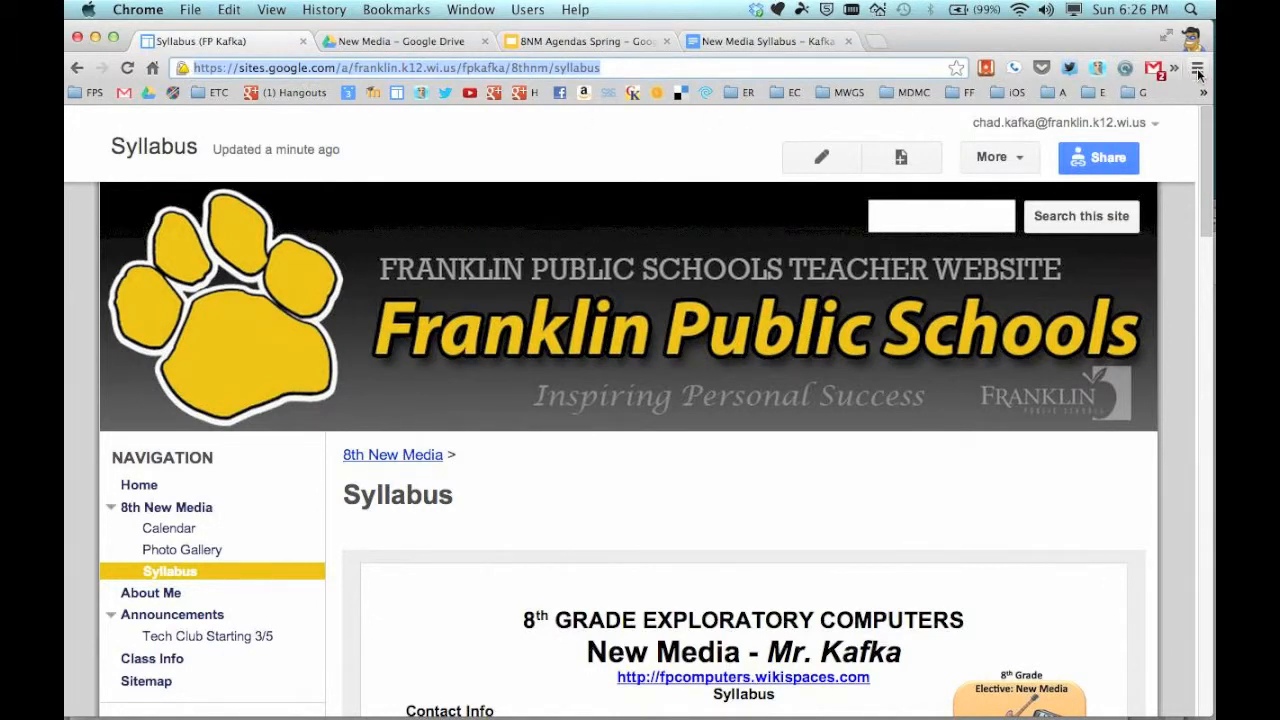
pyautogui.click(1196, 68)
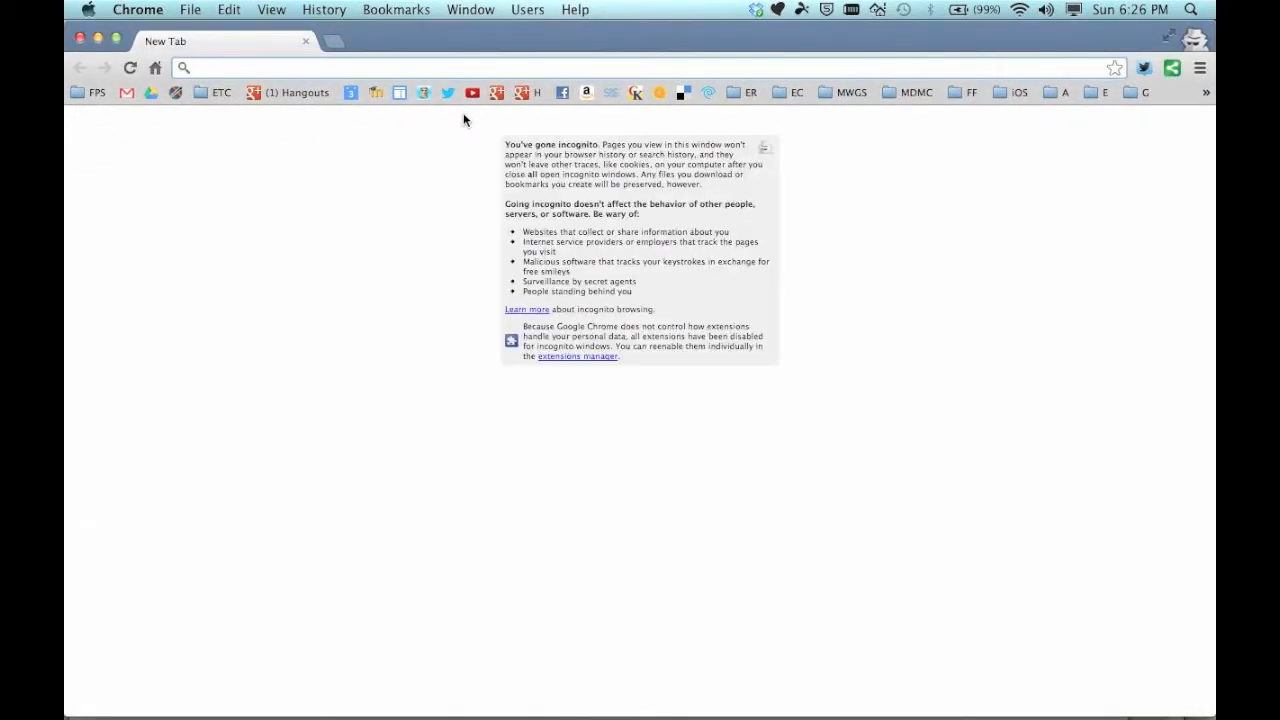
pyautogui.write('https://sites.google.com/a/franklin.k12.wi.us/fpkafka/8thnm/syllabus')
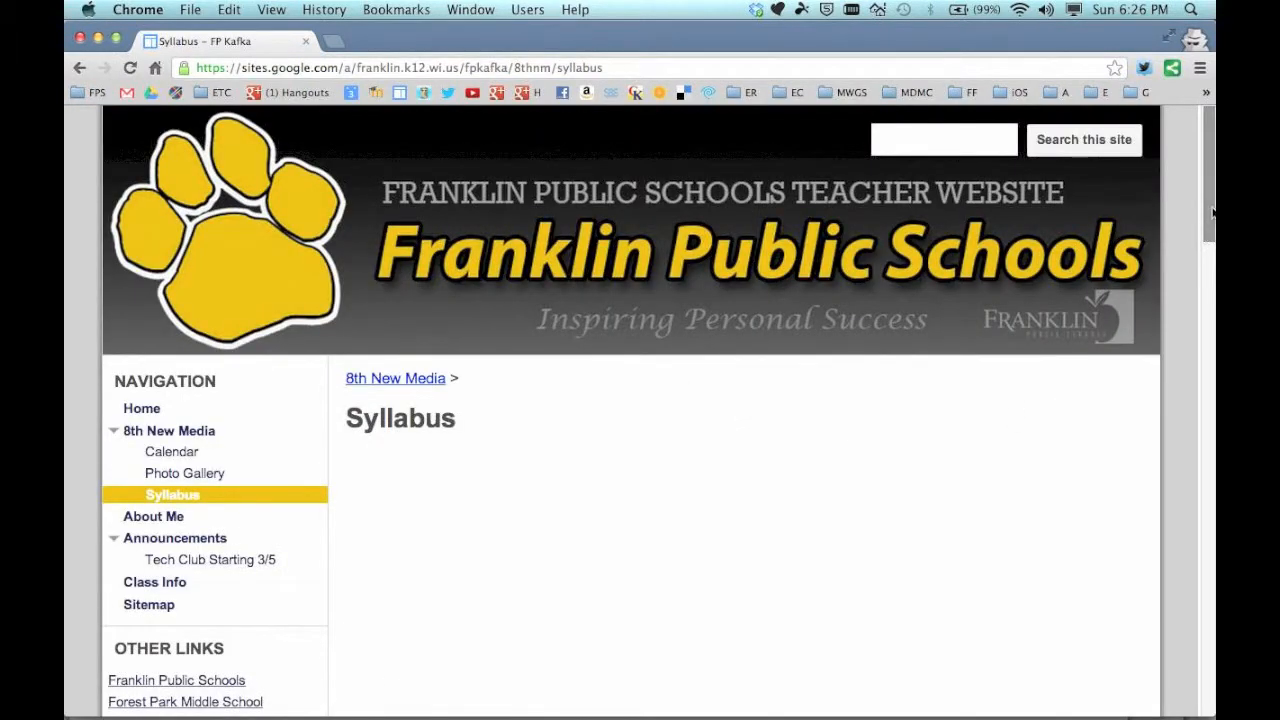
pyautogui.scroll(-3)
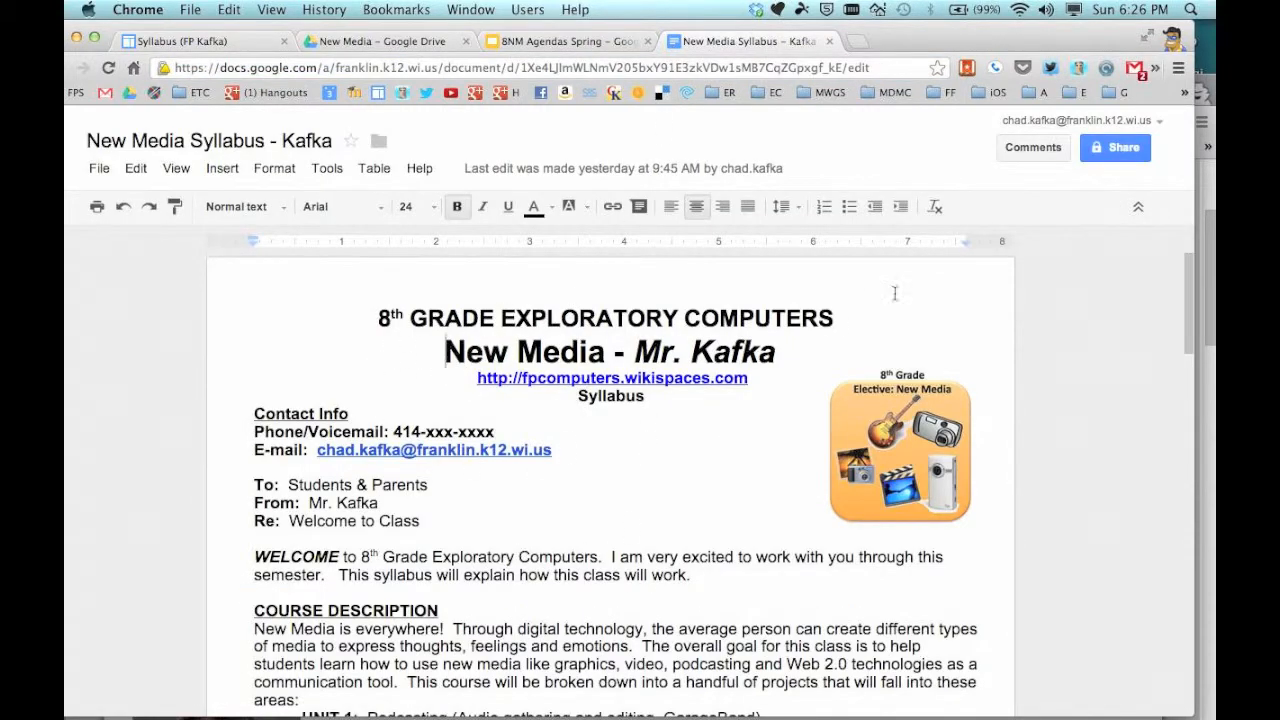
pyautogui.moveTo(1116, 148)
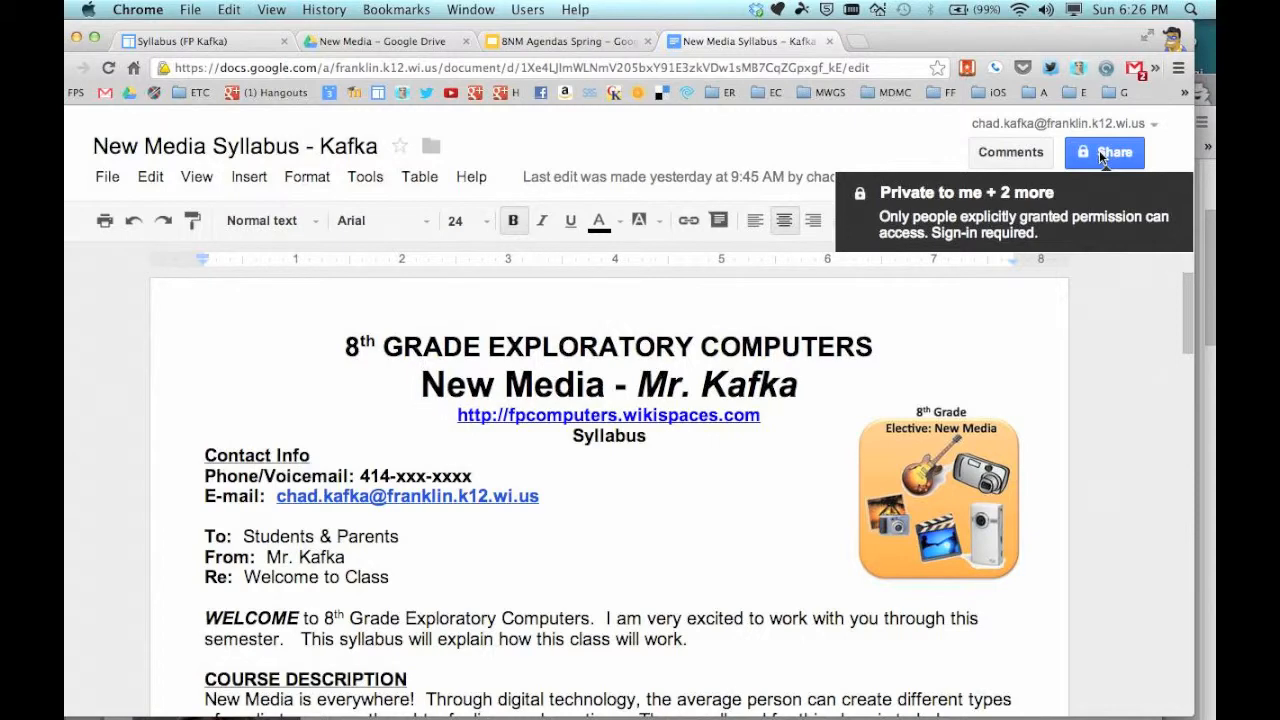
# Step: Share the syllabus Doc so anyone with the link can view it without signing in
pyautogui.click(1104, 152)
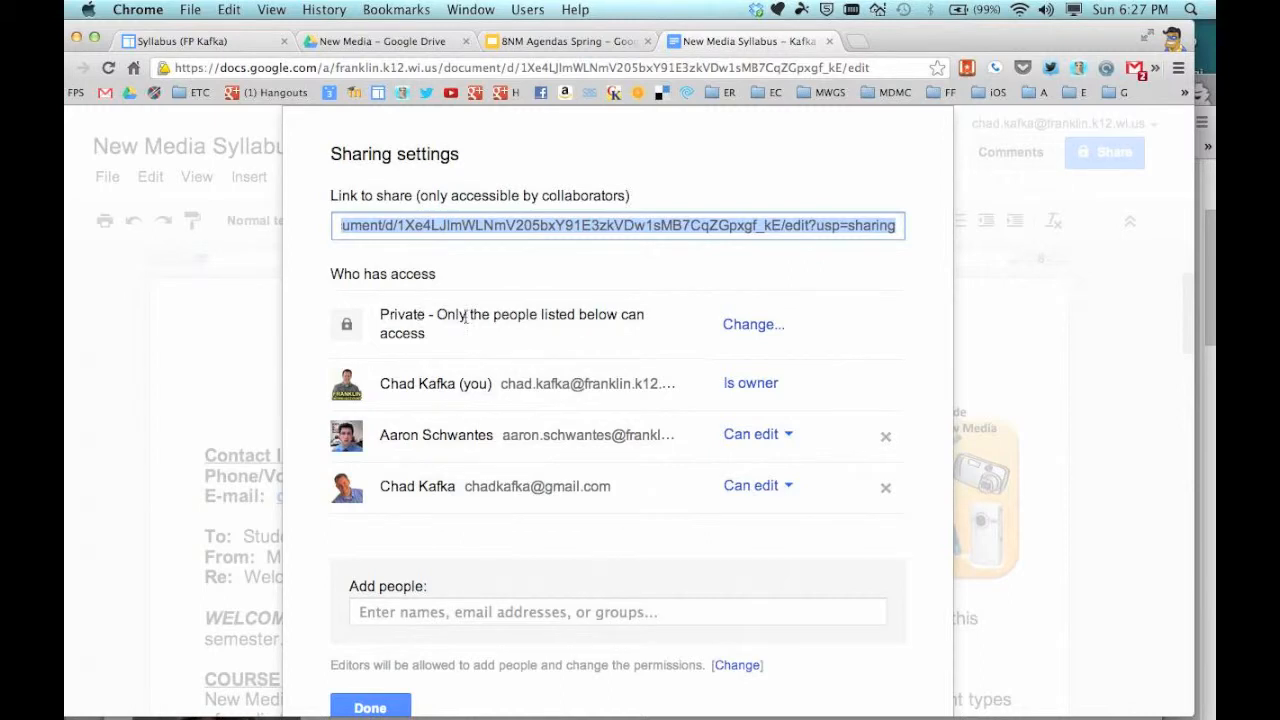
pyautogui.click(752, 324)
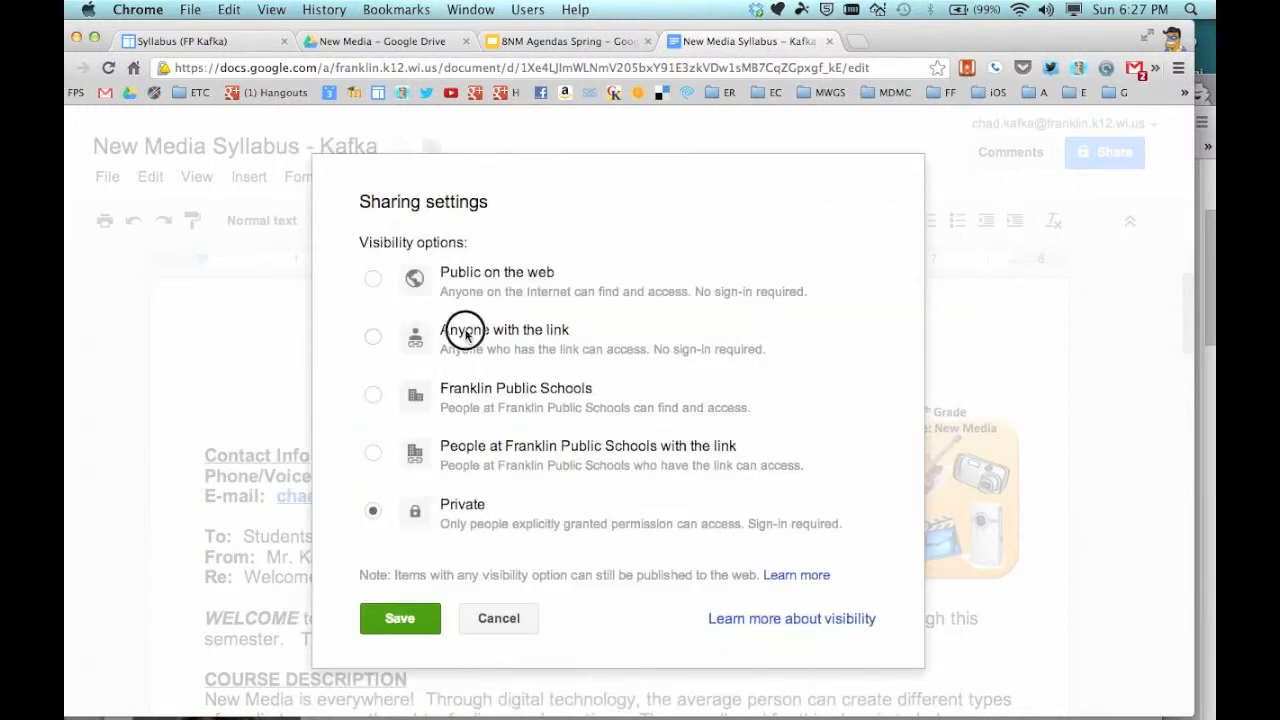
pyautogui.click(372, 336)
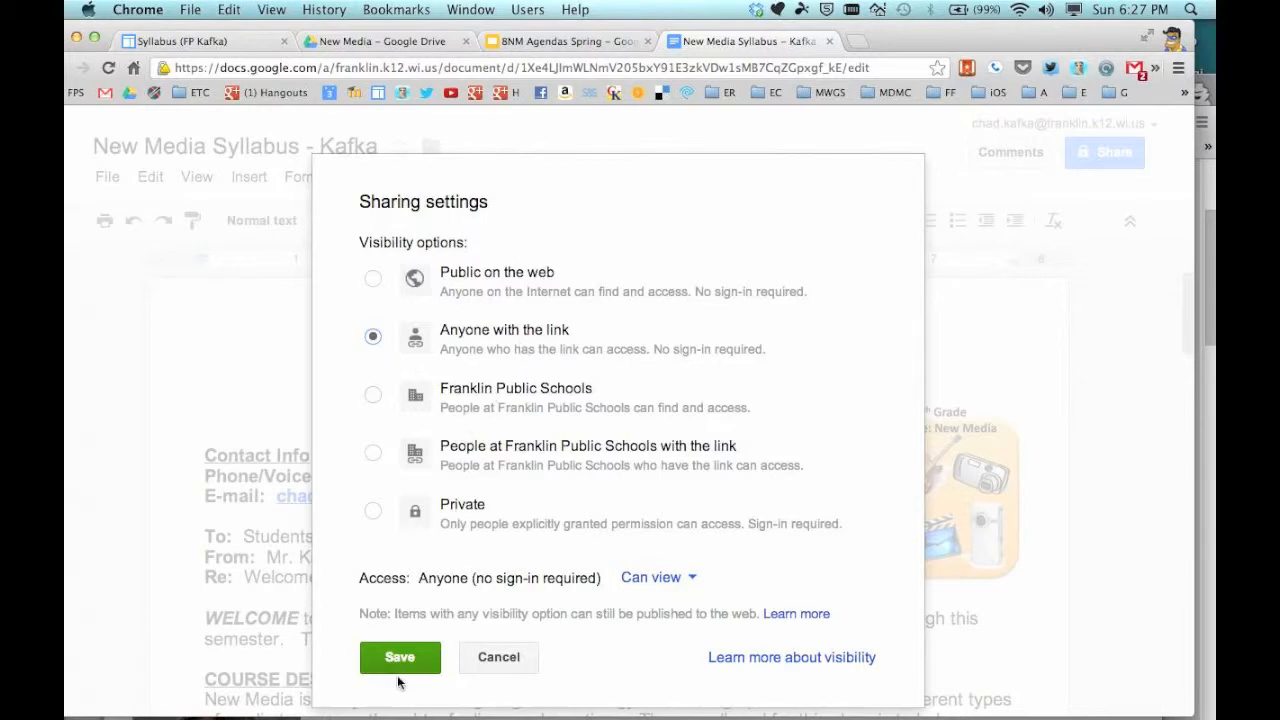
pyautogui.click(400, 656)
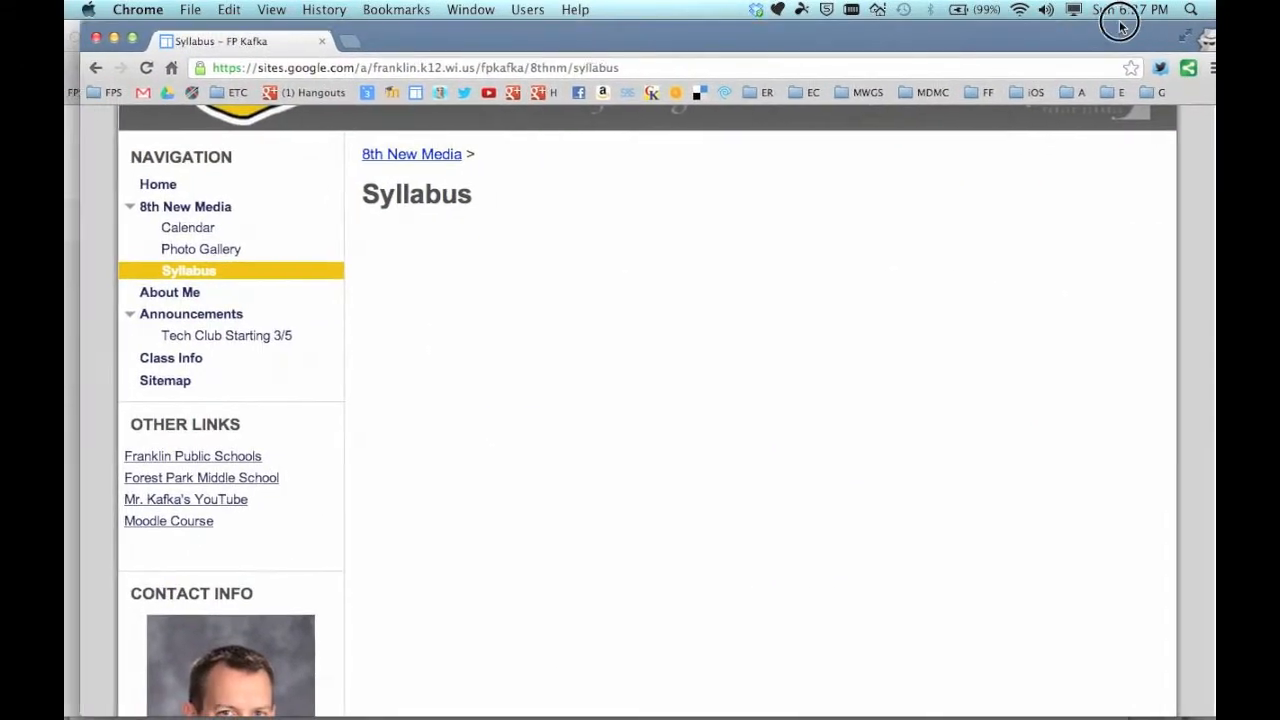
# Step: Reload the visitor view of Syllabus, return to the site and go to the Calendar page
pyautogui.click(146, 68)
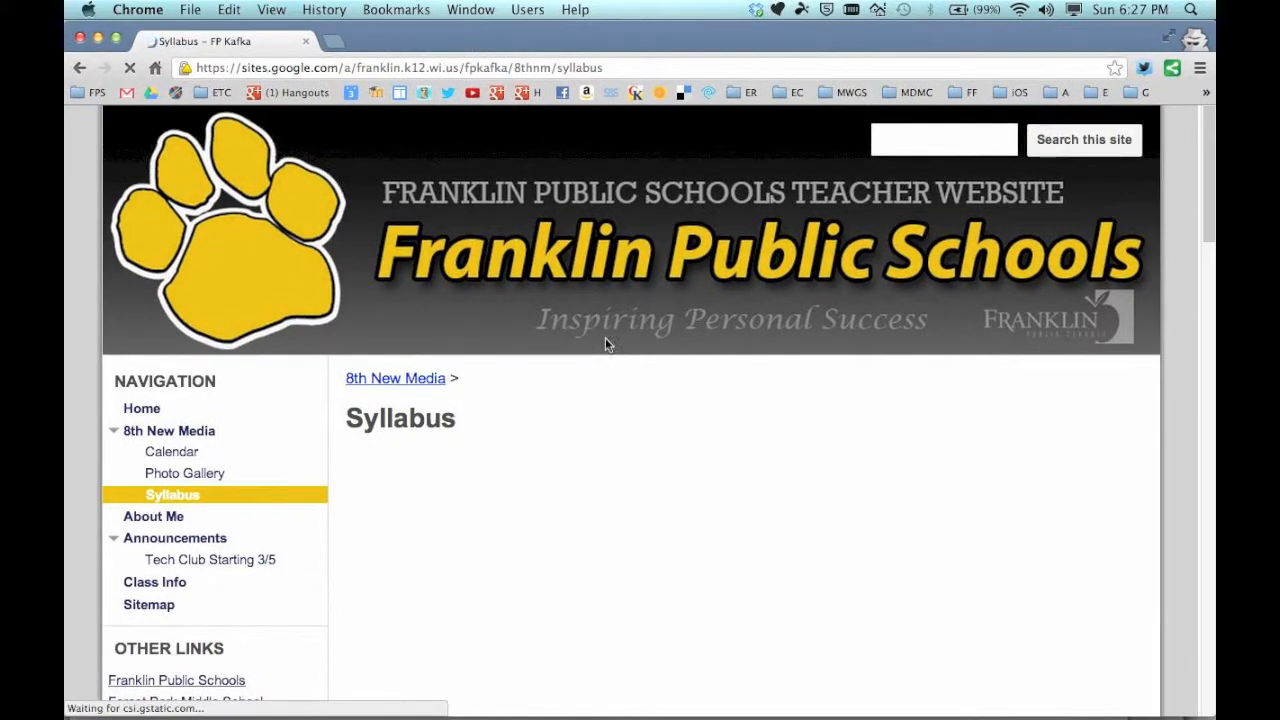
pyautogui.scroll(-3)
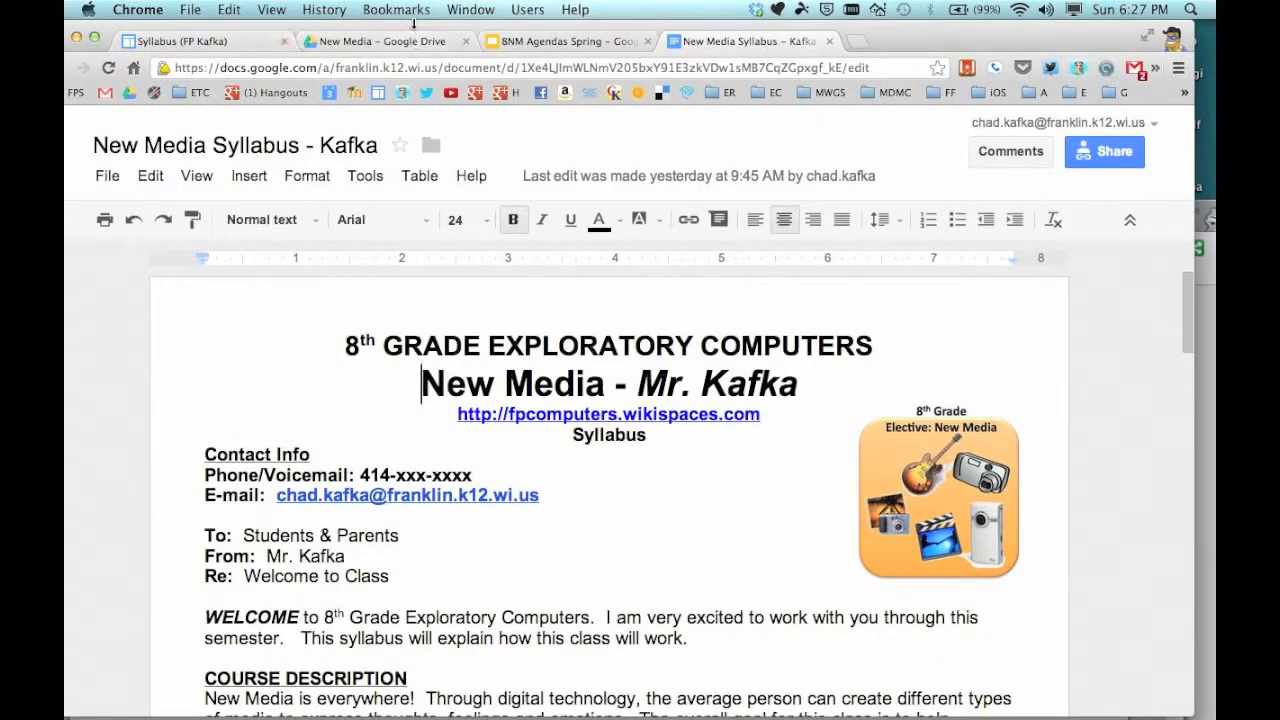
pyautogui.click(180, 40)
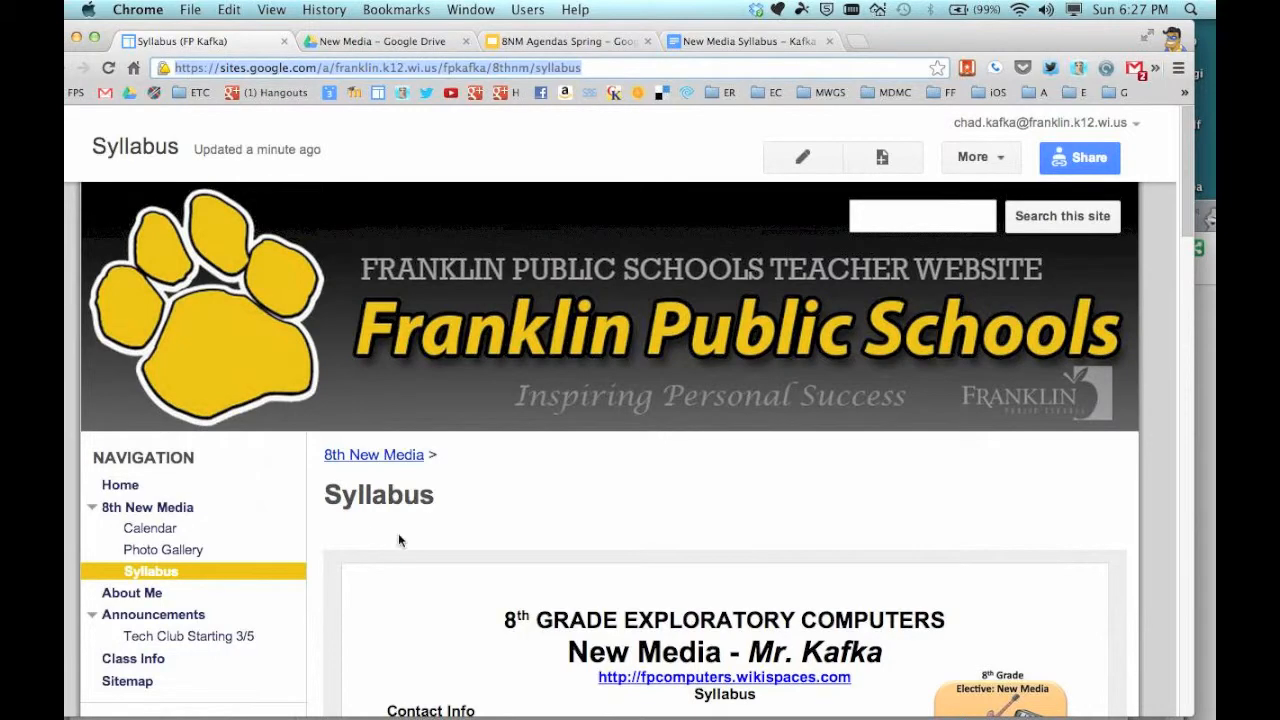
pyautogui.scroll(-3)
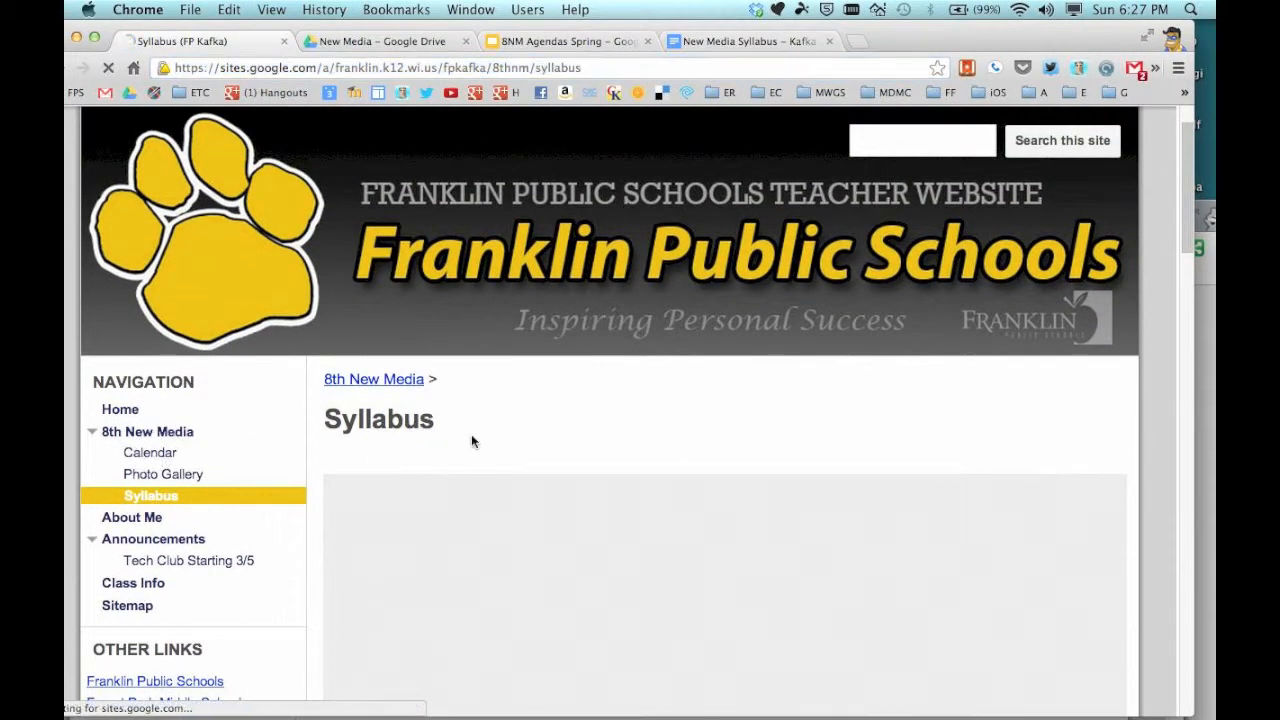
pyautogui.click(148, 452)
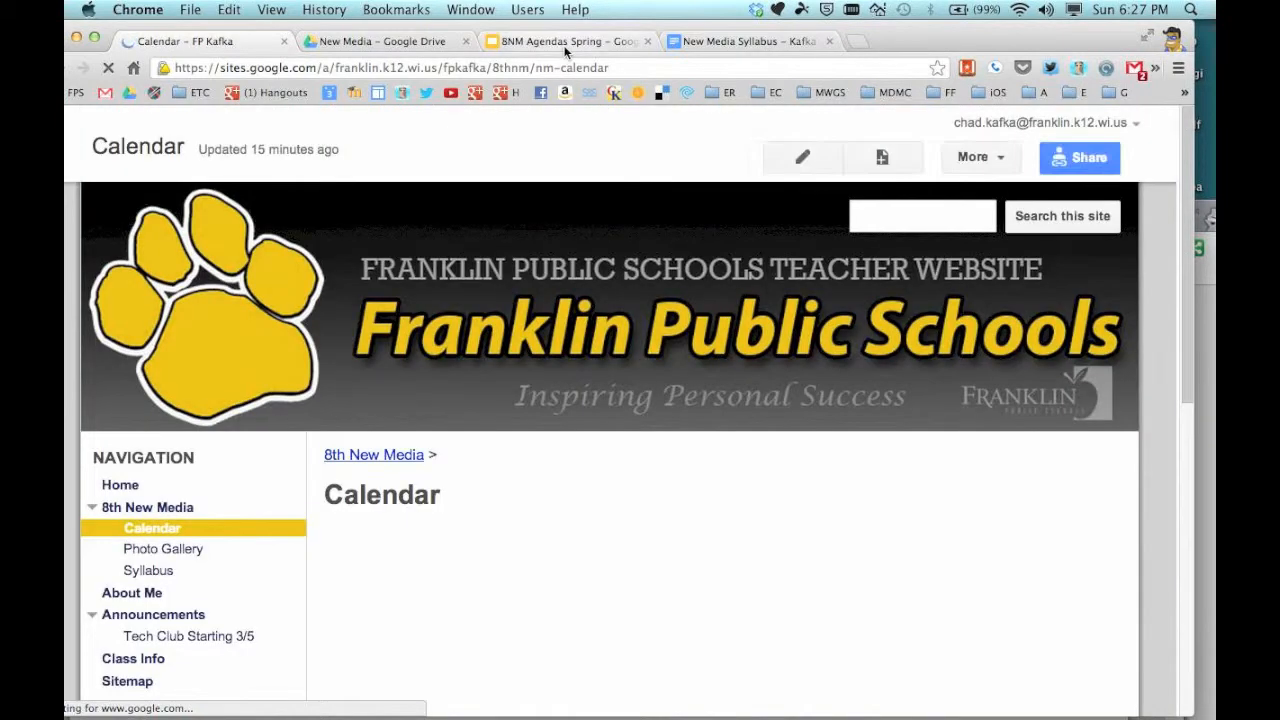
pyautogui.click(564, 40)
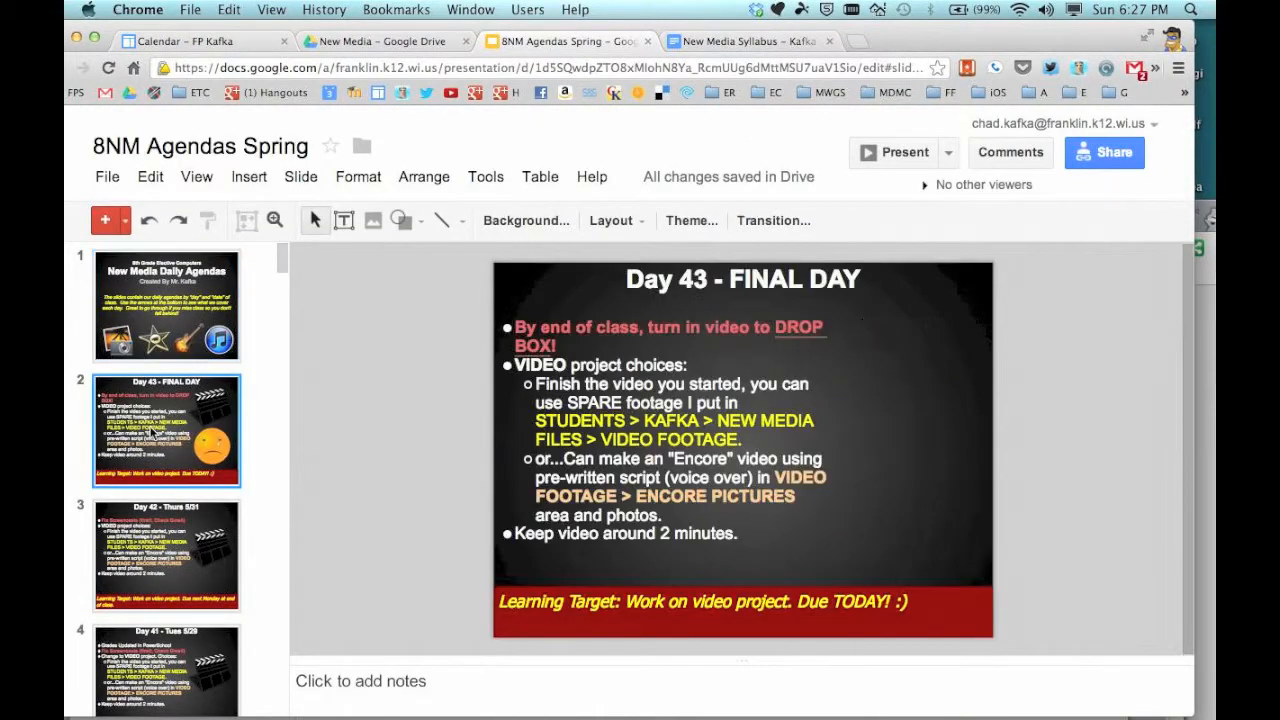
pyautogui.click(164, 556)
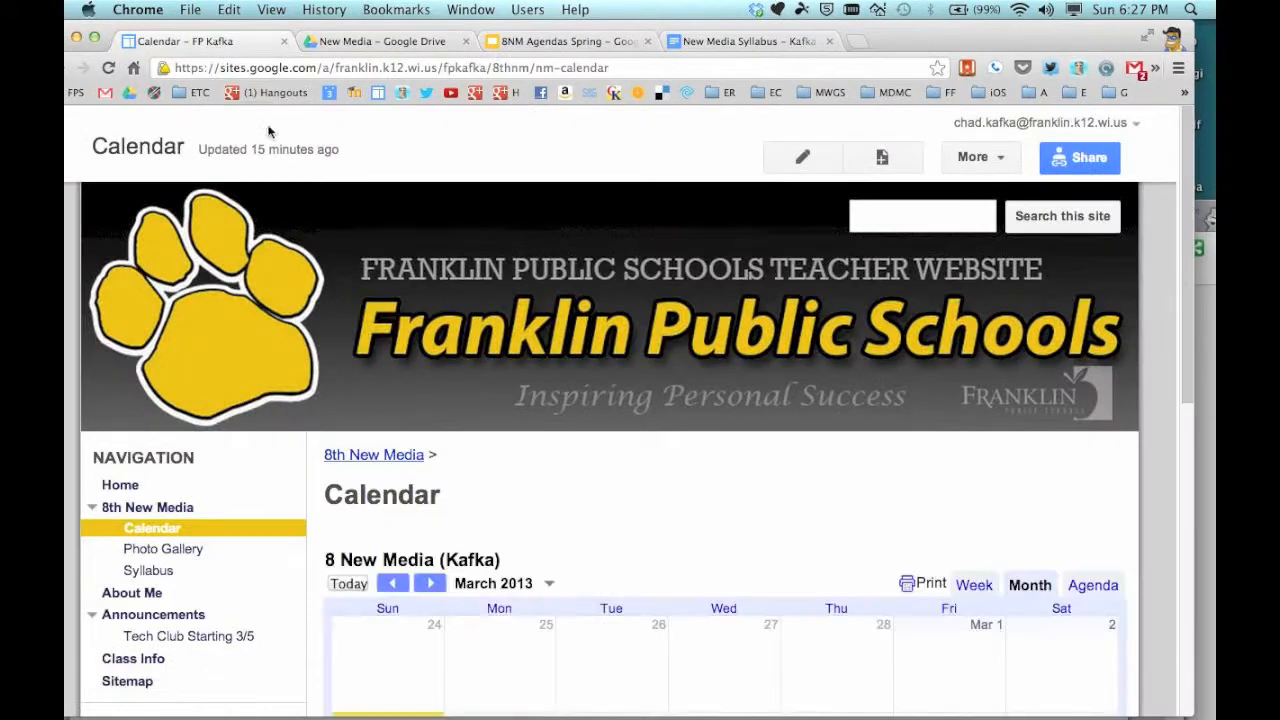
pyautogui.moveTo(802, 156)
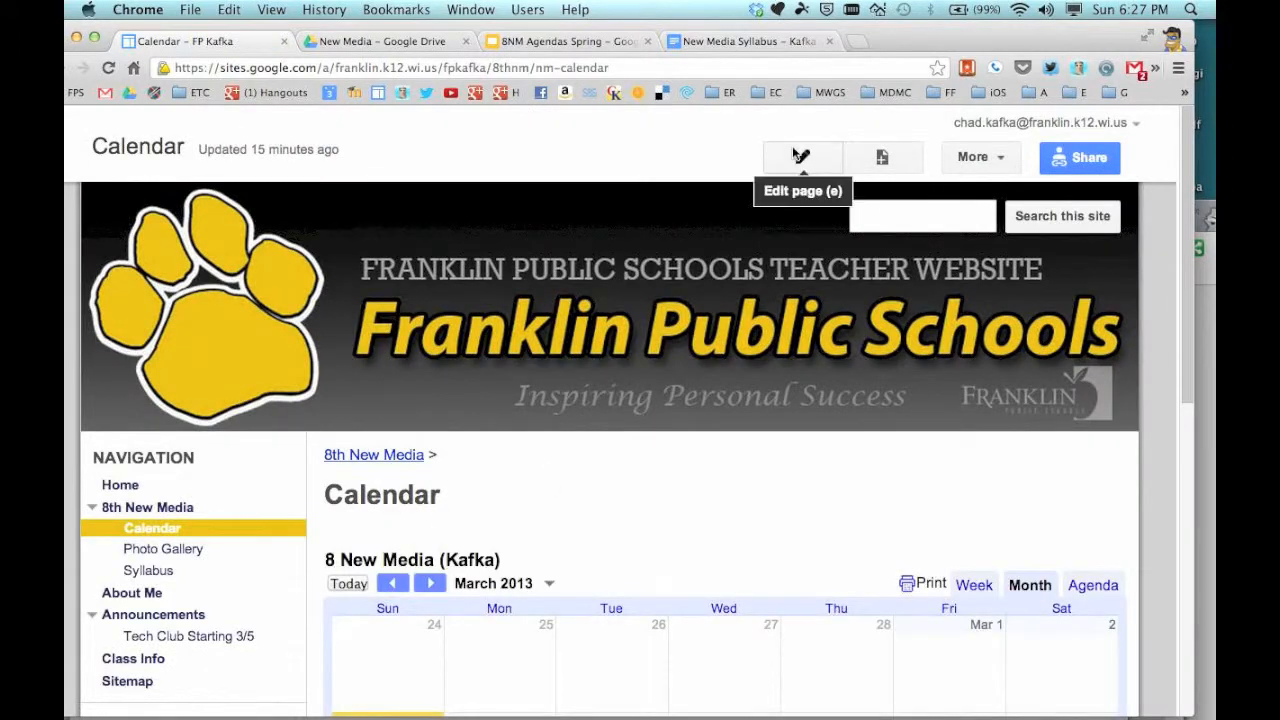
# Step: Edit the Calendar page and retitle its heading 'Daily Schedules'
pyautogui.click(802, 156)
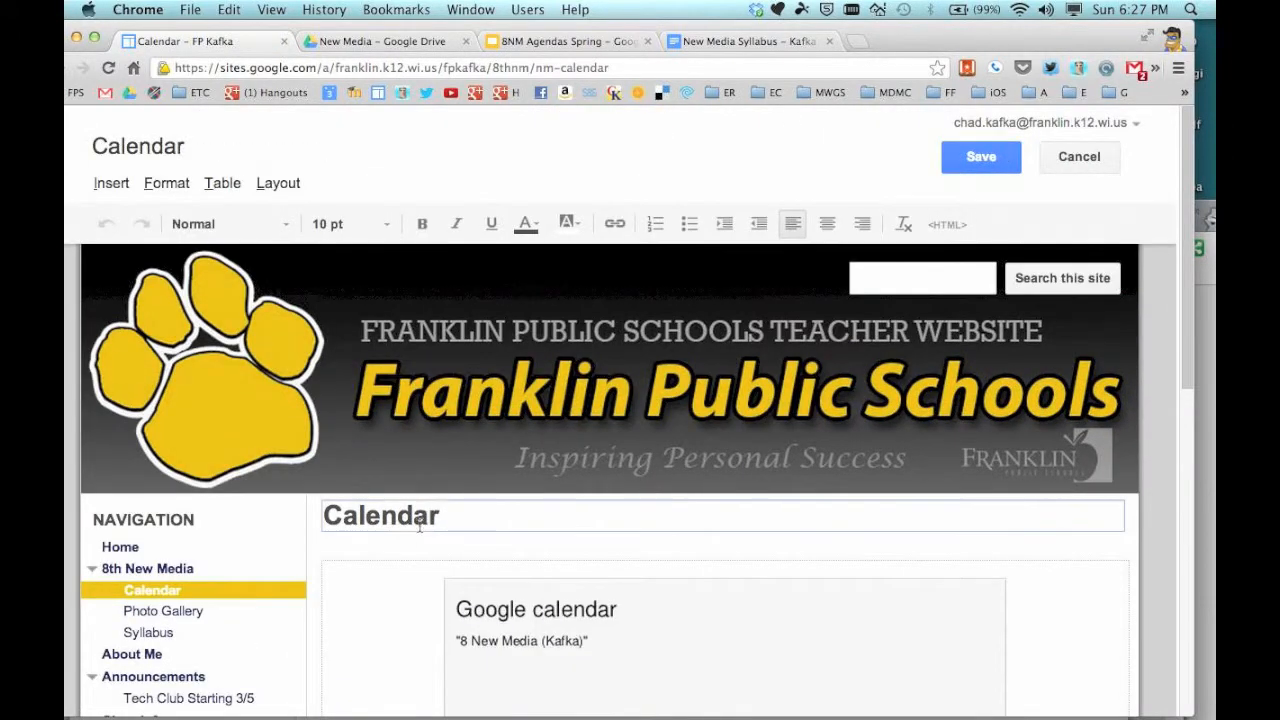
pyautogui.write('Daily')
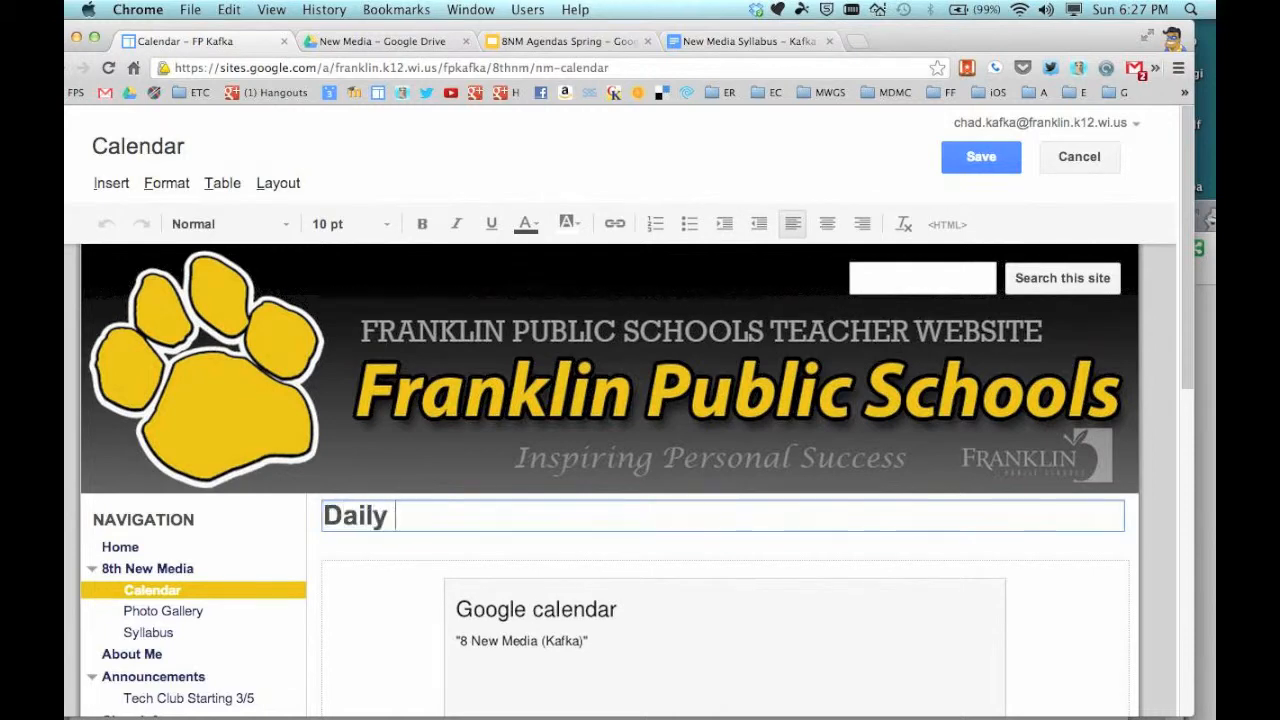
pyautogui.write('Schedules')
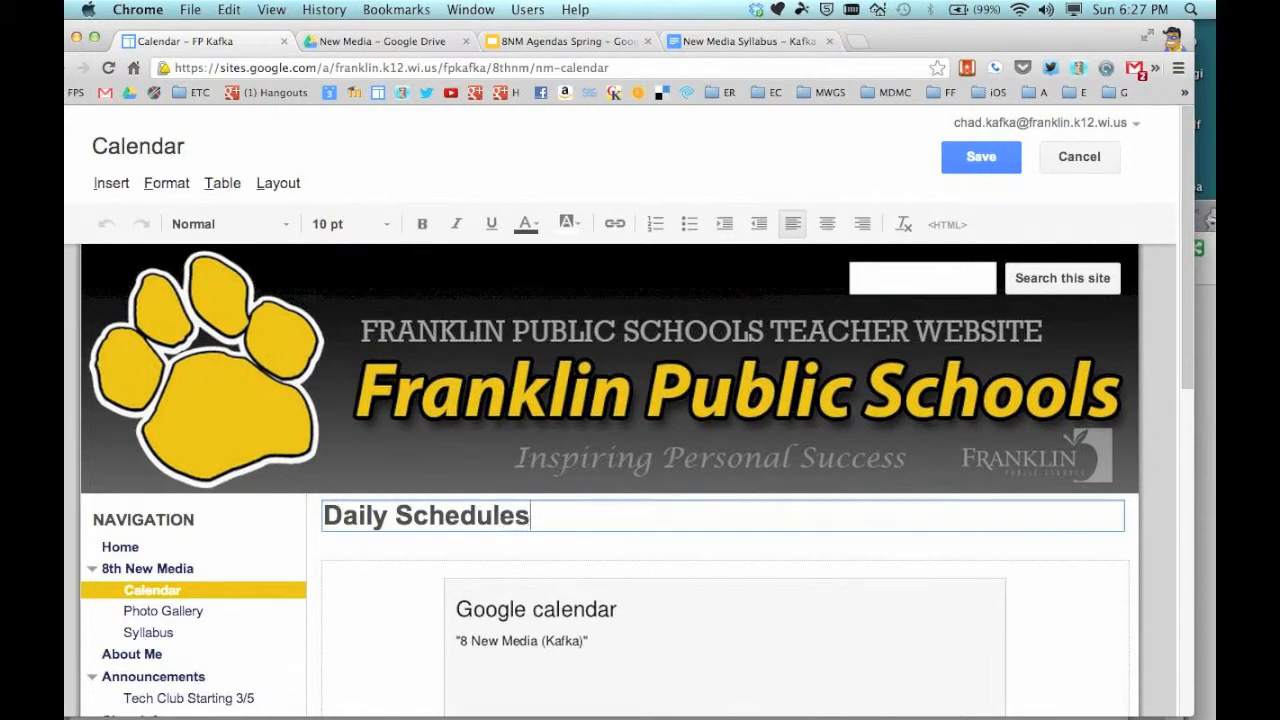
pyautogui.moveTo(980, 156)
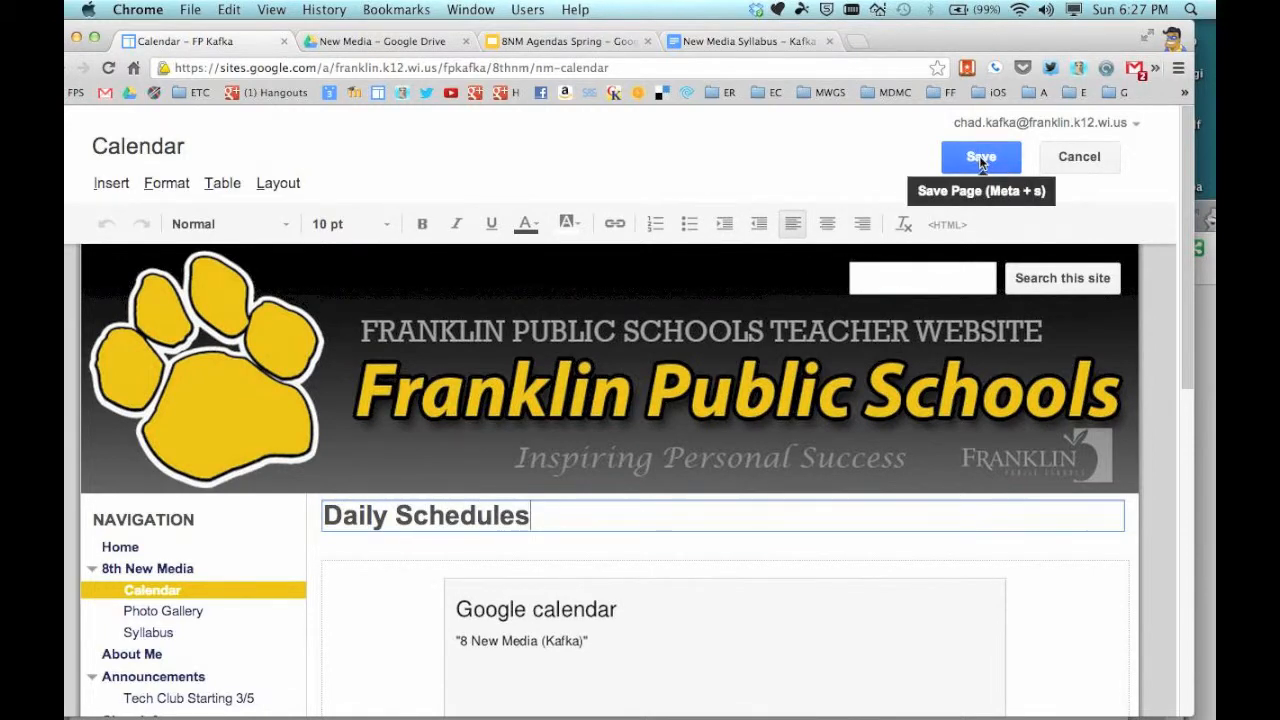
pyautogui.scroll(-3)
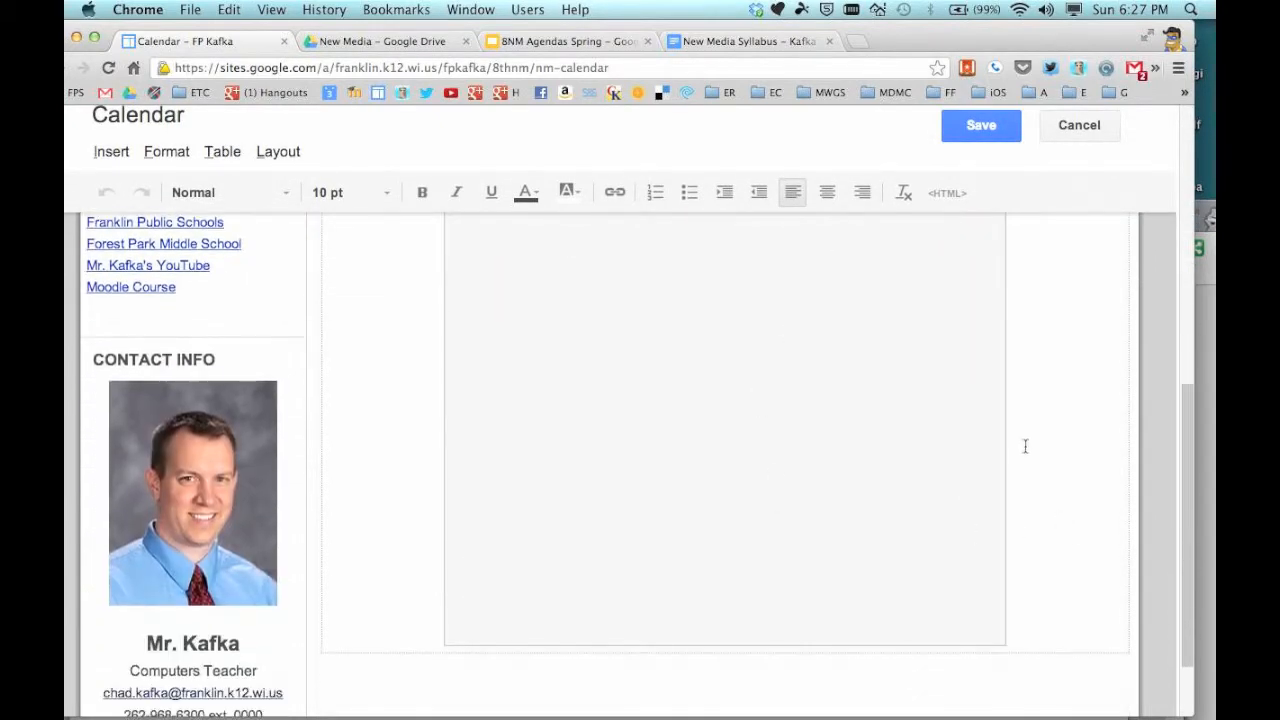
pyautogui.moveTo(1016, 380)
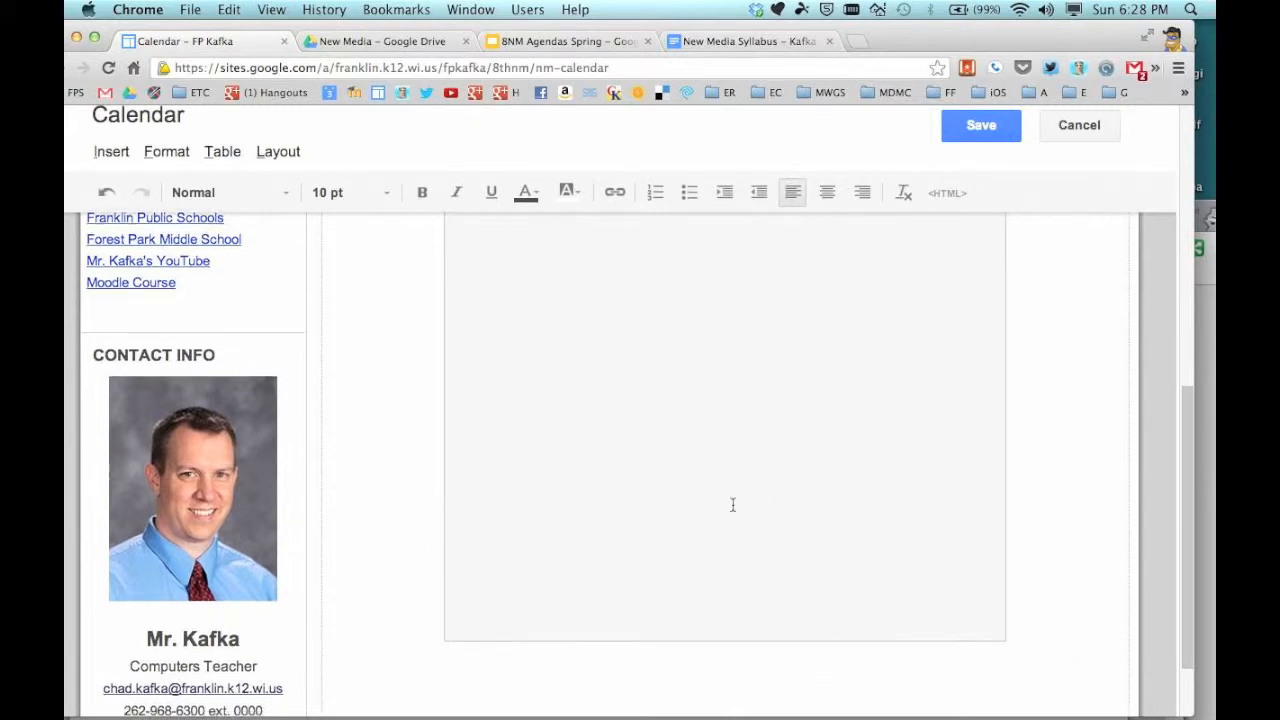
# Step: List the insertable content types for the spot below the calendar on the Daily Schedules page
pyautogui.scroll(-3)
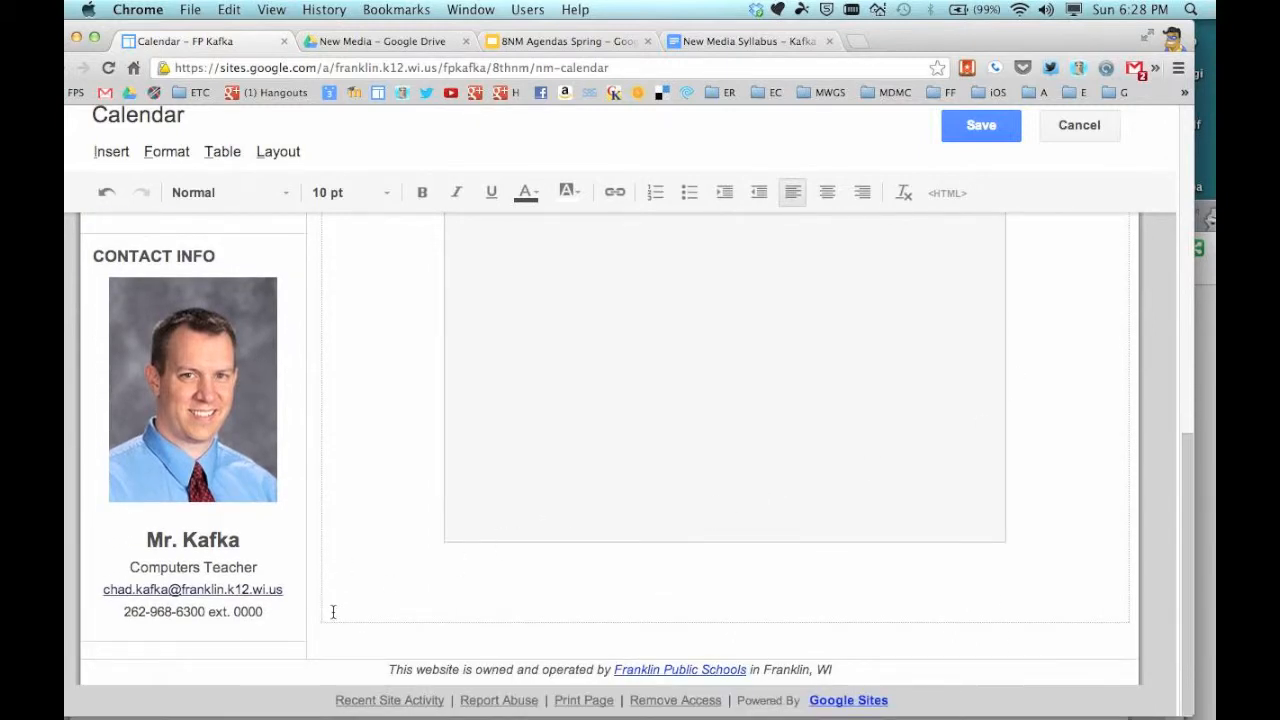
pyautogui.click(112, 152)
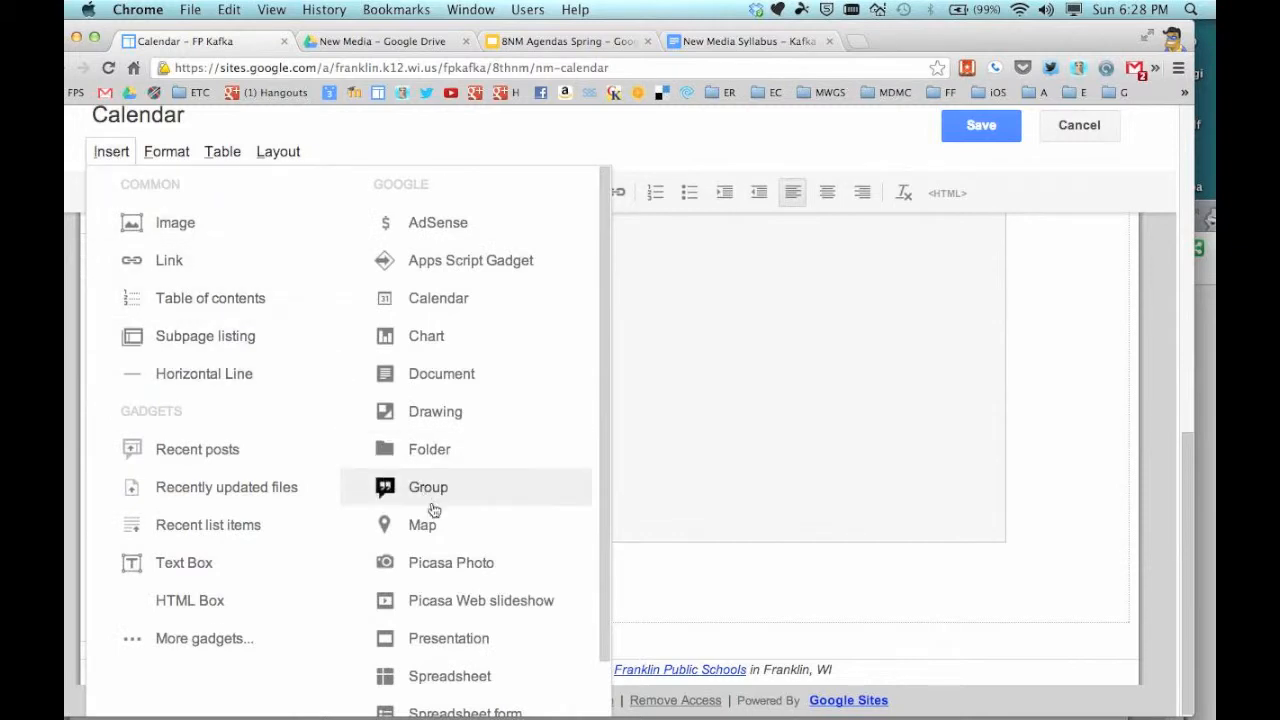
# Step: Pick the 8NM Agendas Spring presentation from the Presentations list and confirm the selection
pyautogui.click(448, 638)
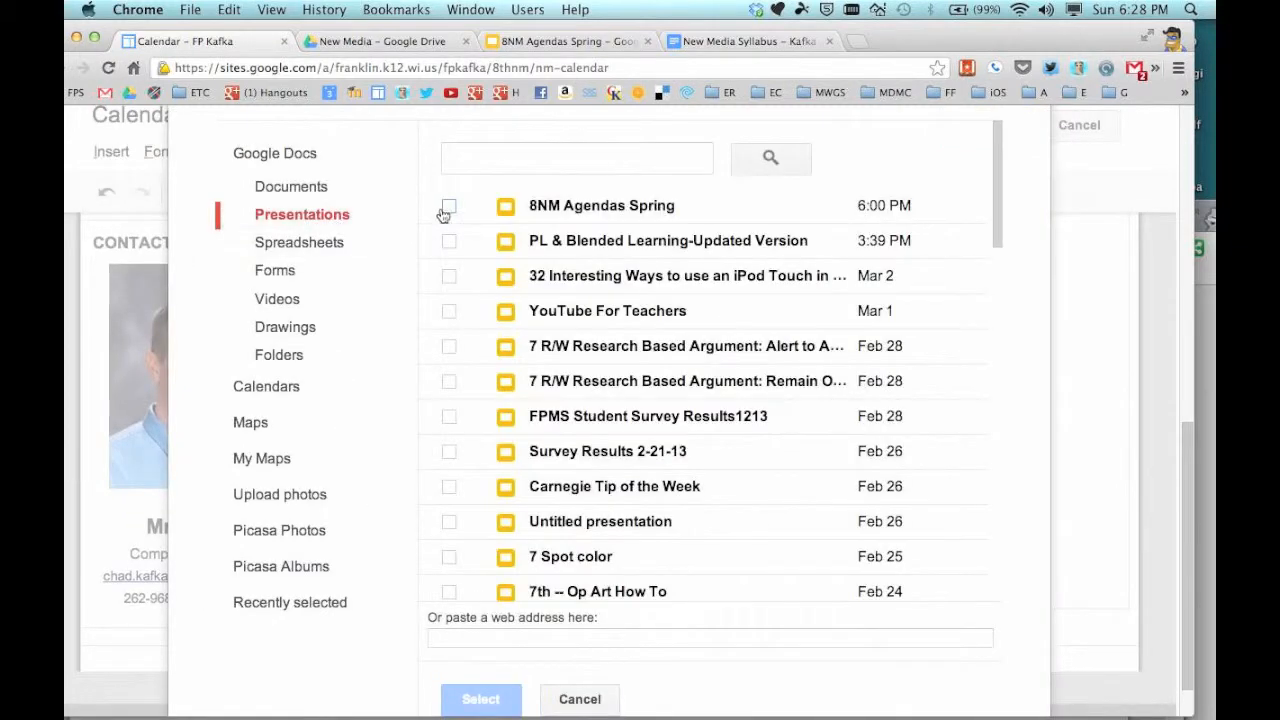
pyautogui.click(448, 204)
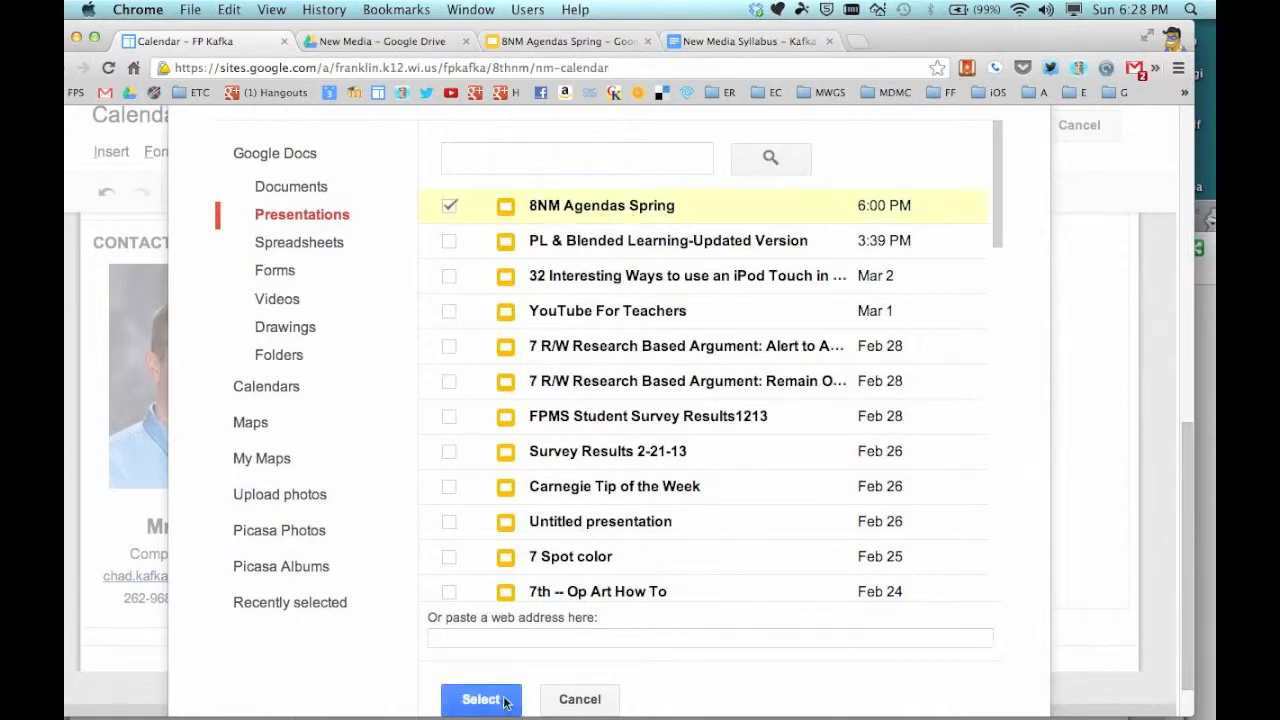
pyautogui.click(480, 700)
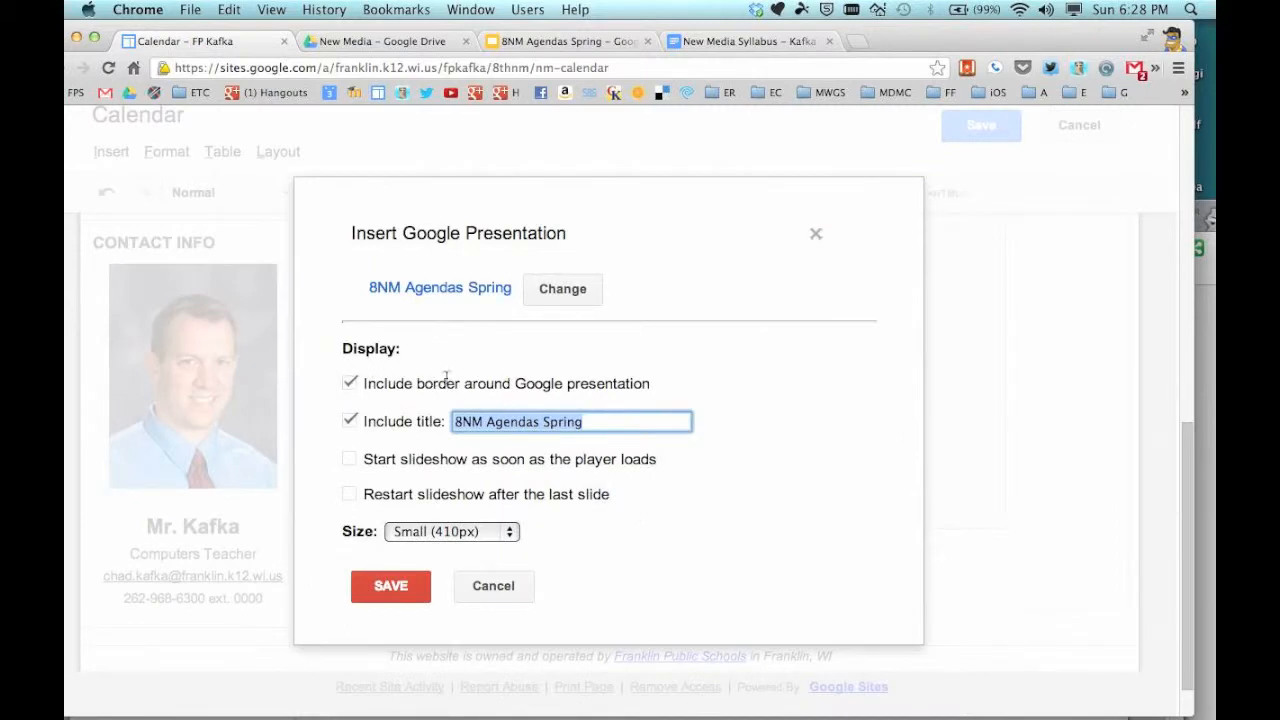
# Step: Insert the presentation at Medium (555px) size, with its title and without a border
pyautogui.click(350, 384)
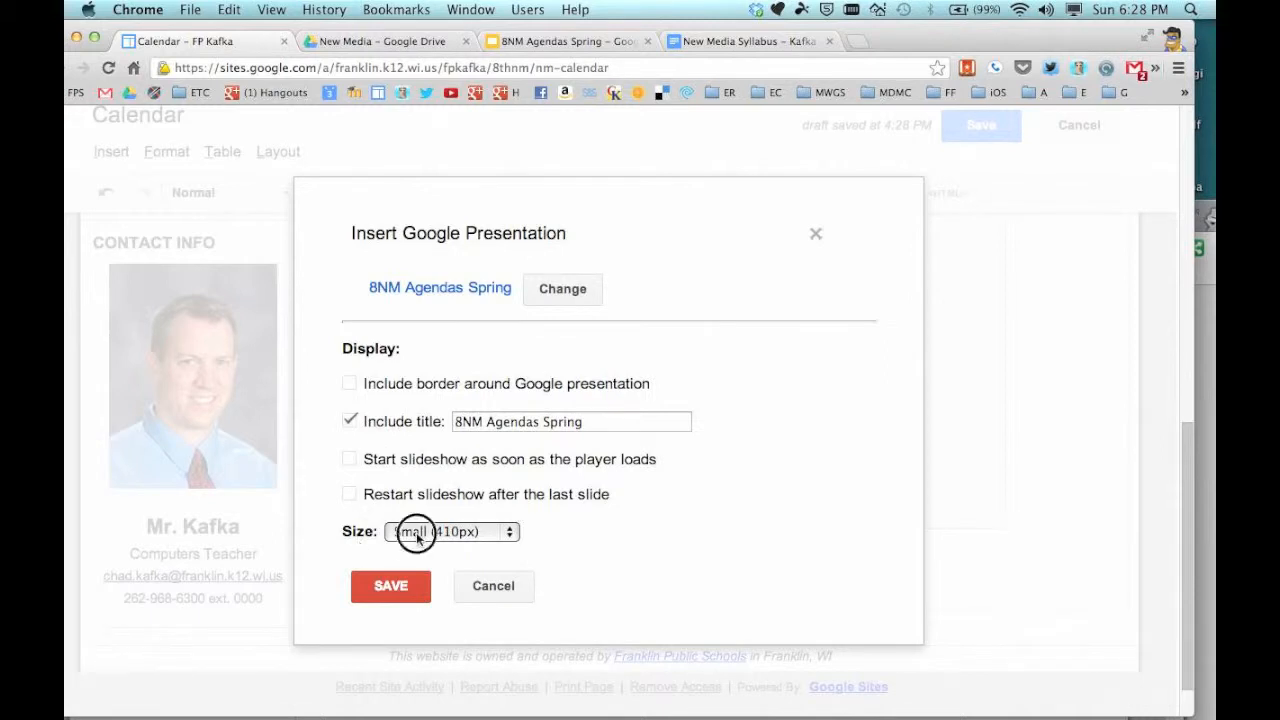
pyautogui.click(452, 532)
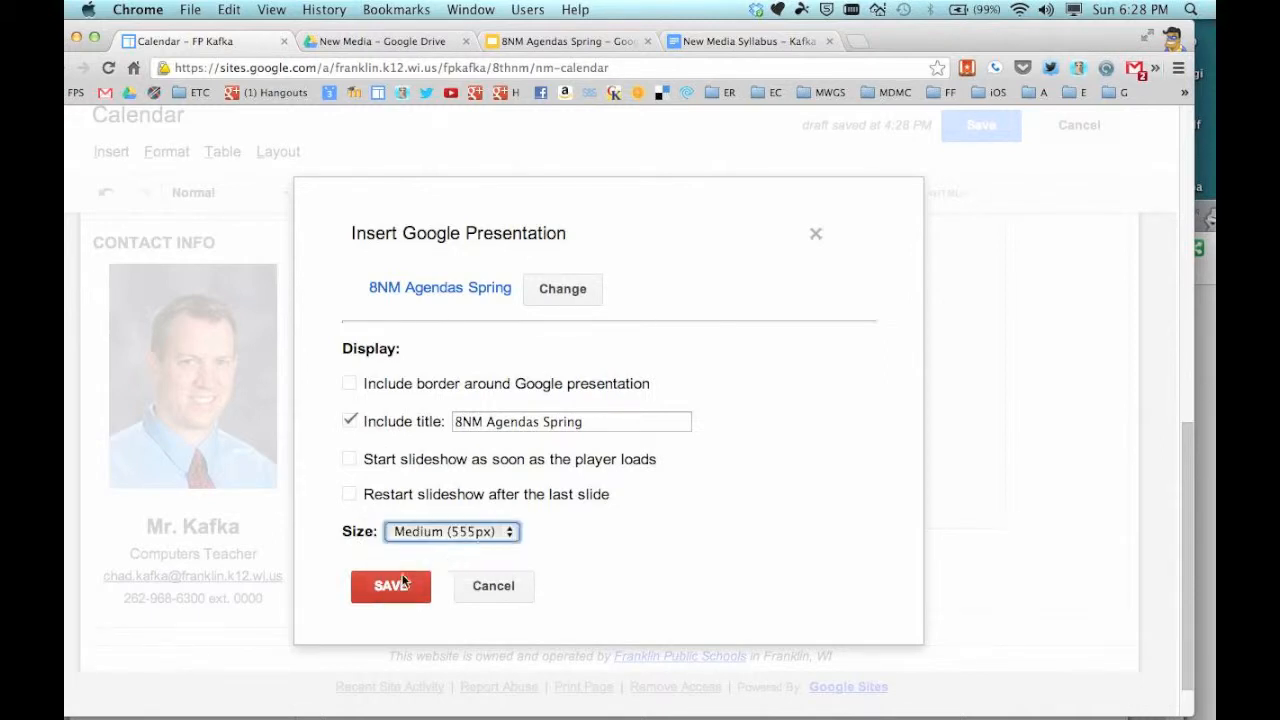
pyautogui.click(390, 586)
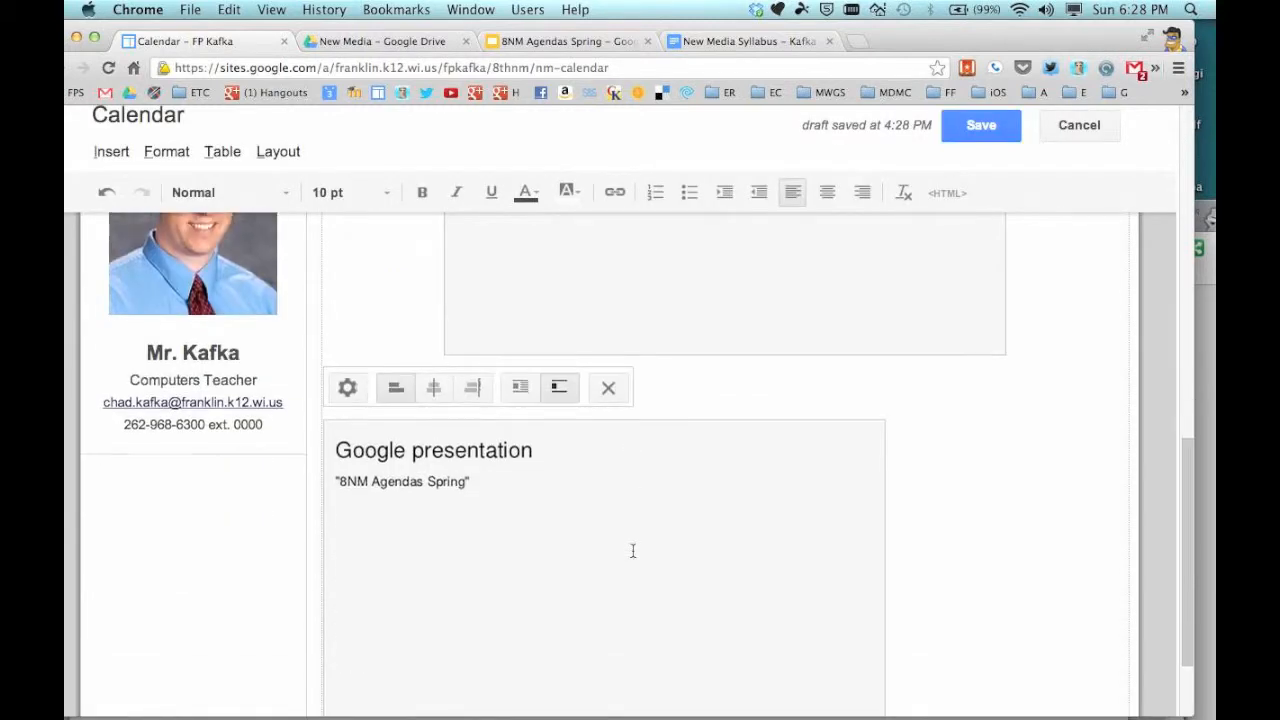
# Step: Check the presentation placeholder and save the Calendar page with the new embed
pyautogui.scroll(-3)
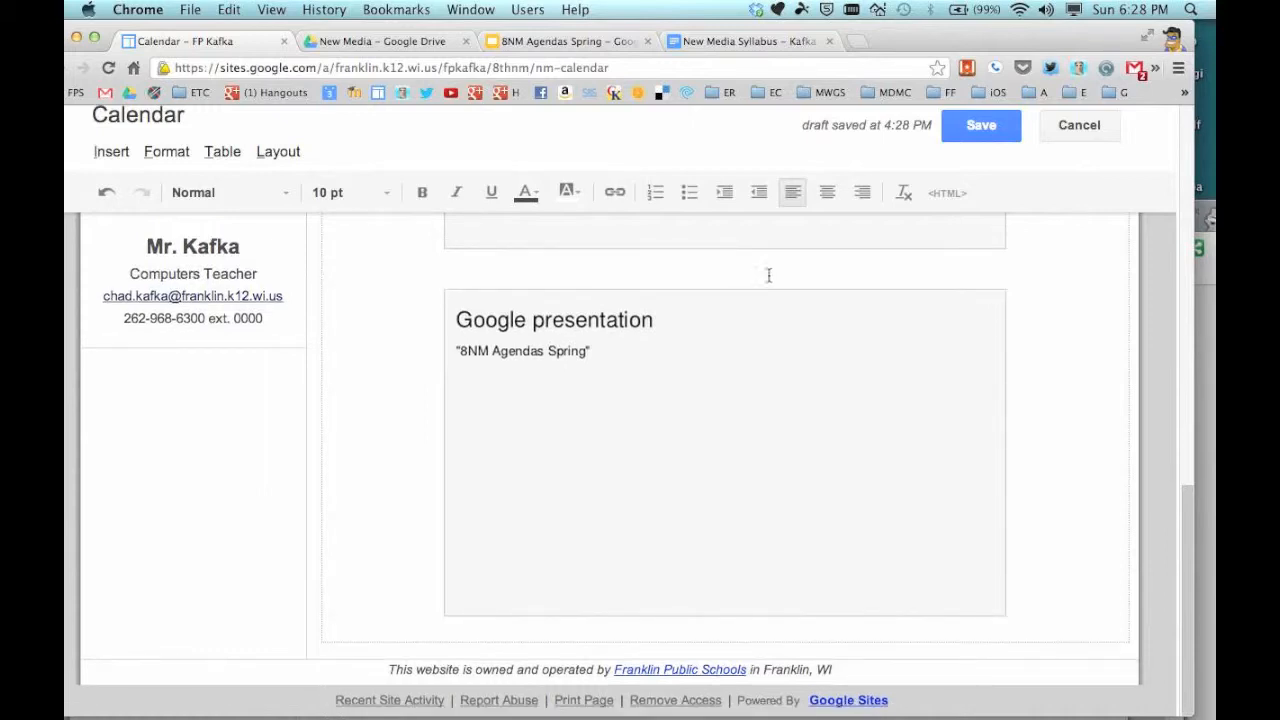
pyautogui.click(980, 124)
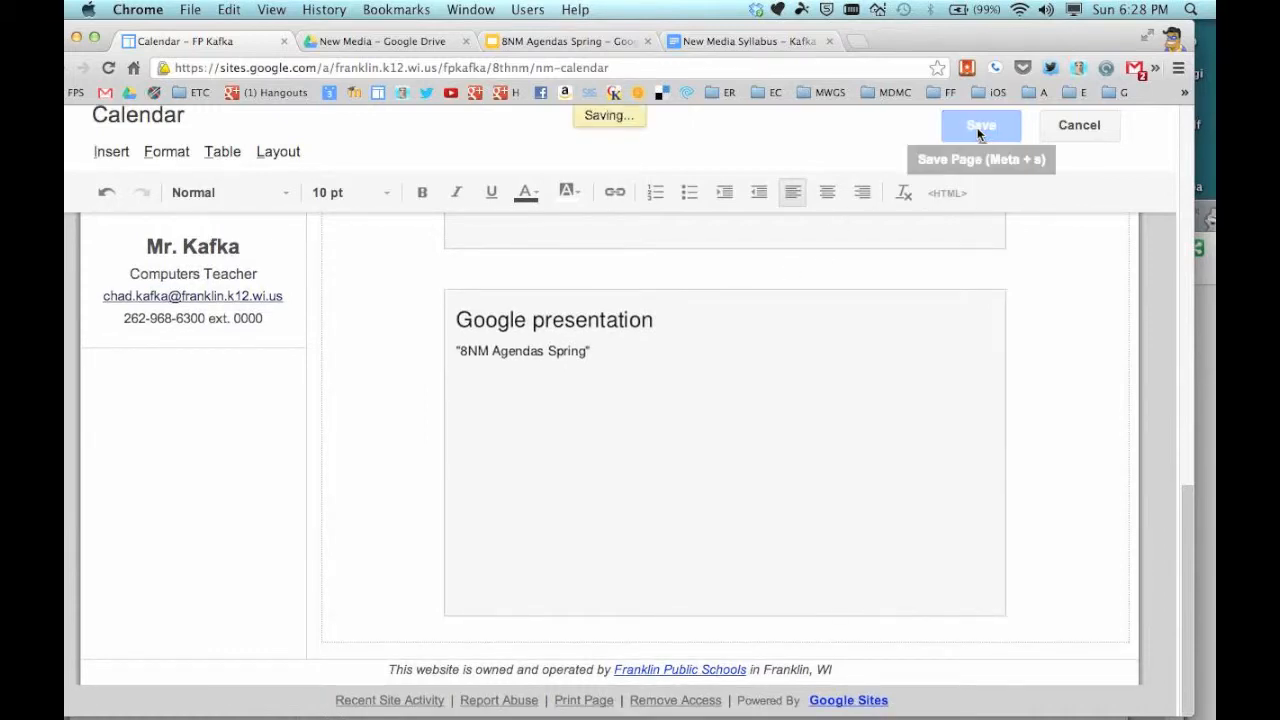
pyautogui.click(980, 124)
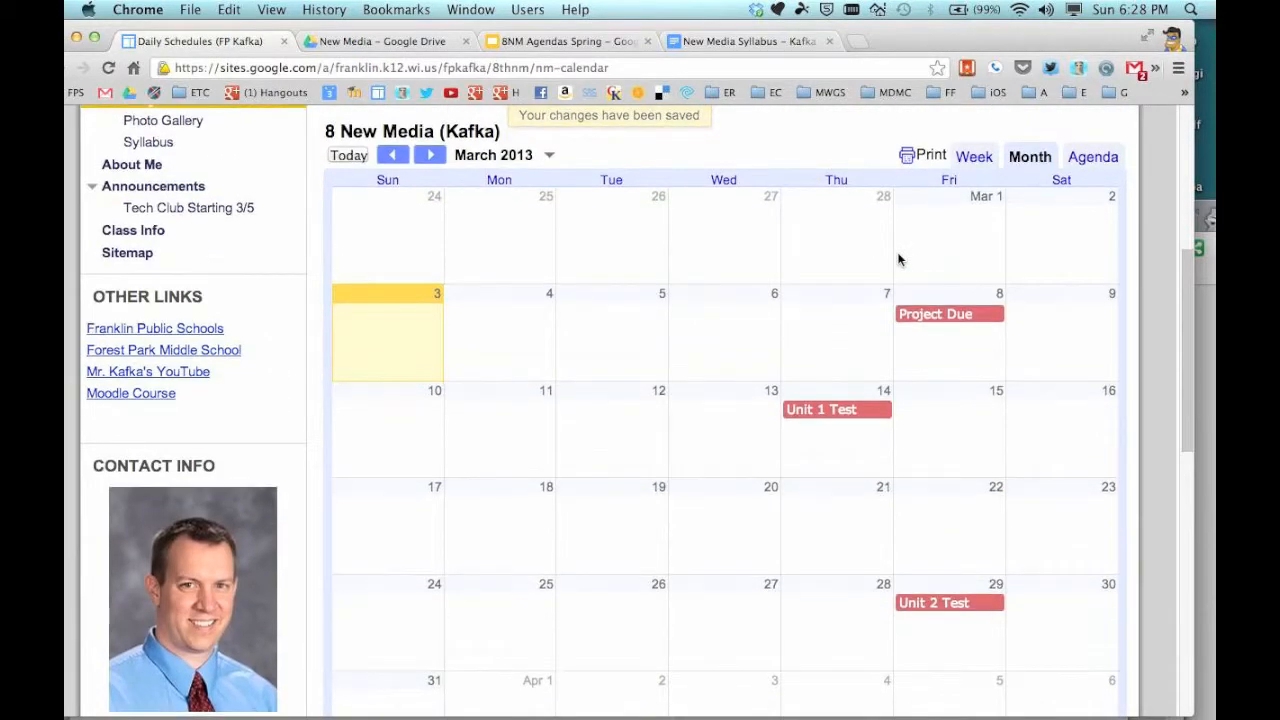
# Step: Advance the embedded agenda slides shown below the March 2013 calendar on the published page
pyautogui.scroll(-3)
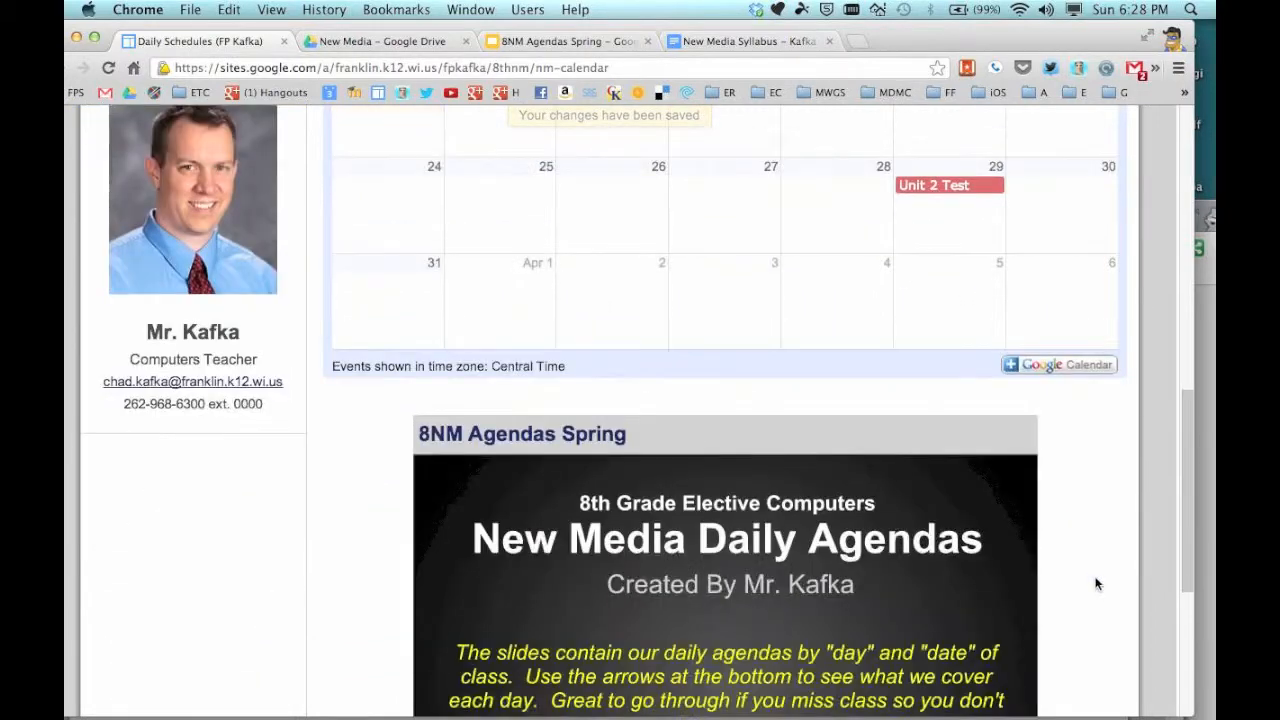
pyautogui.scroll(-3)
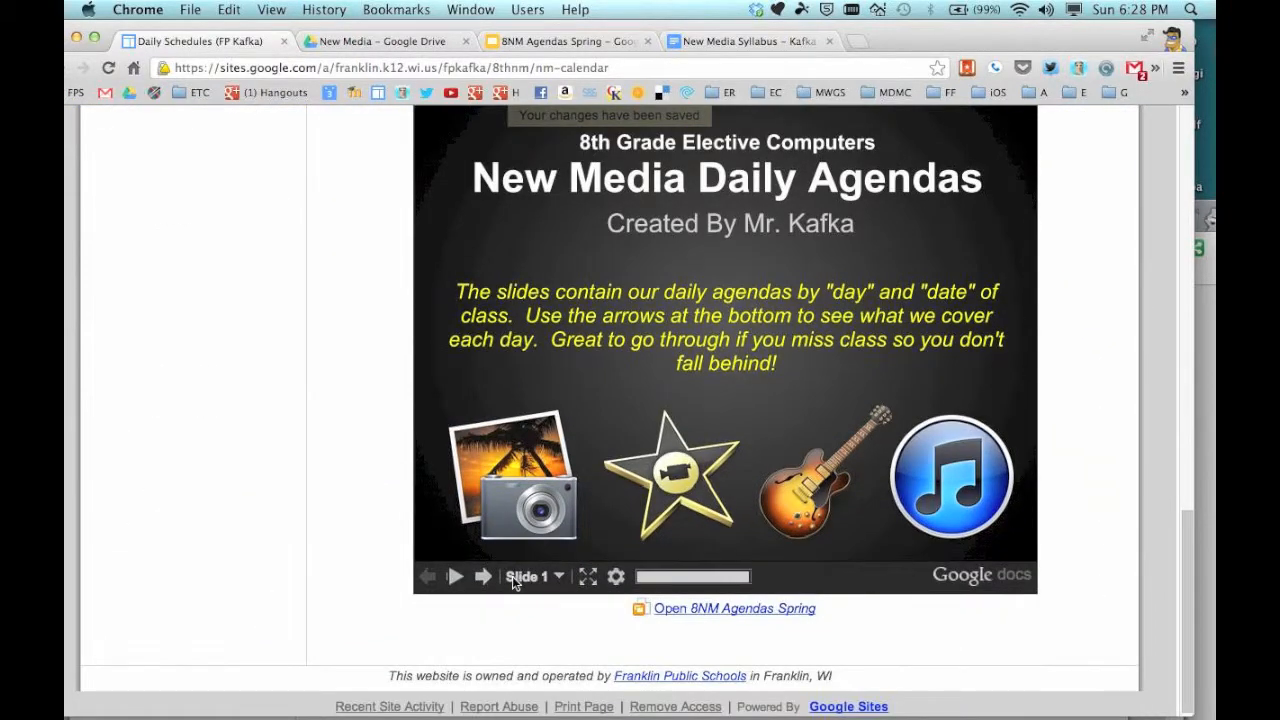
pyautogui.click(484, 576)
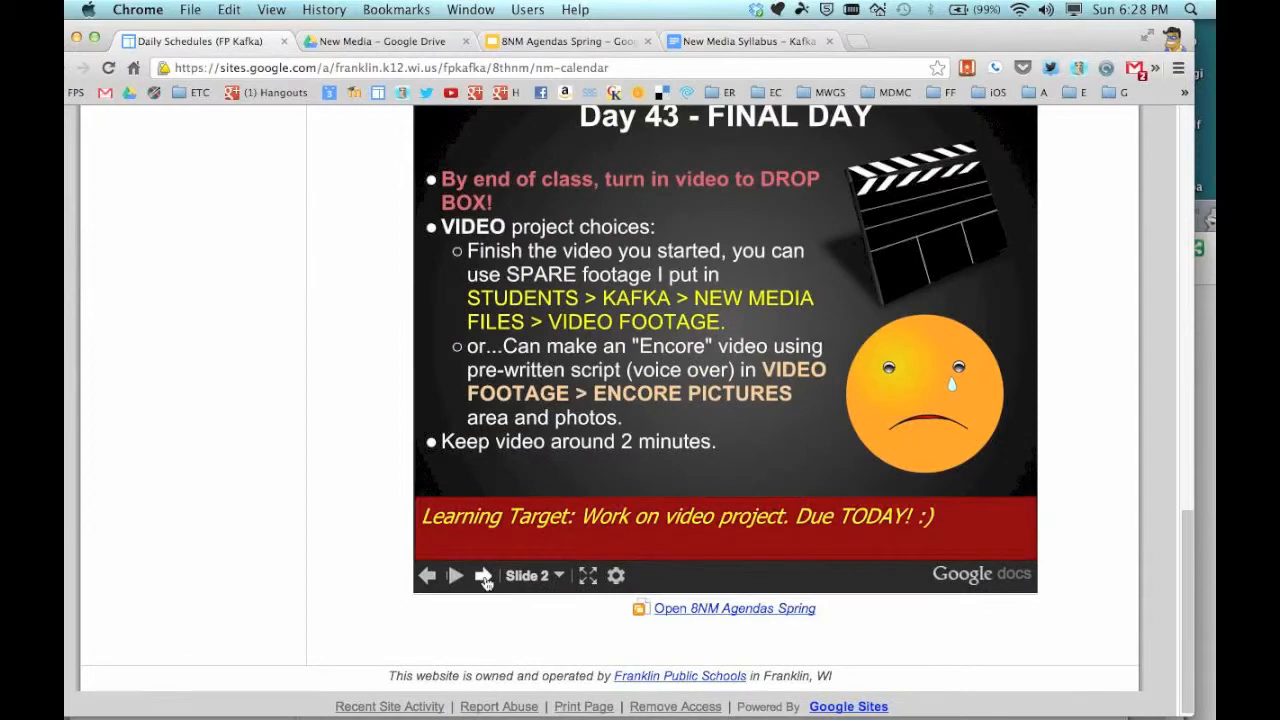
pyautogui.click(484, 576)
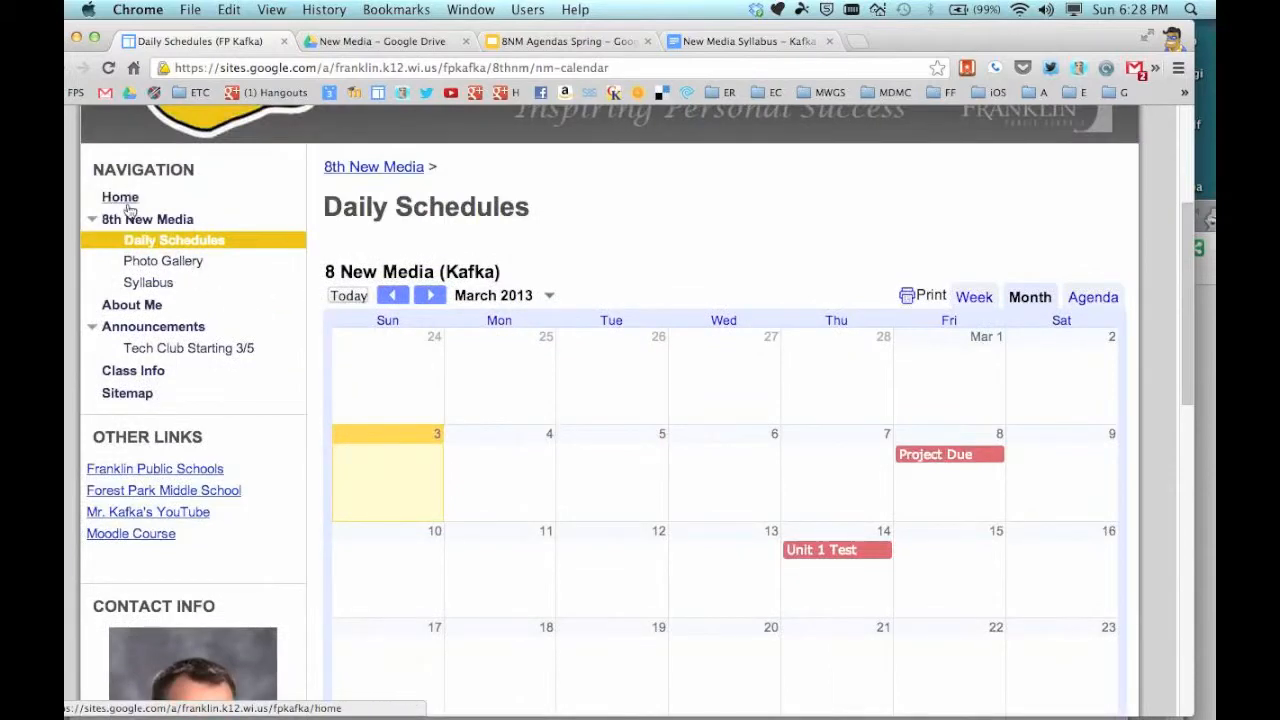
# Step: Go to the Home page, Mr. Kafka's Website, and scroll through its daily schedule table
pyautogui.click(120, 196)
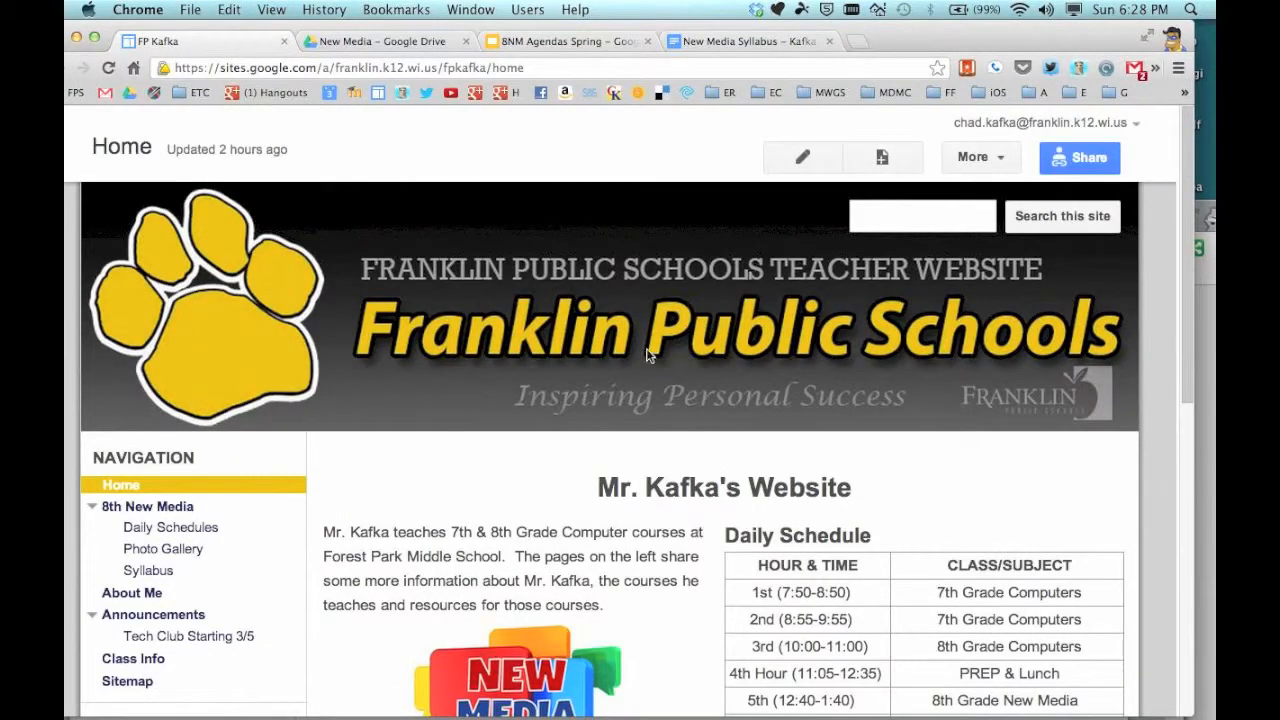
pyautogui.scroll(-3)
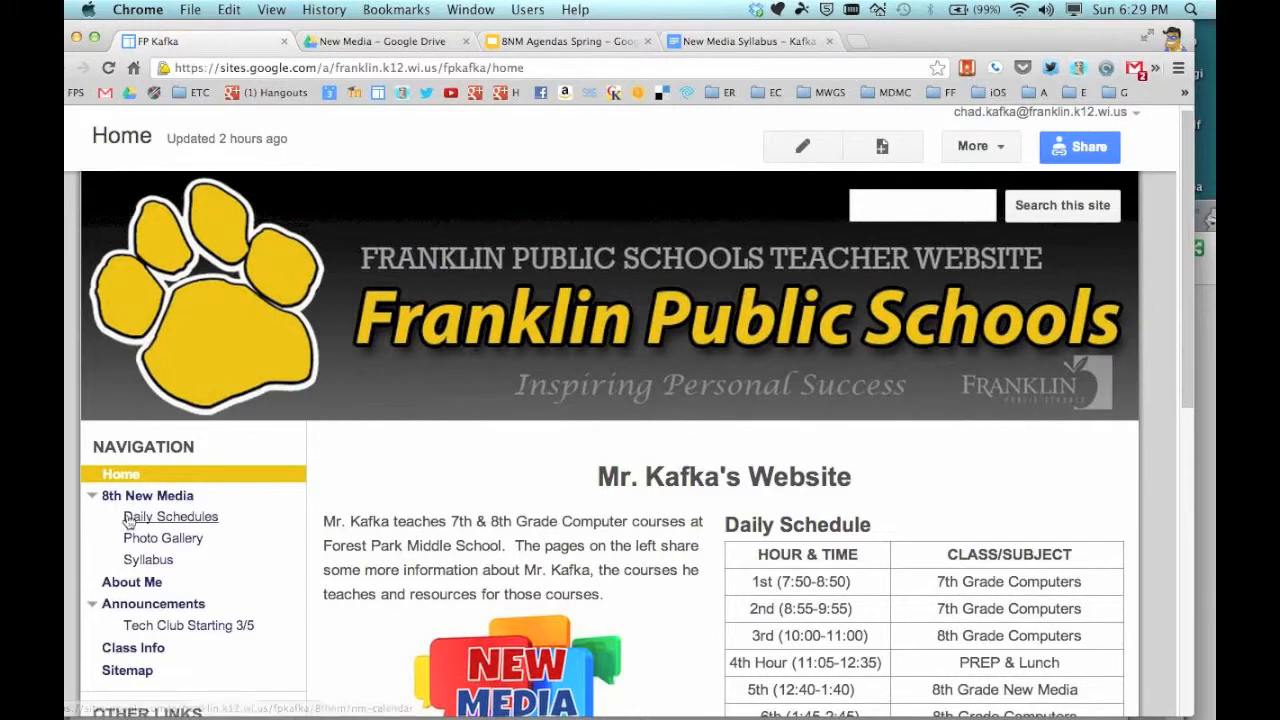
pyautogui.moveTo(472, 498)
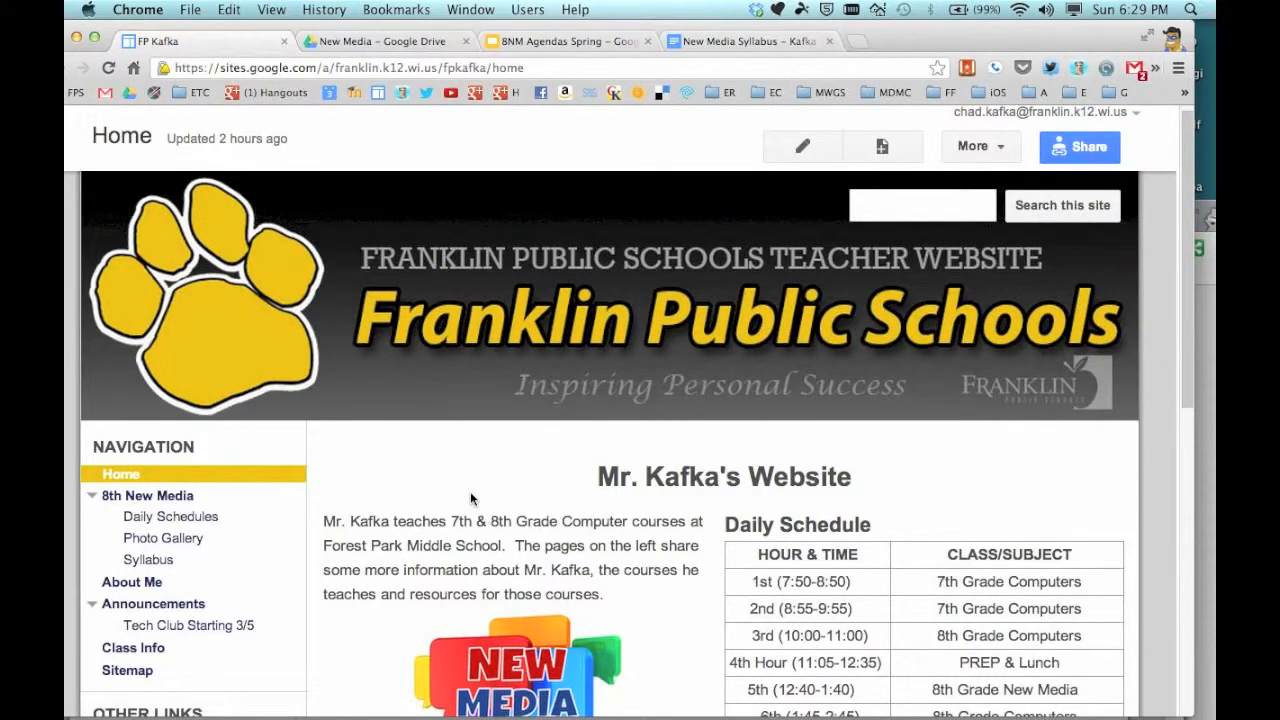
pyautogui.moveTo(448, 508)
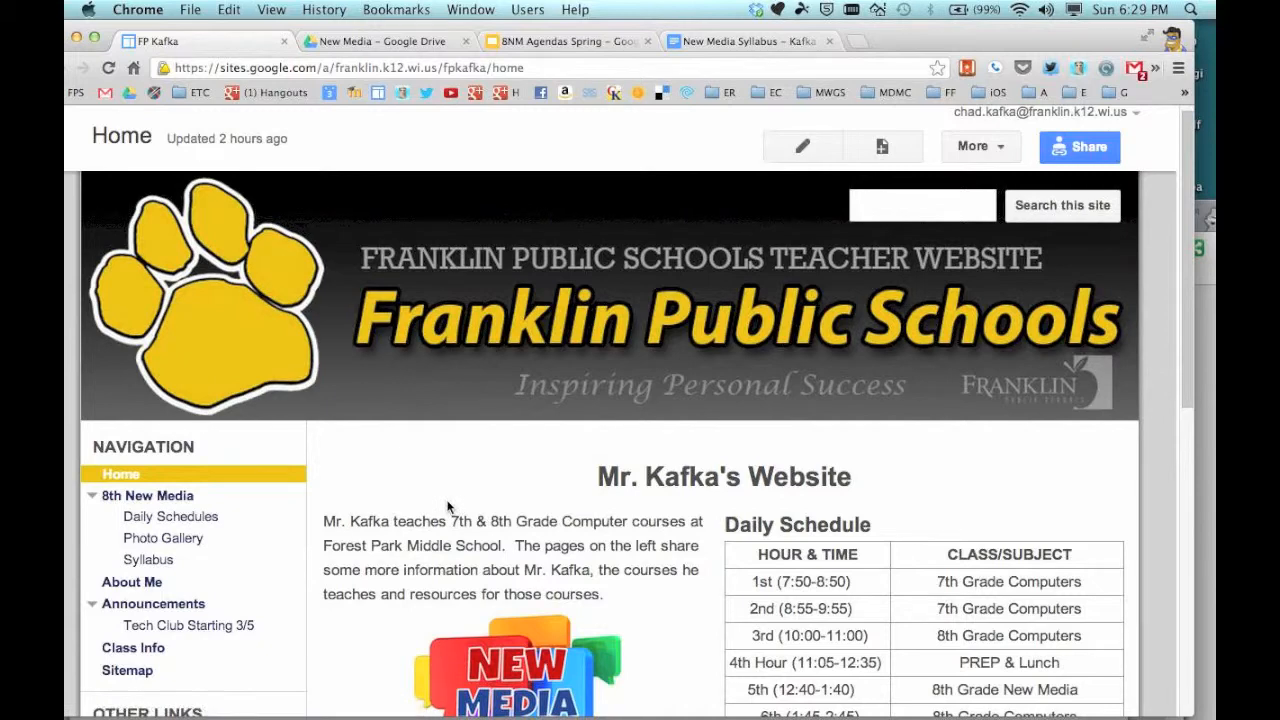
pyautogui.scroll(-3)
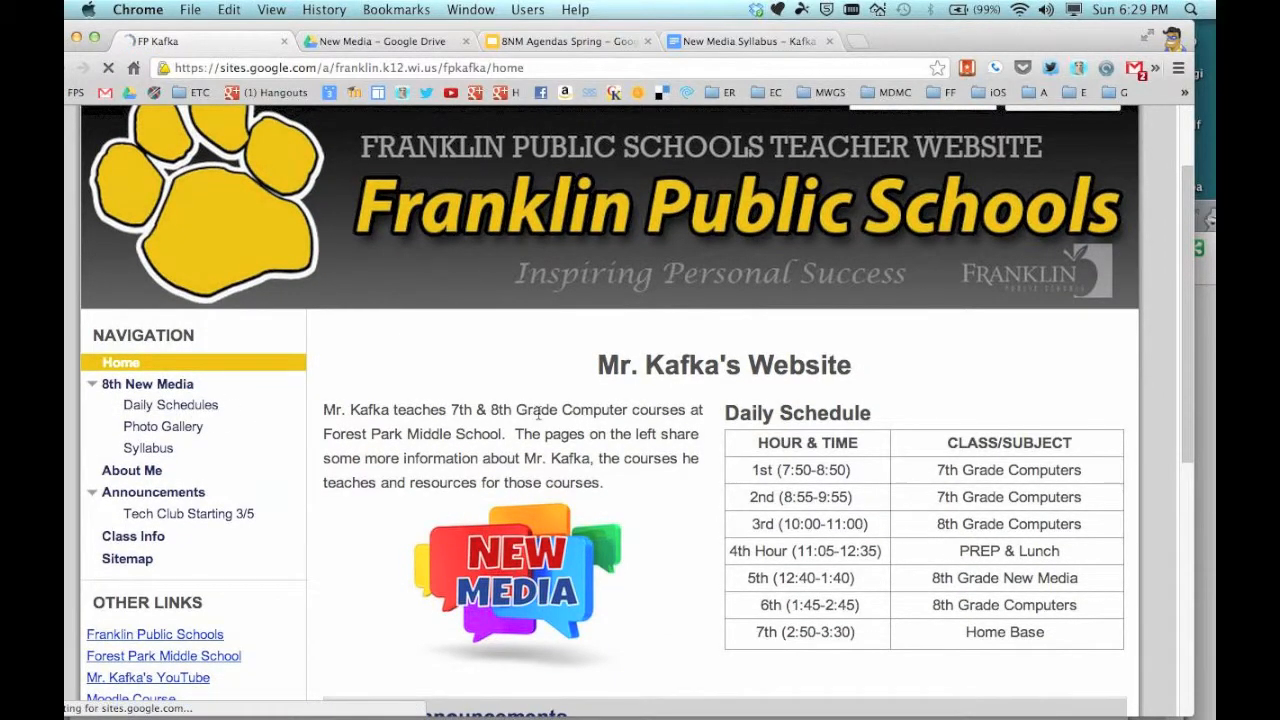
# Step: Return to Daily Schedules and scroll past the calendar to the 8NM Agendas Spring slides
pyautogui.click(170, 404)
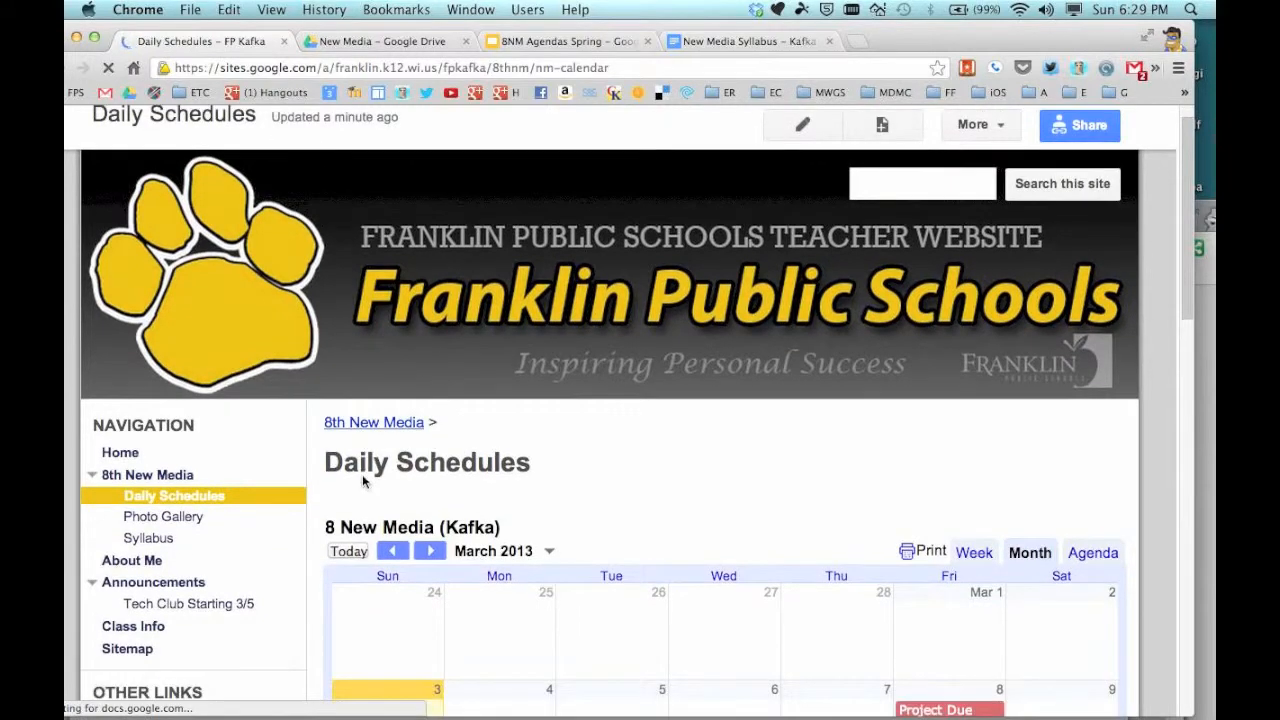
pyautogui.scroll(-3)
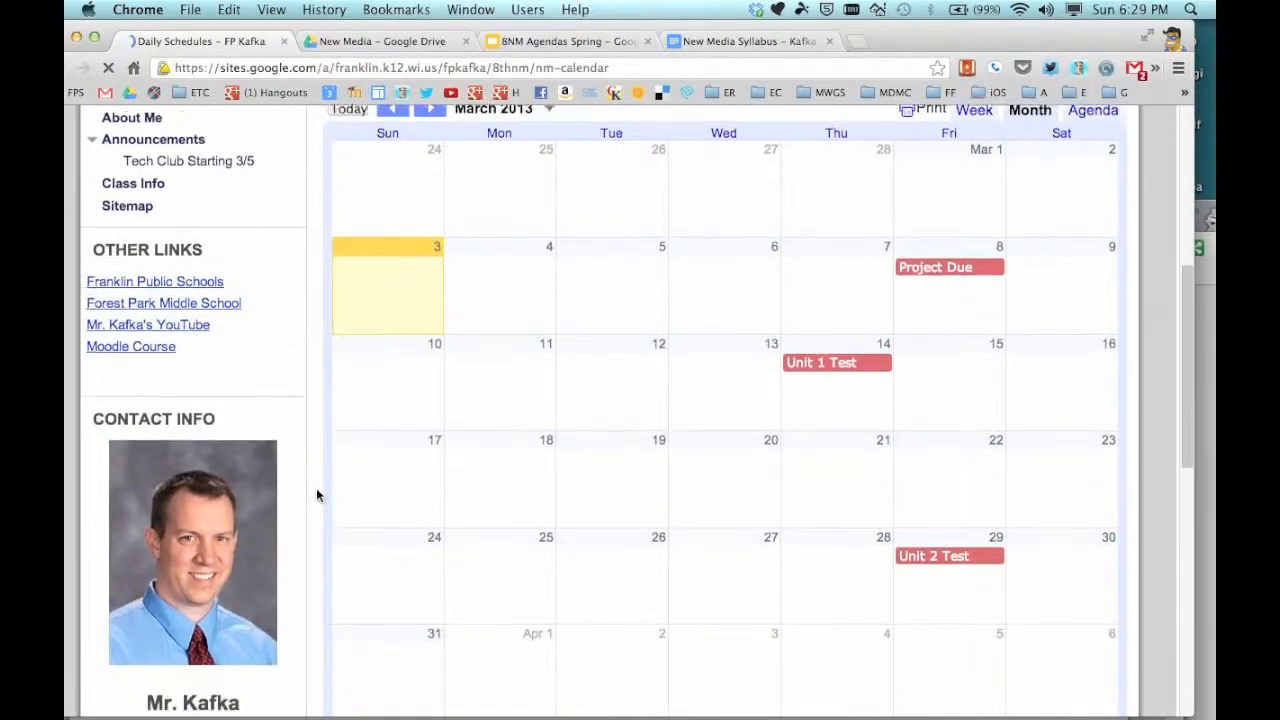
pyautogui.scroll(-3)
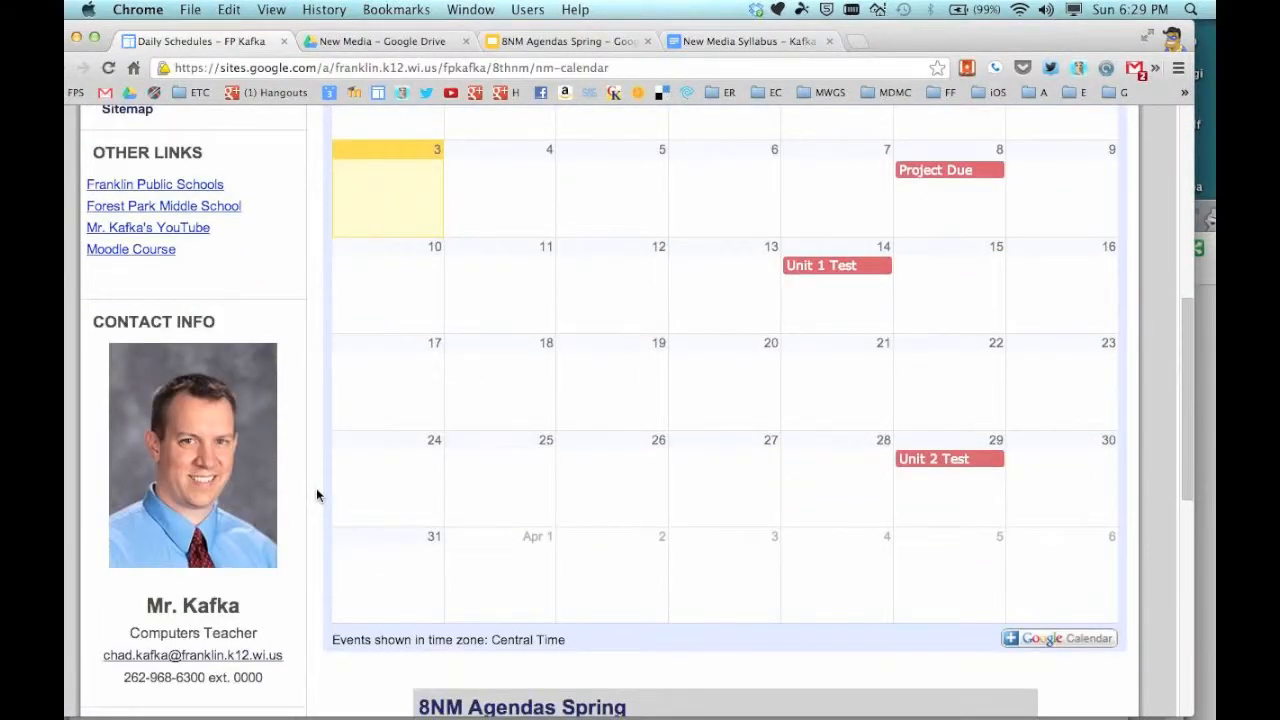
pyautogui.scroll(-3)
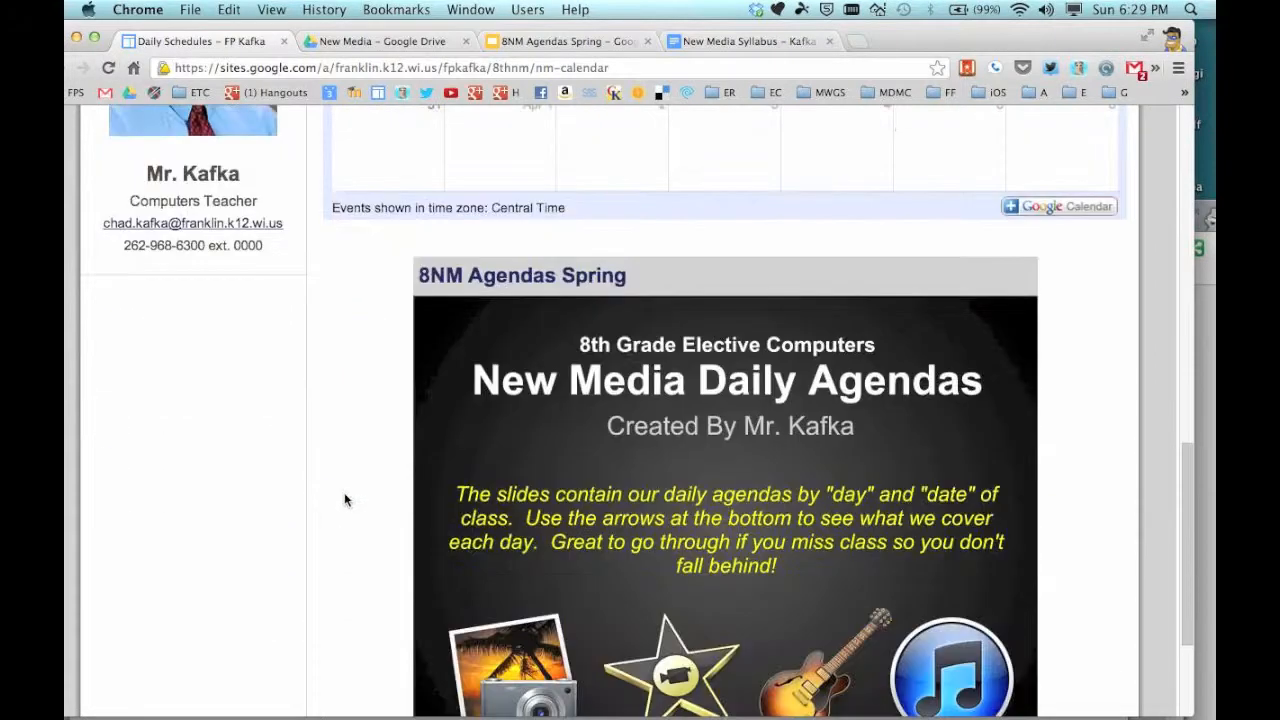
pyautogui.scroll(-3)
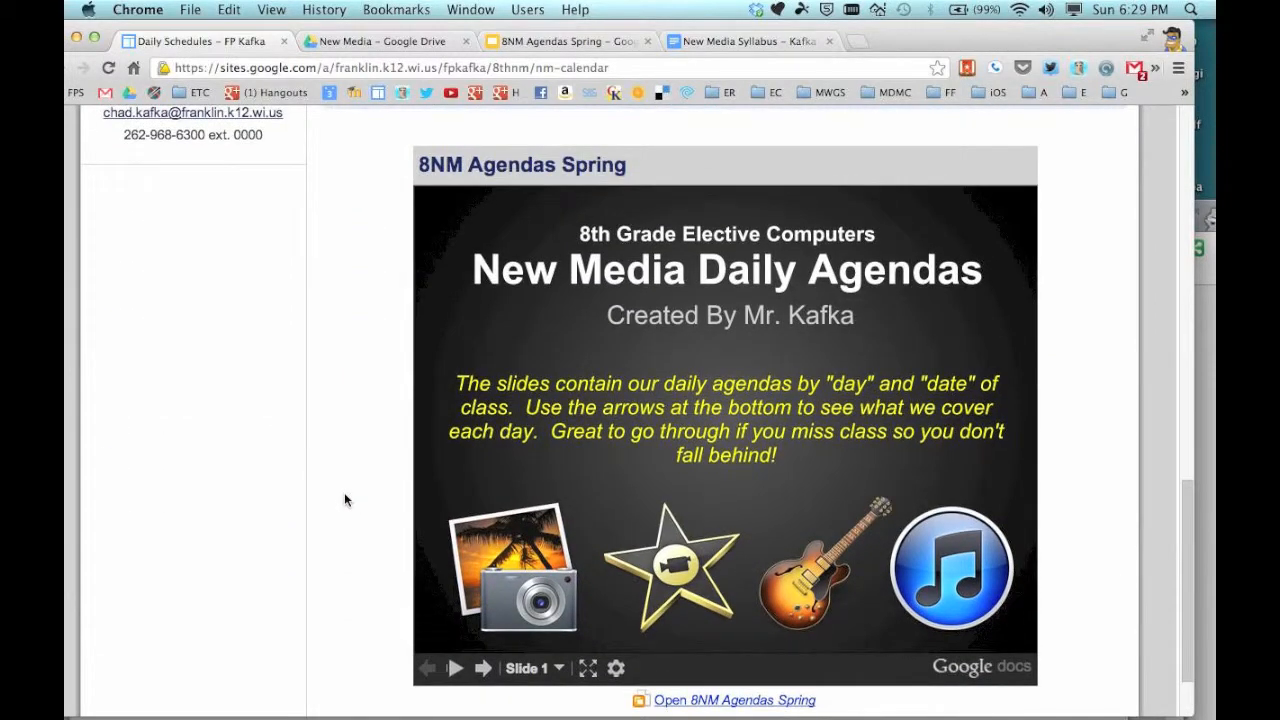